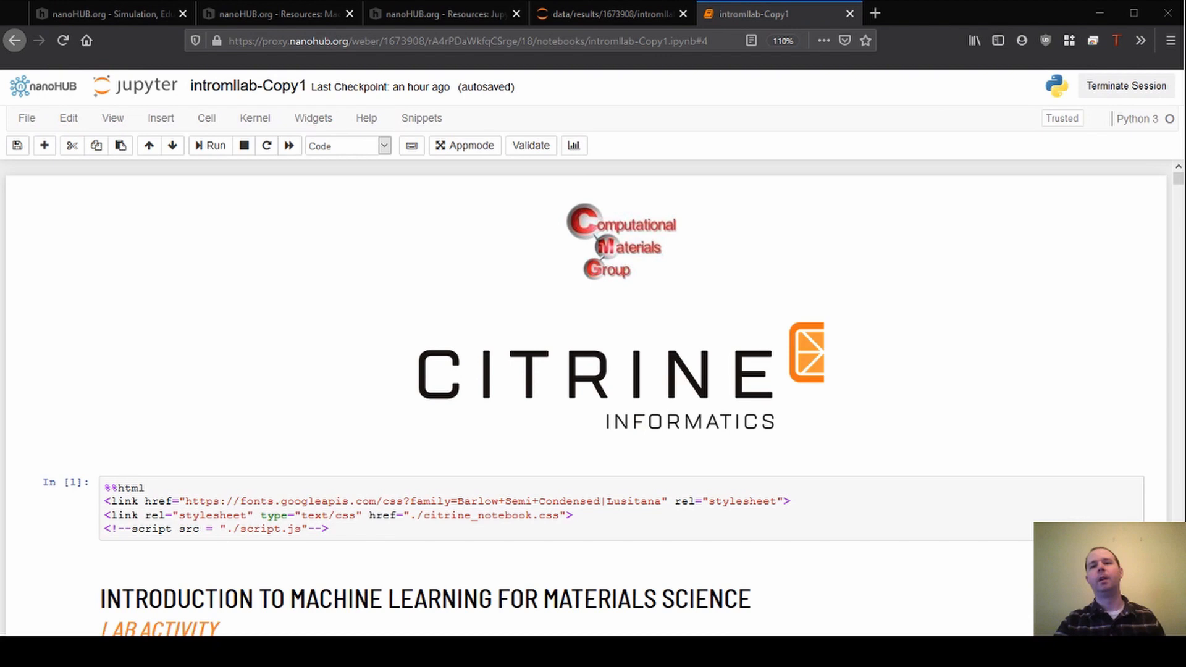
mouse_move(947, 373)
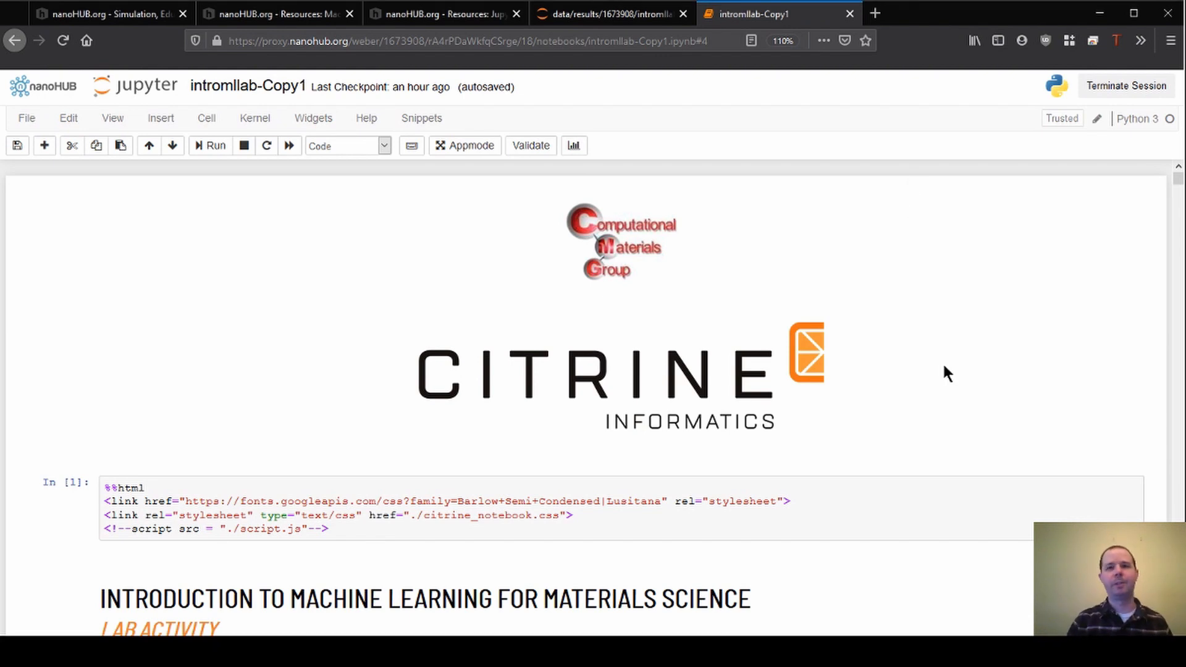
mouse_move(407, 382)
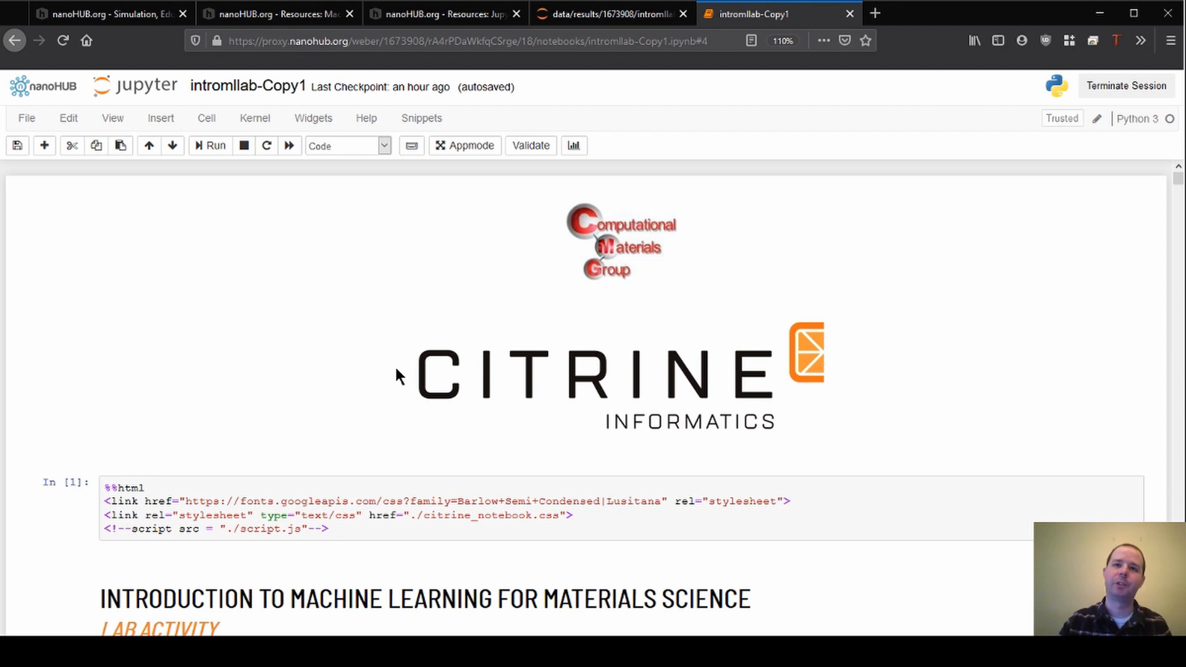
mouse_move(356, 381)
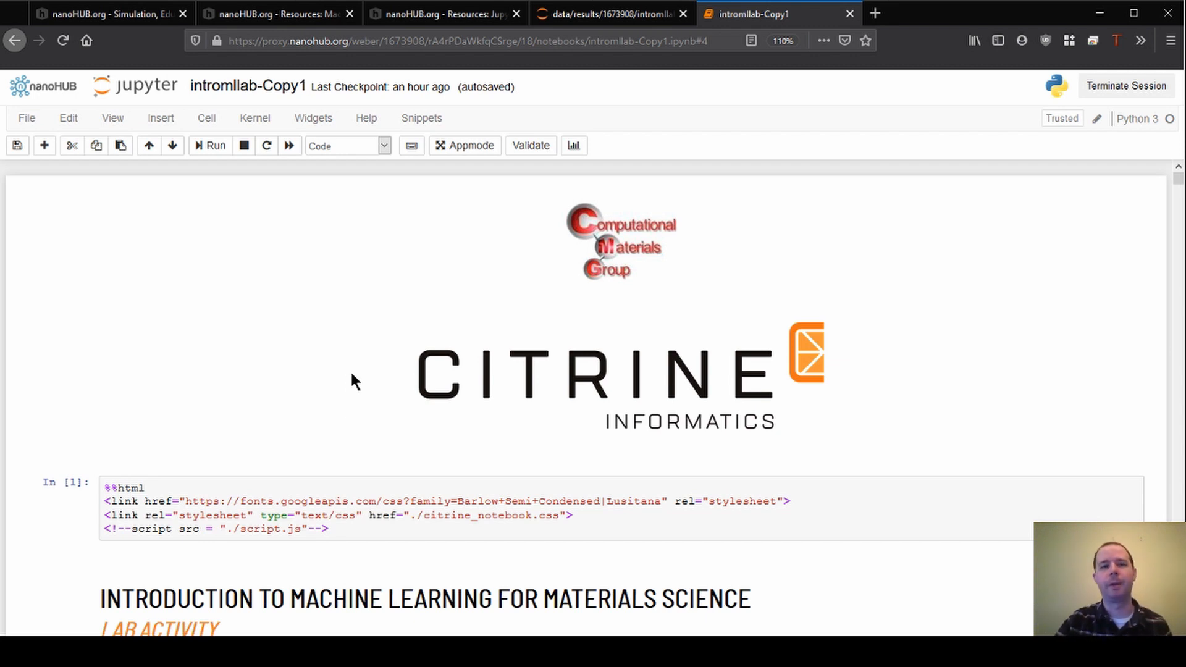
Scroll through the table of contents toward Section 5, Fitting and Evaluating a Default Model.
scroll(down, 3)
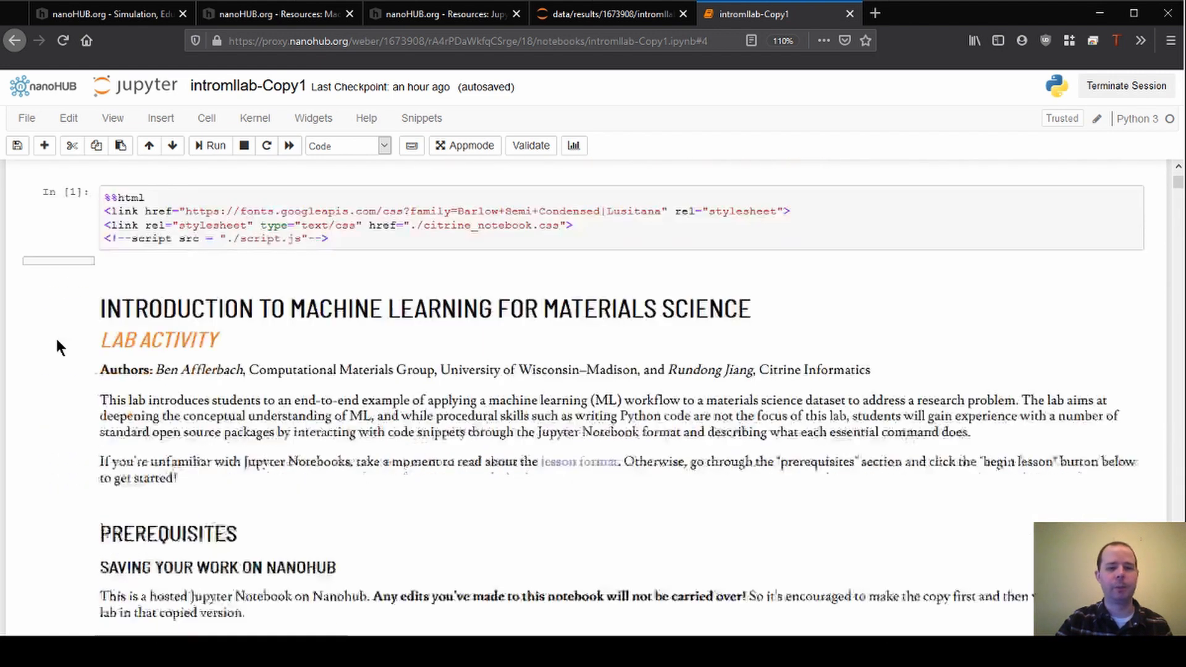
scroll(down, 3)
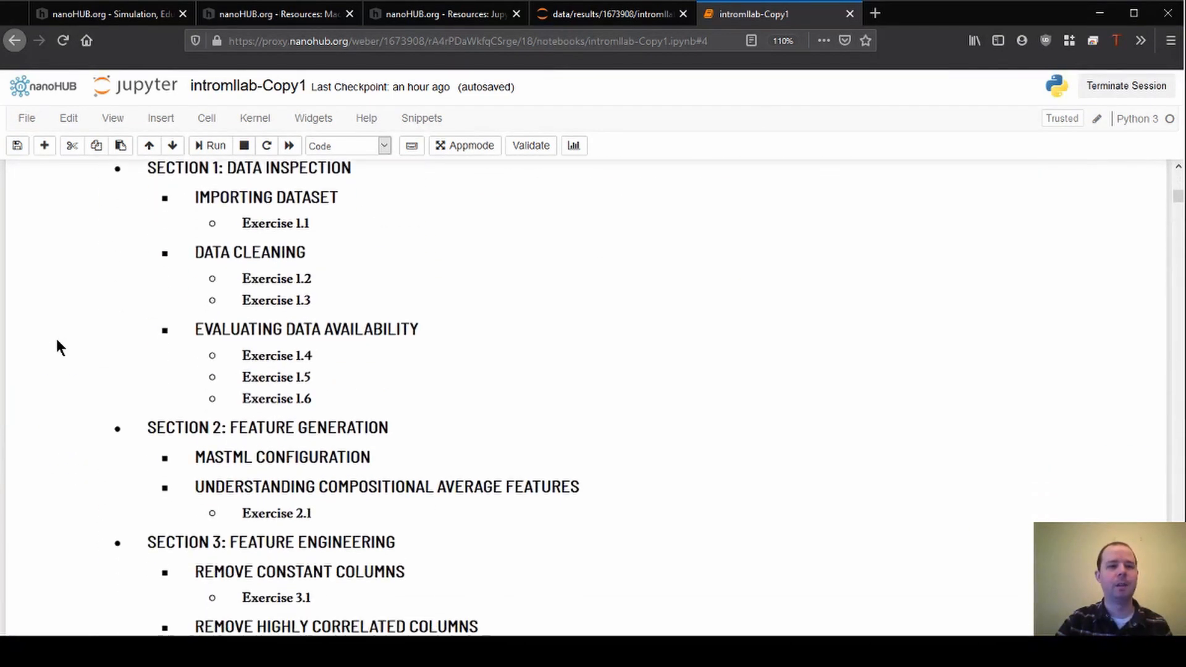
scroll(up, 3)
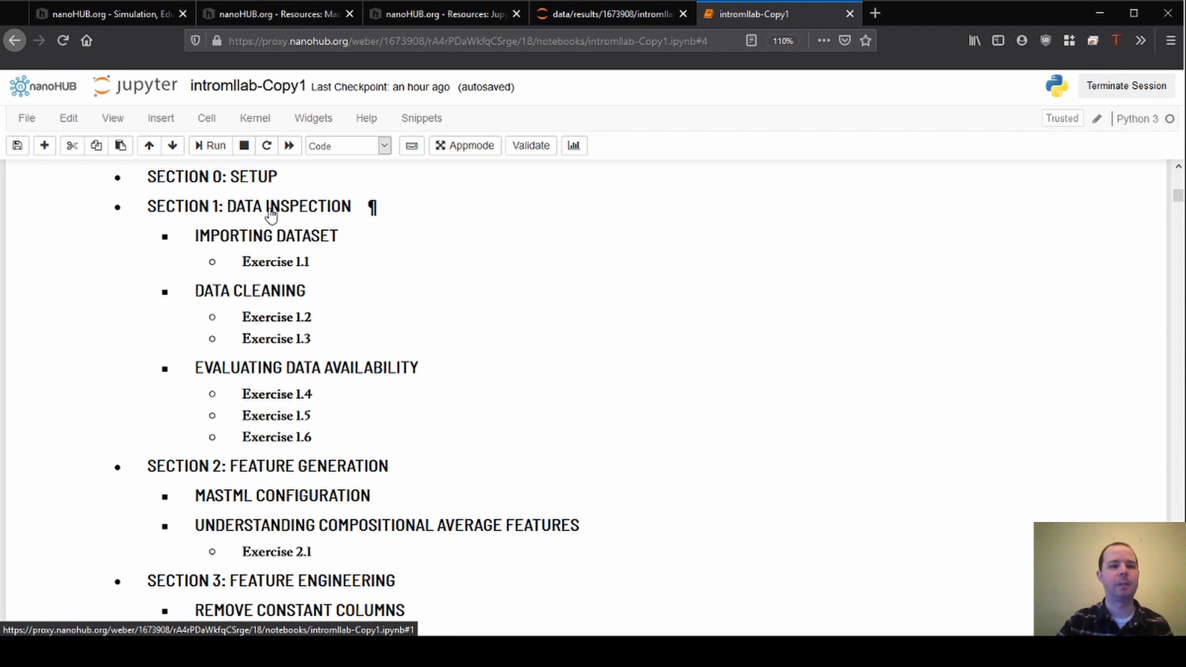
scroll(down, 3)
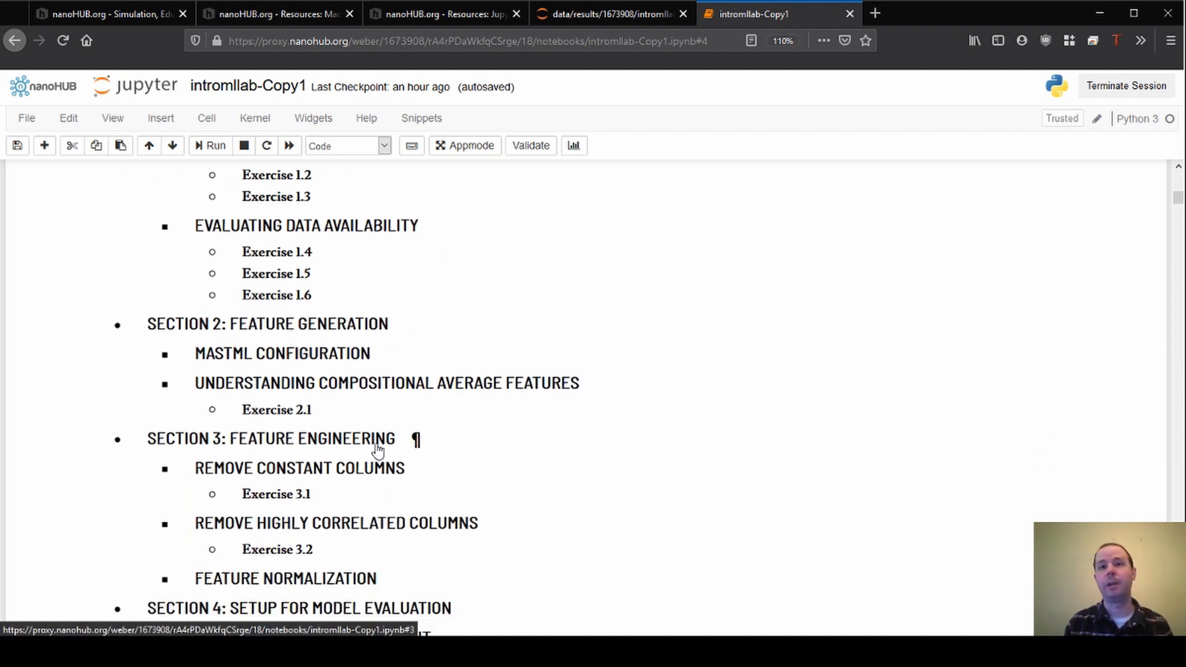
scroll(down, 3)
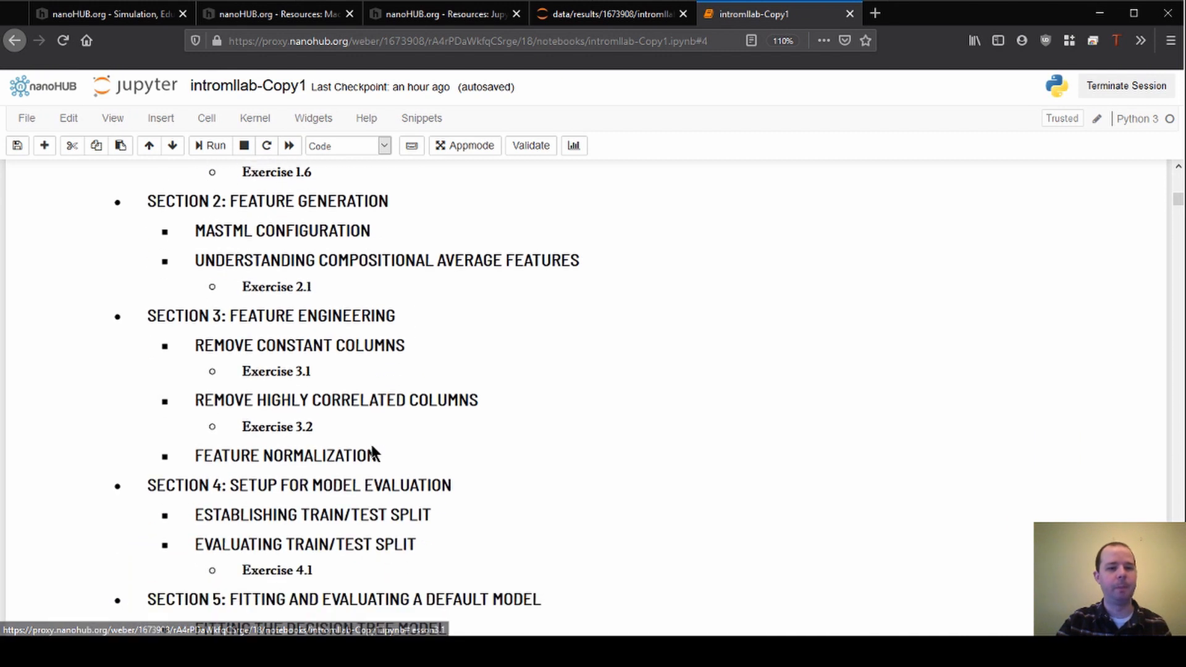
scroll(down, 3)
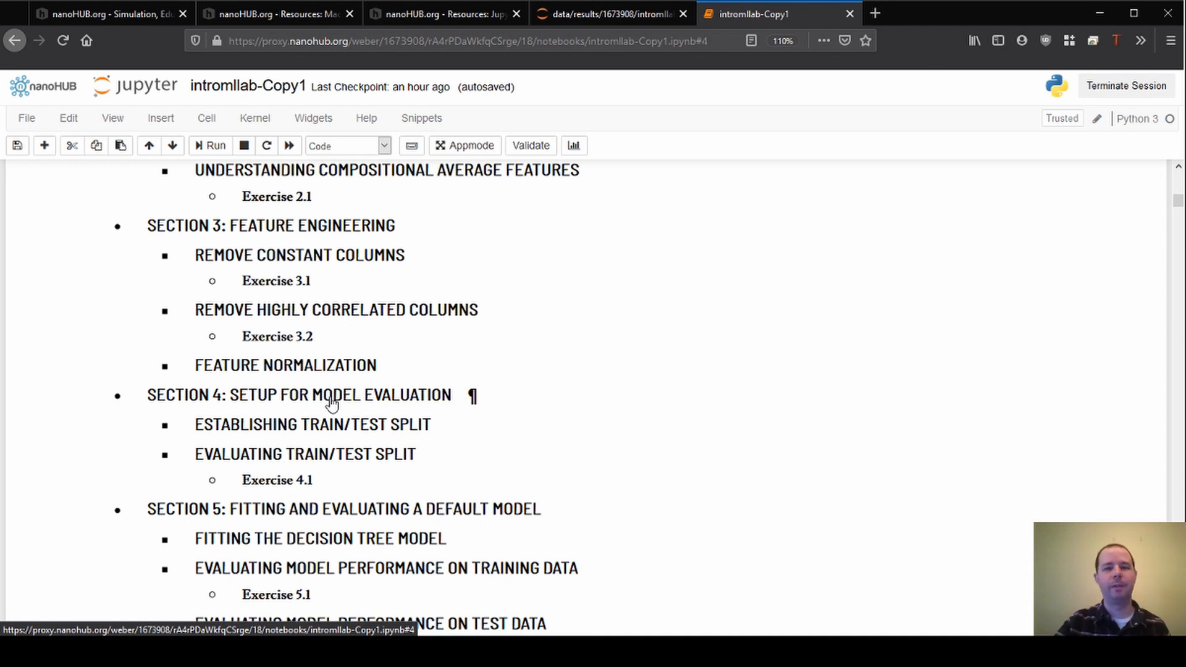
mouse_move(315, 519)
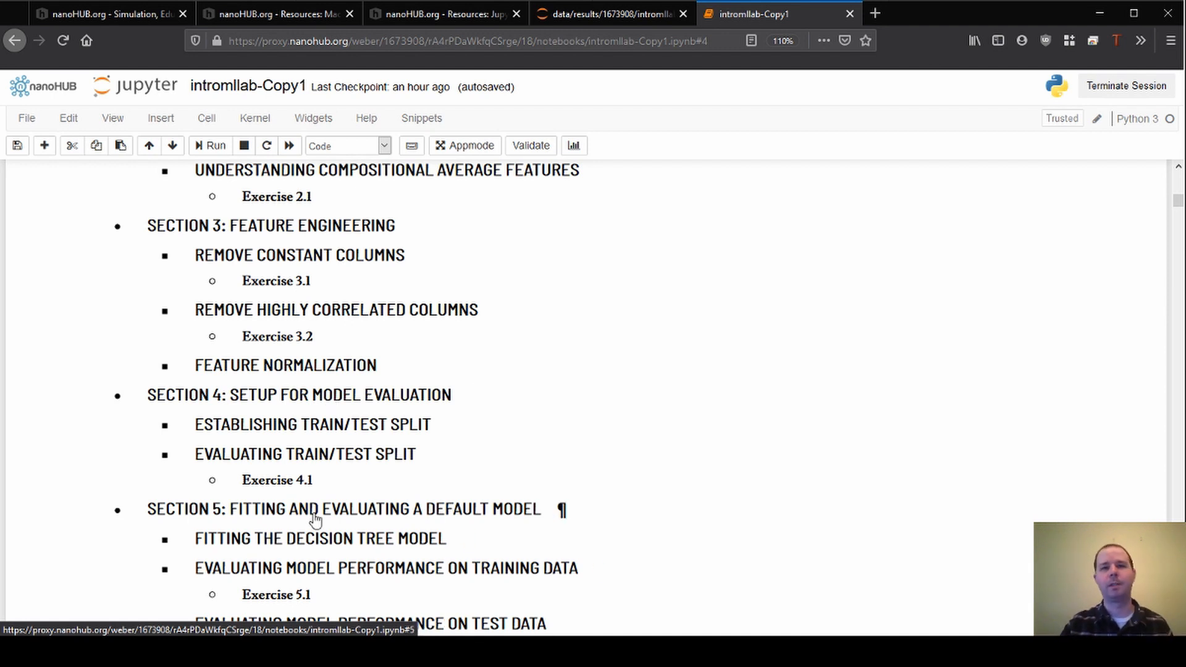
mouse_move(481, 520)
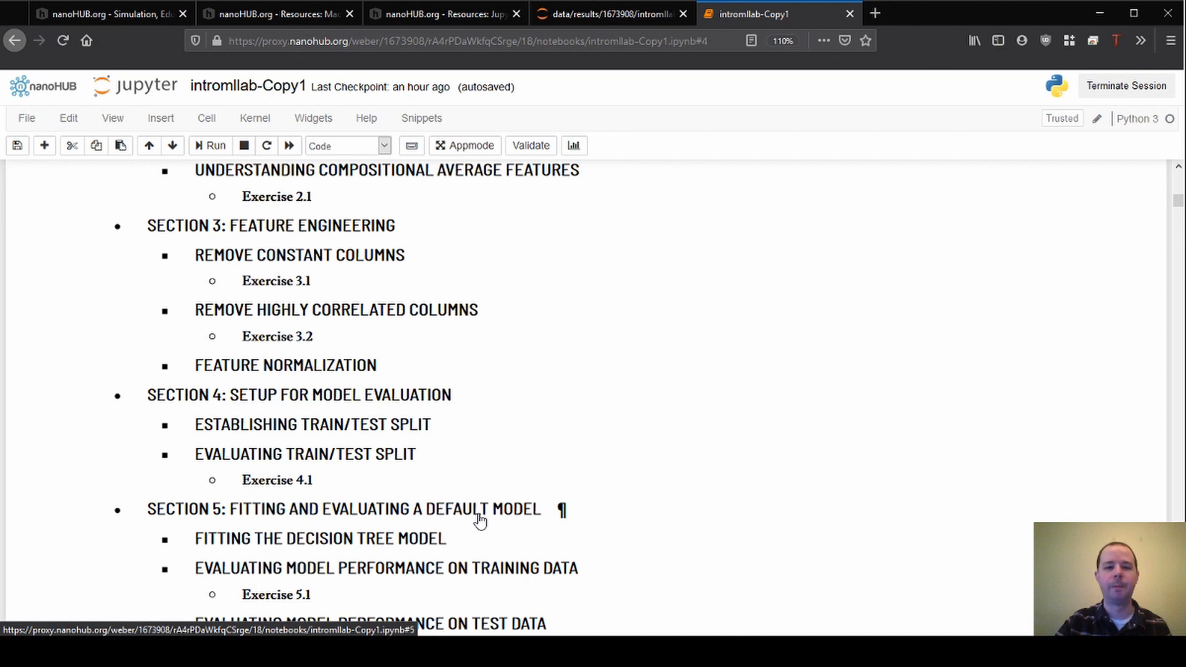
mouse_move(464, 515)
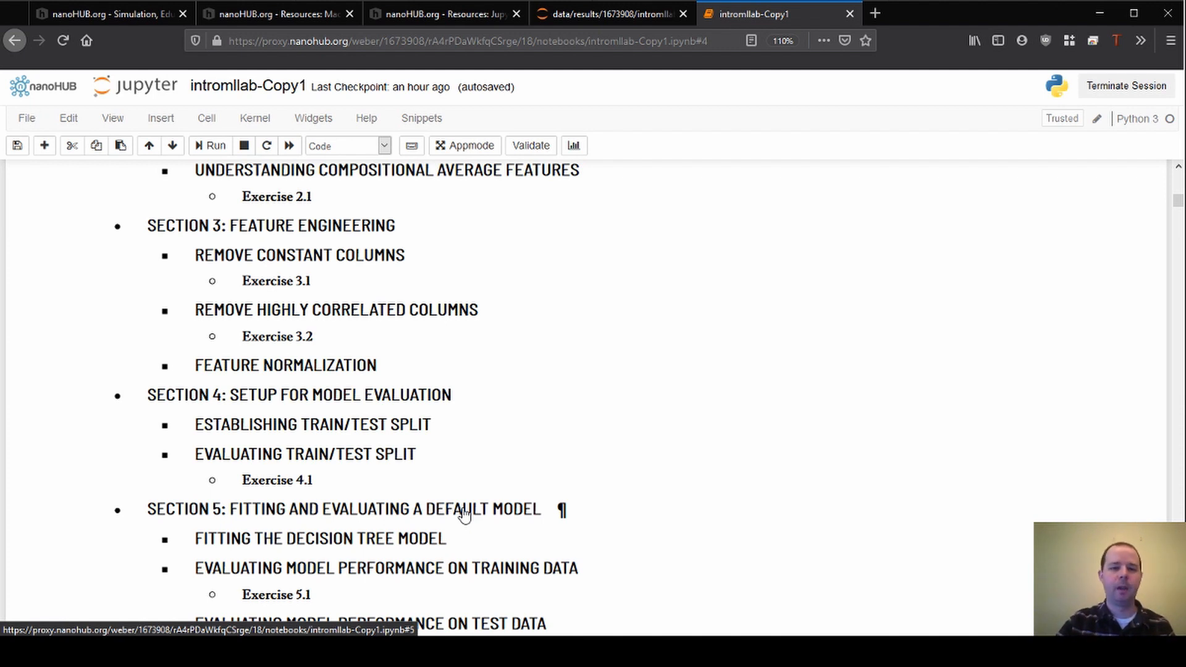
mouse_move(507, 515)
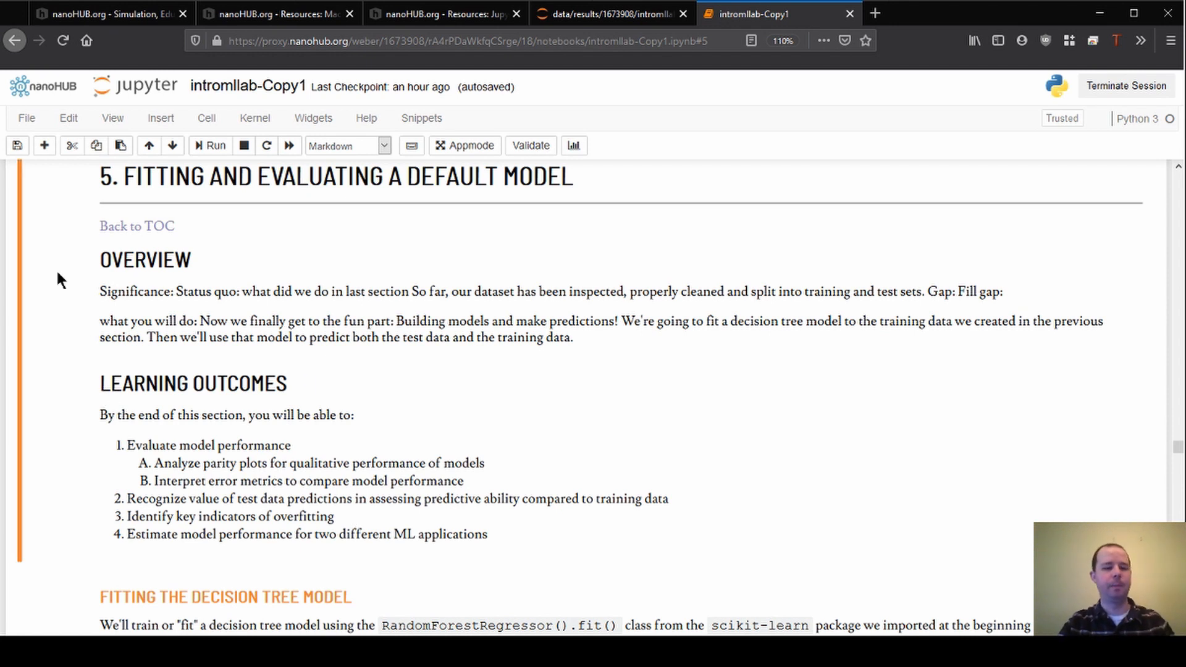
Bring up the In [47] fit cell output: training complete, tree depth 22, feature importances.
scroll(down, 3)
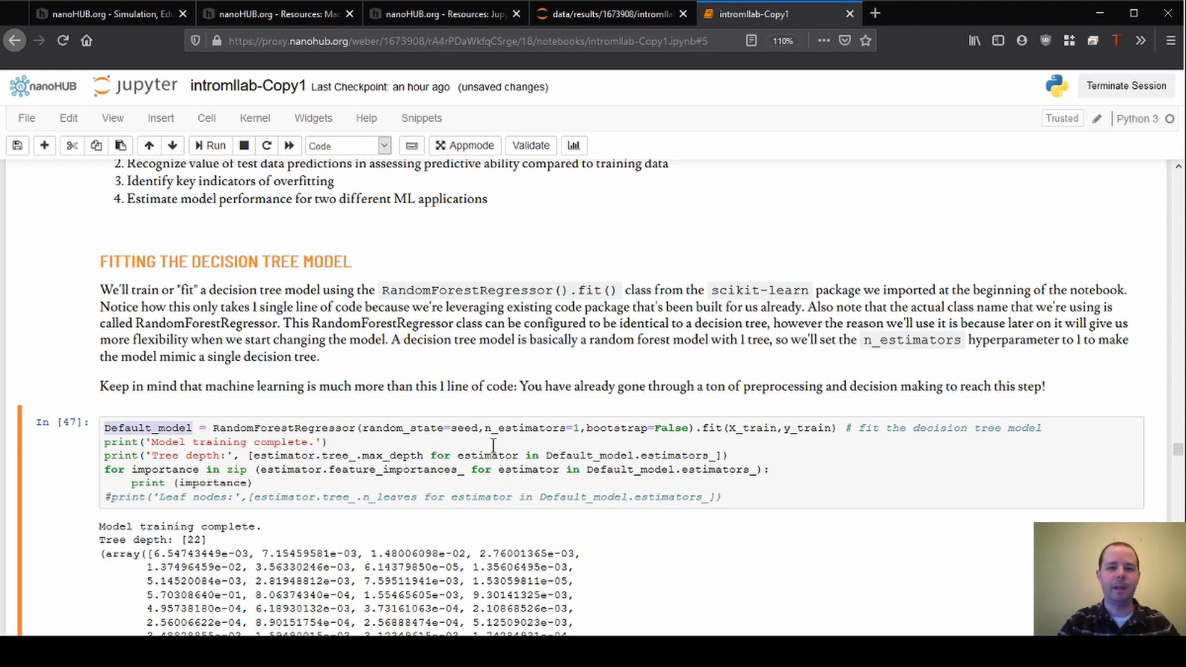
scroll(down, 3)
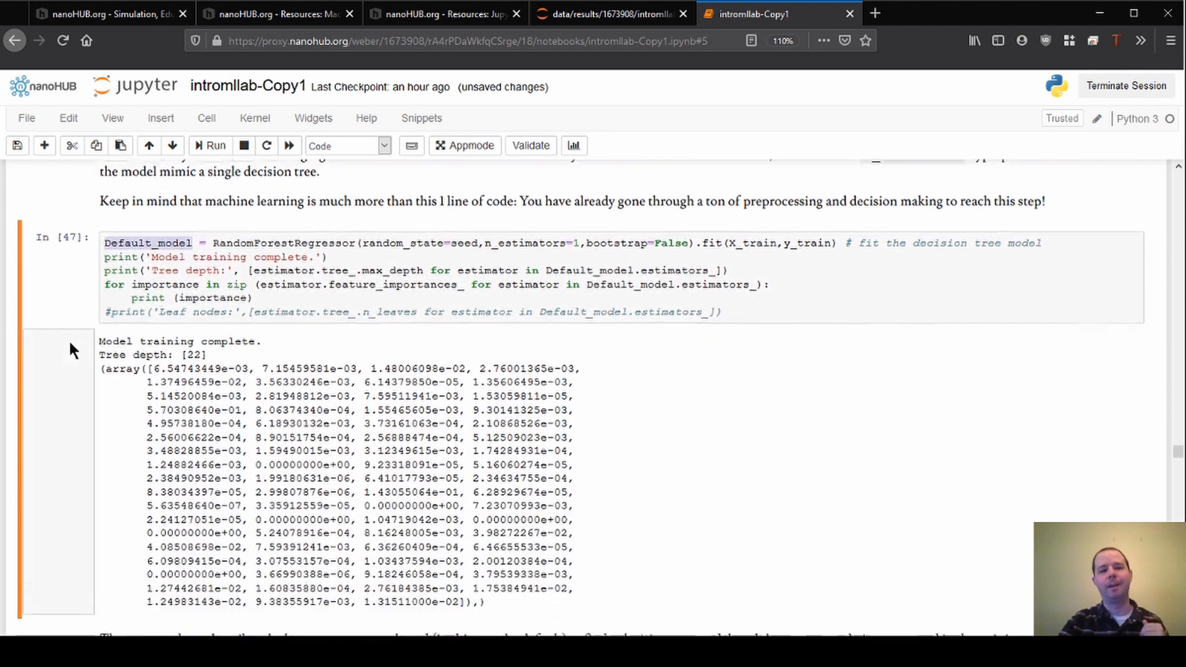
scroll(down, 3)
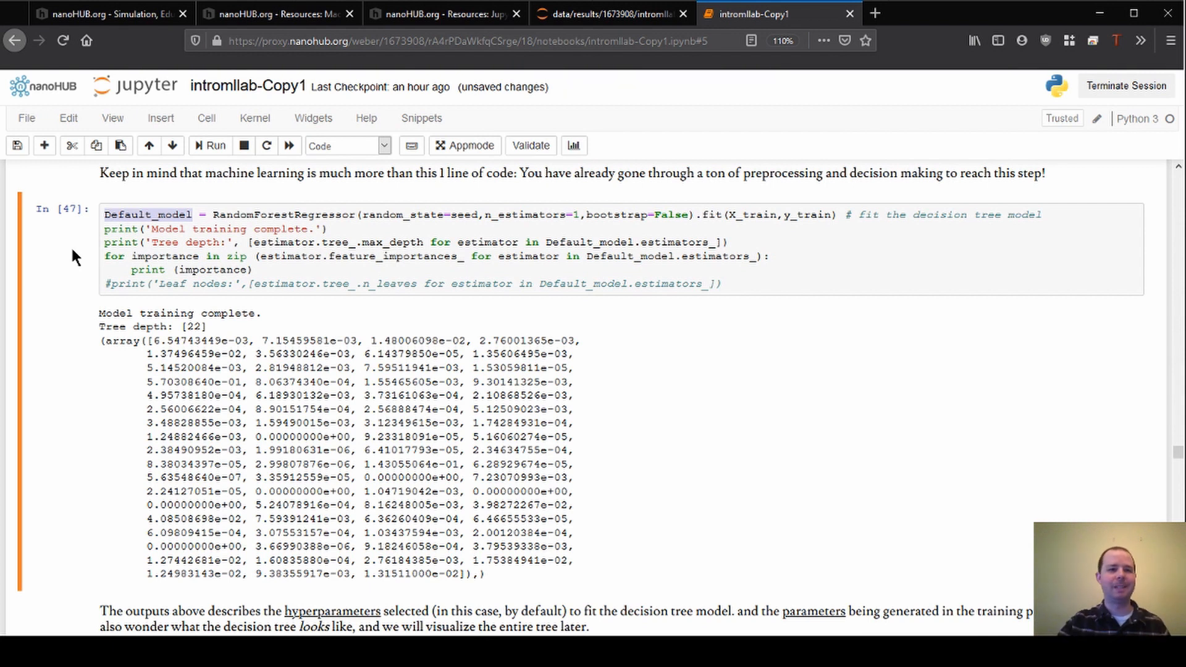
scroll(down, 3)
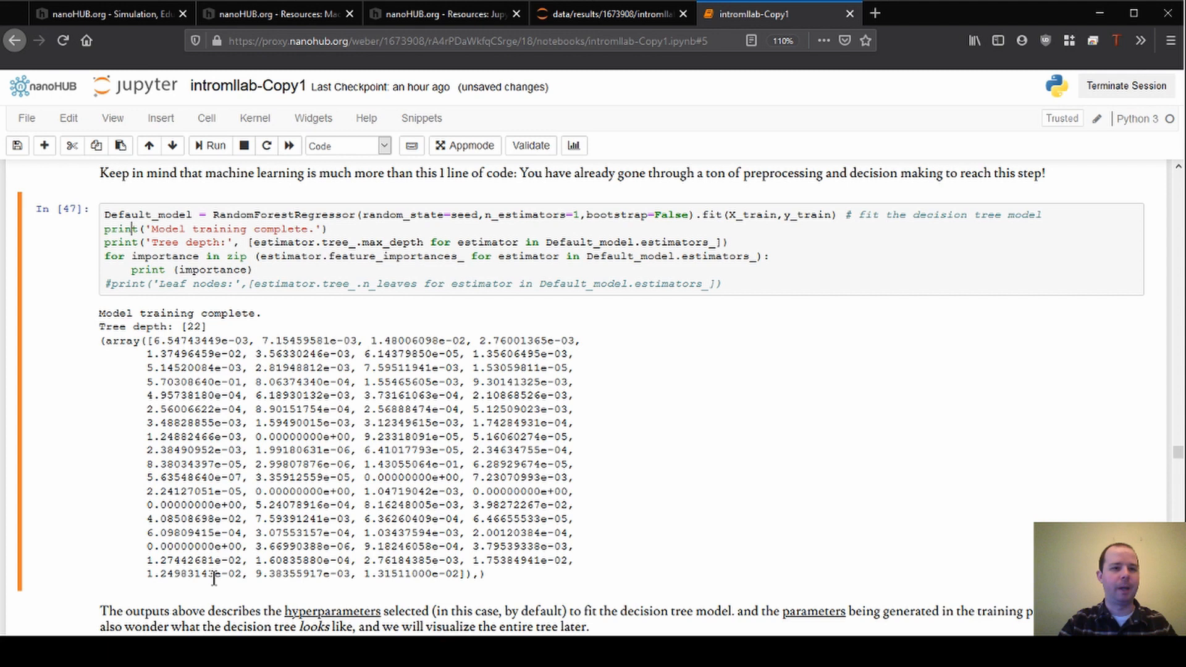
double_click(138, 327)
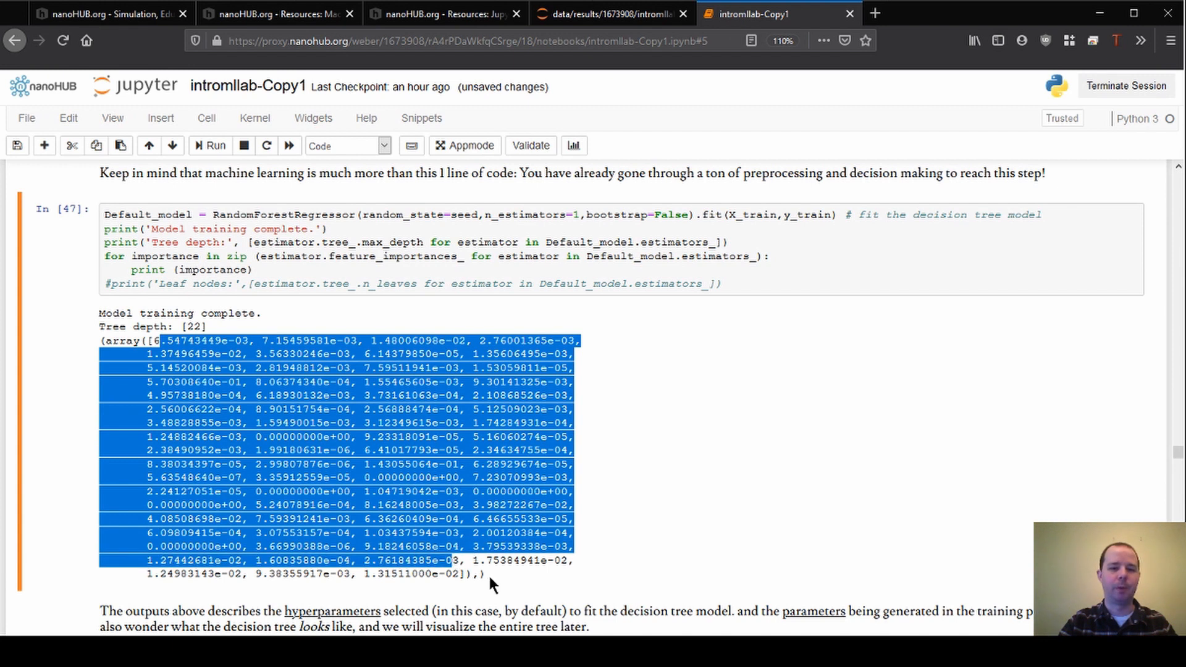
click(590, 513)
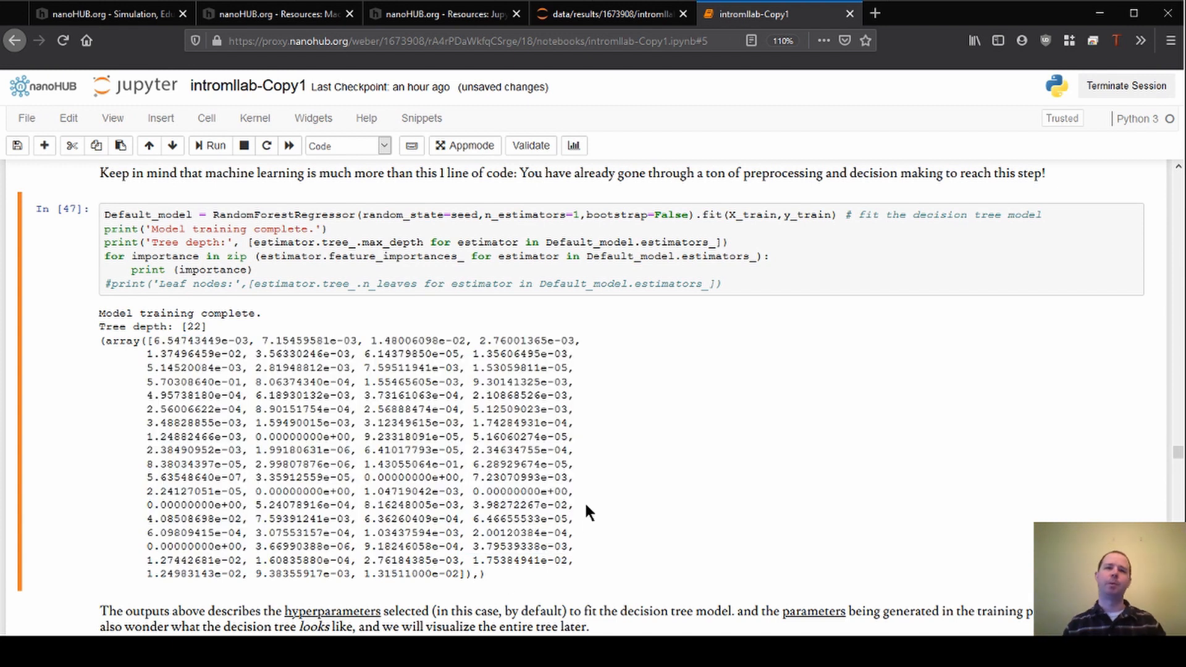
mouse_move(559, 484)
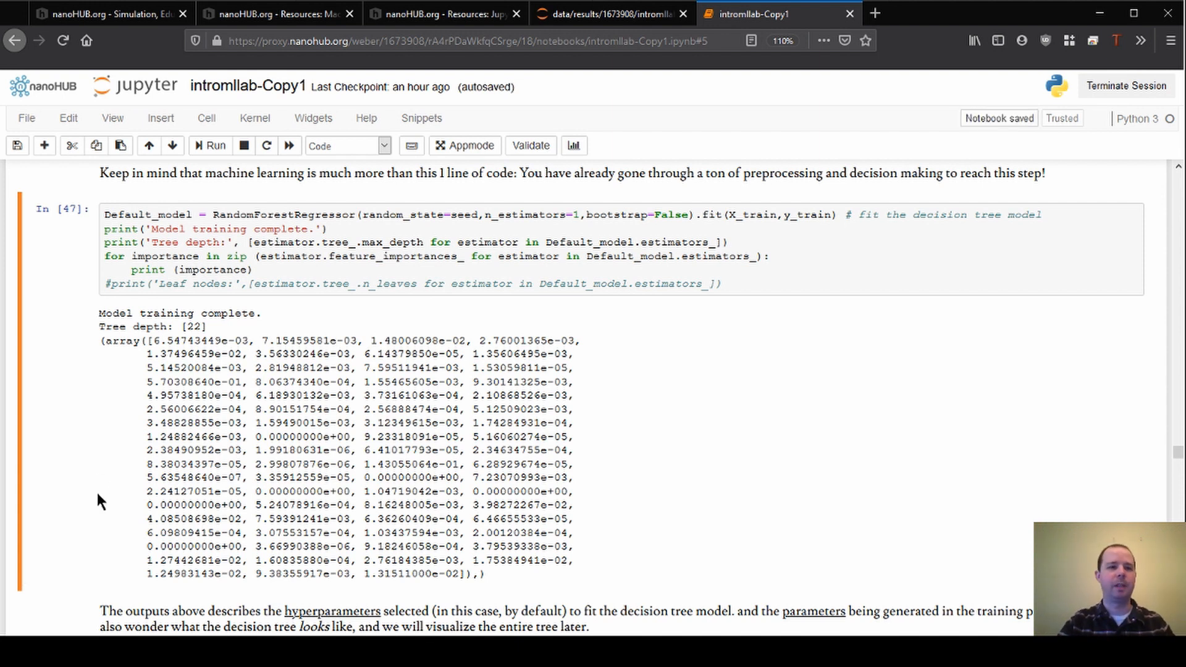
scroll(down, 3)
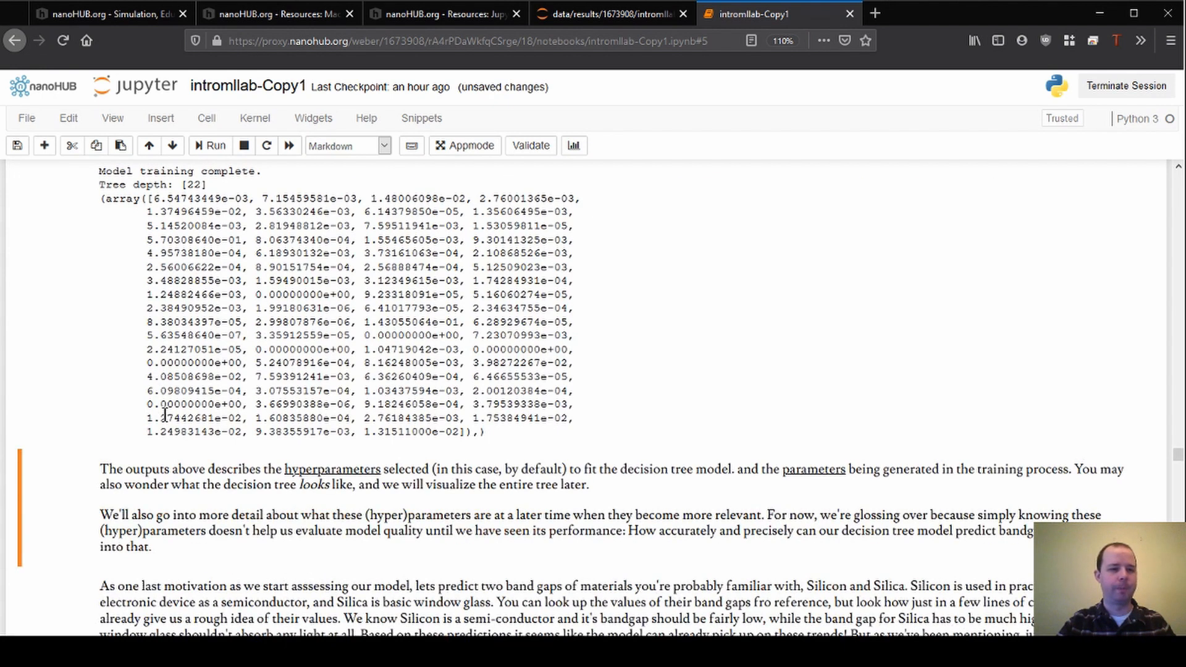
Scroll past the Silicon (2) and Silica (6) predictions to the In [50] parity plot cell.
scroll(down, 3)
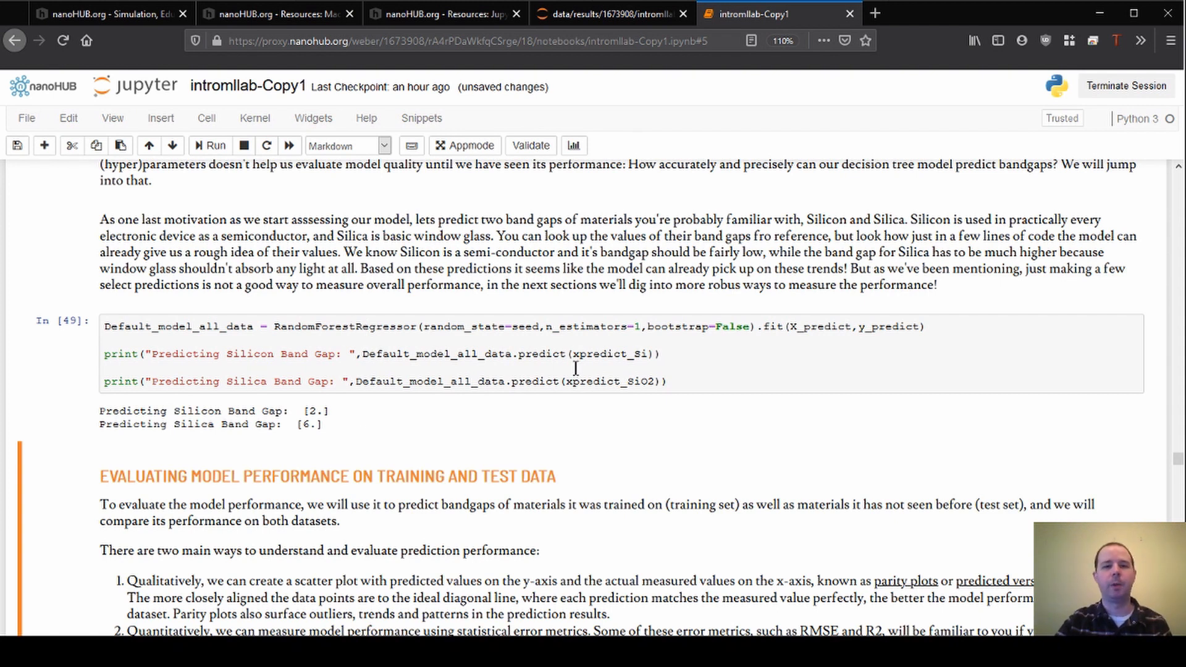
mouse_move(683, 382)
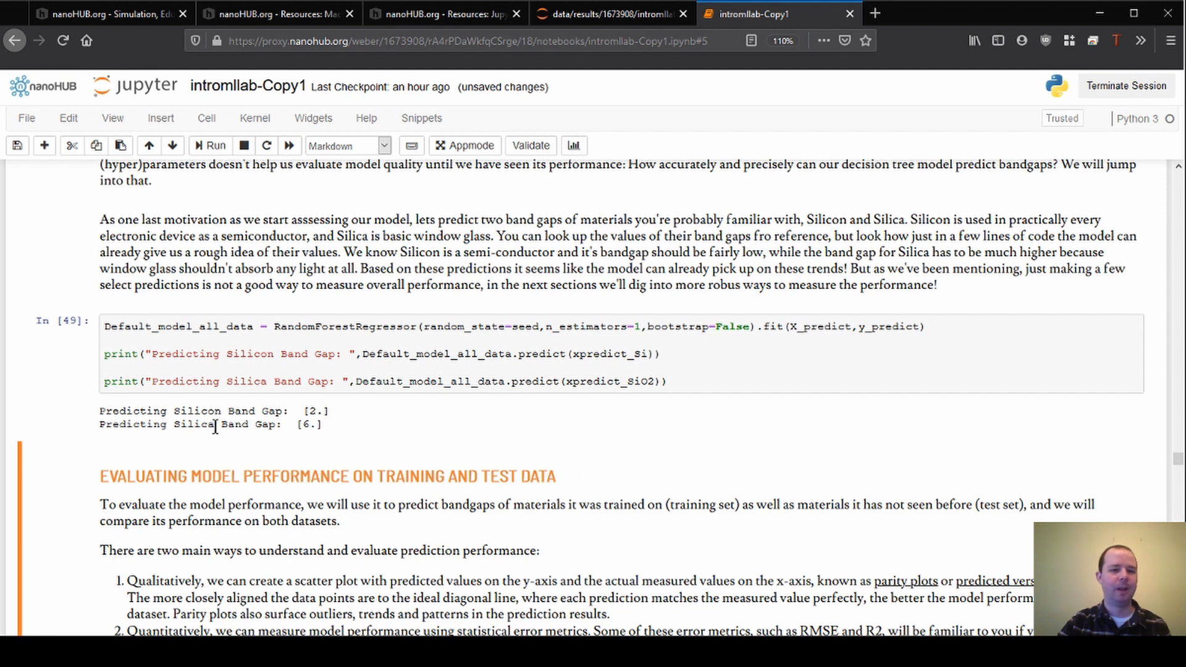
mouse_move(299, 426)
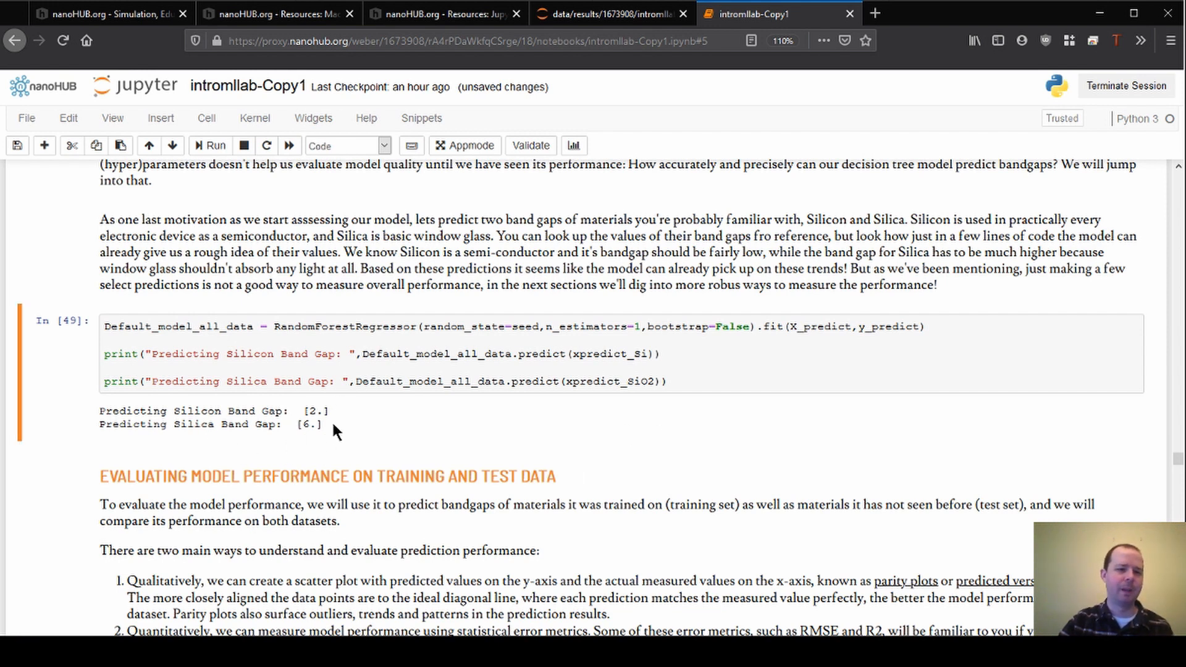
mouse_move(114, 406)
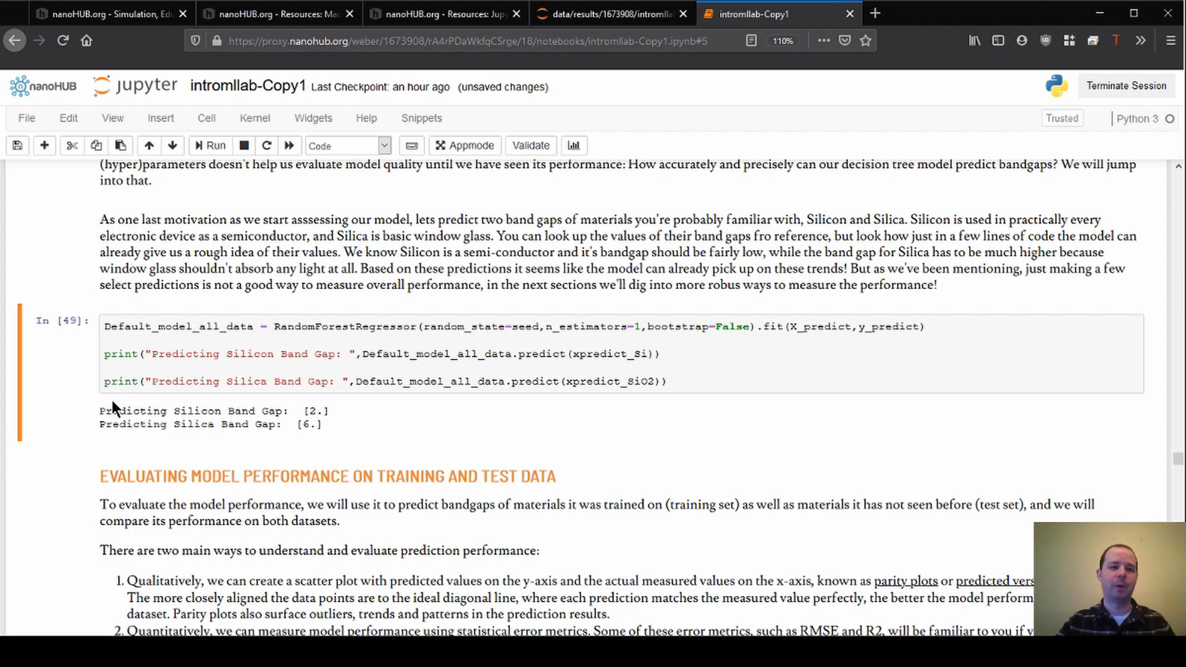
mouse_move(325, 448)
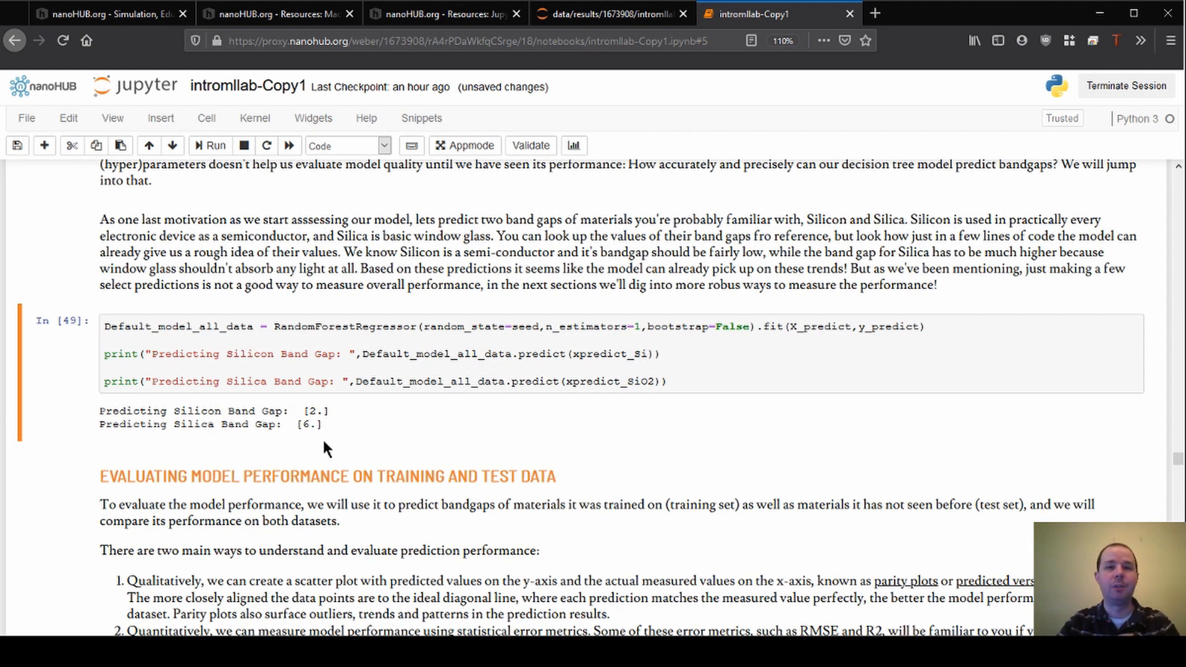
scroll(down, 3)
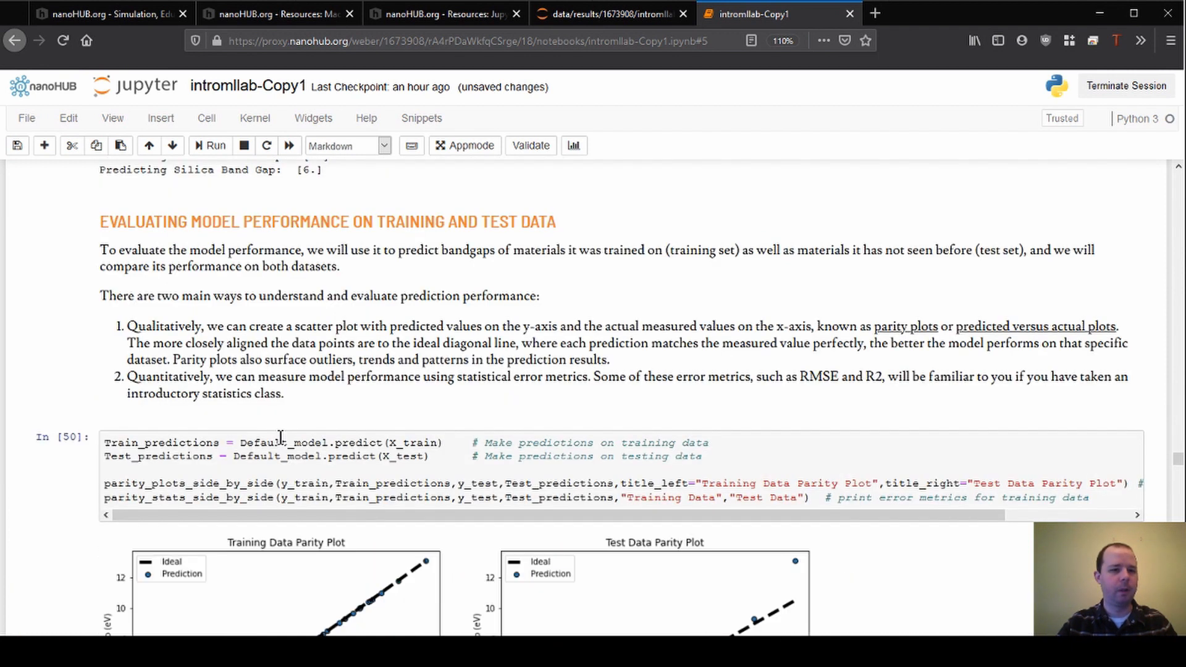
Scroll below both parity plots to reveal the RMSE, RMSE/std, MAE and R2 table.
scroll(down, 3)
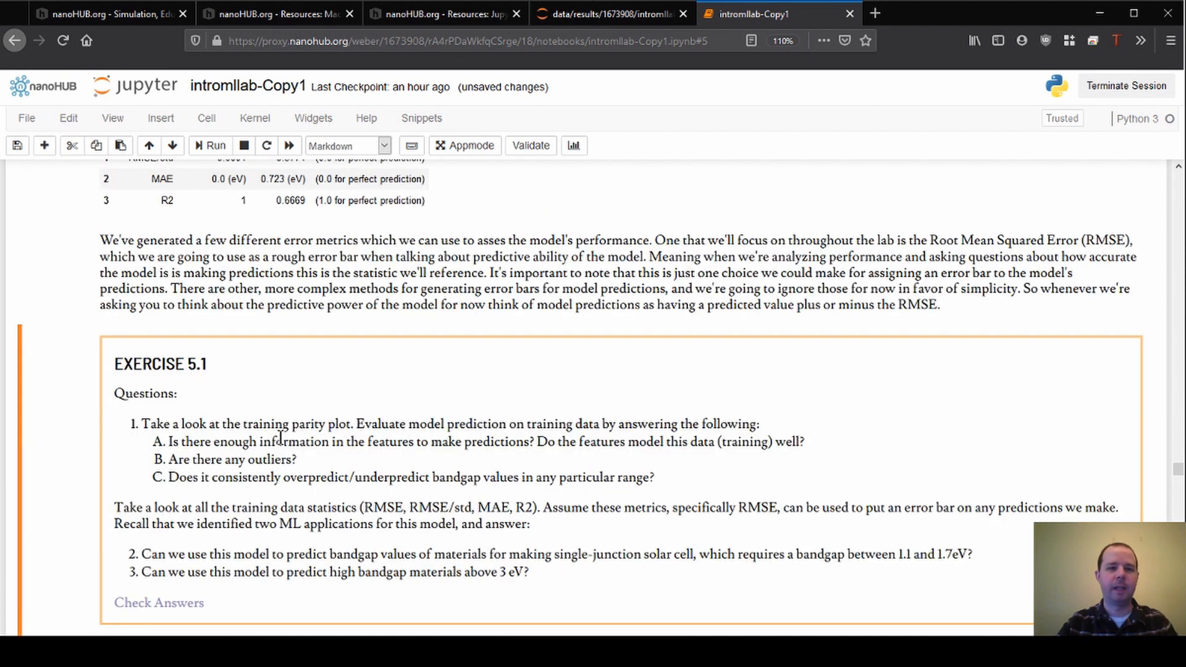
scroll(down, 3)
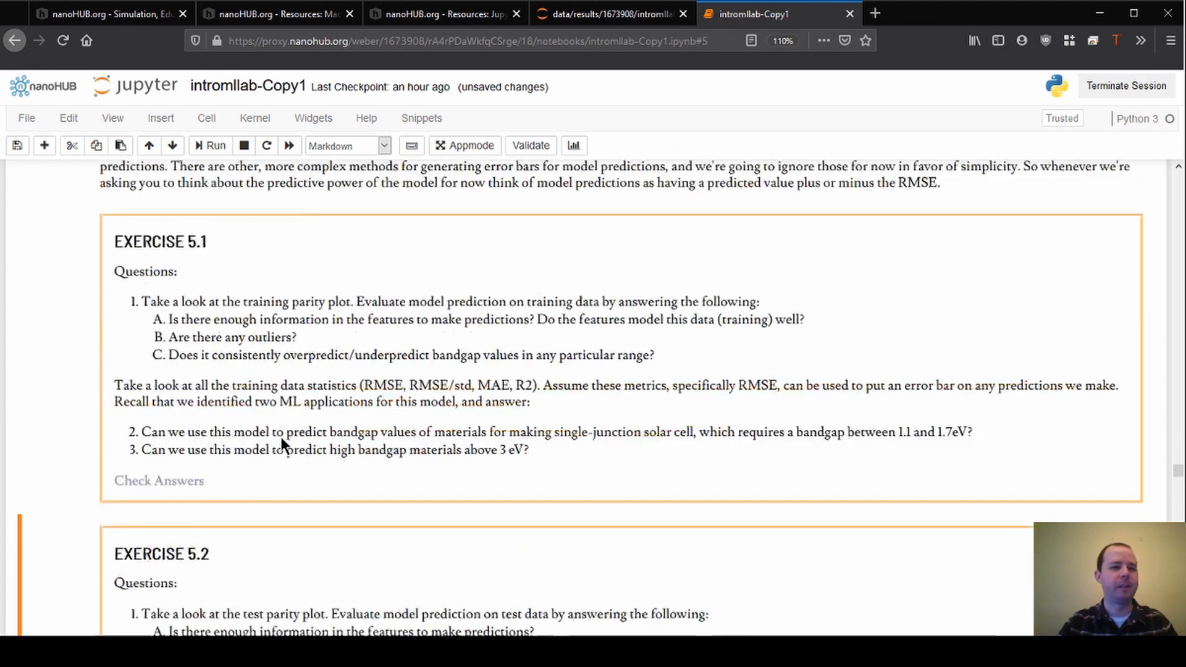
scroll(up, 3)
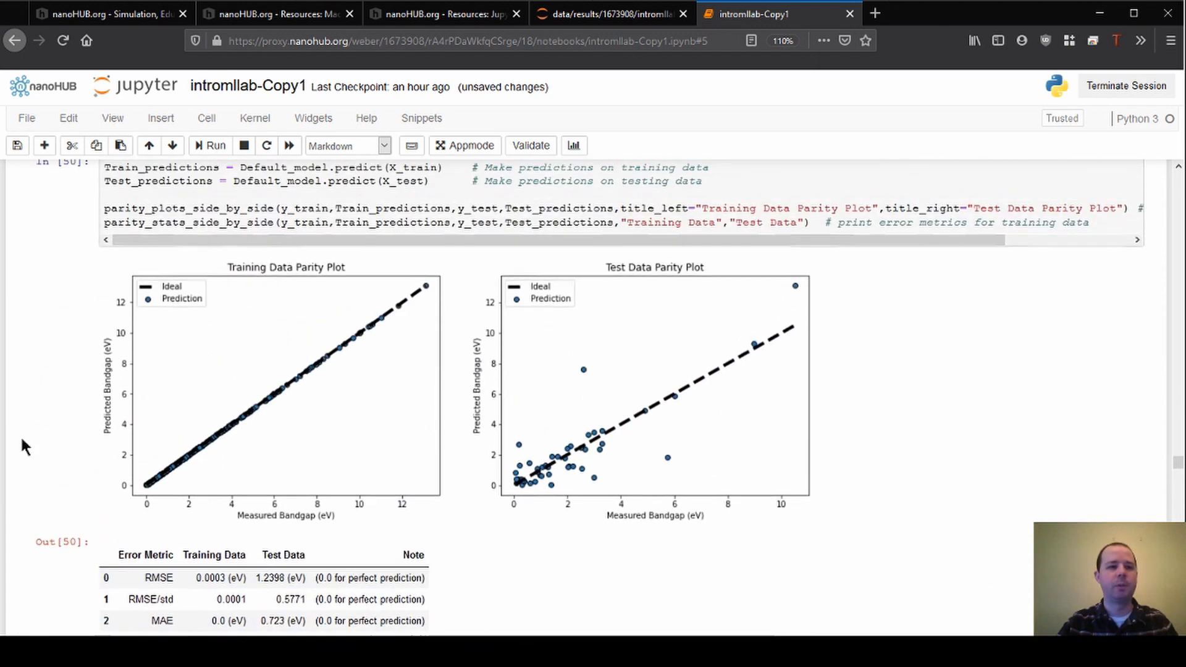
scroll(up, 3)
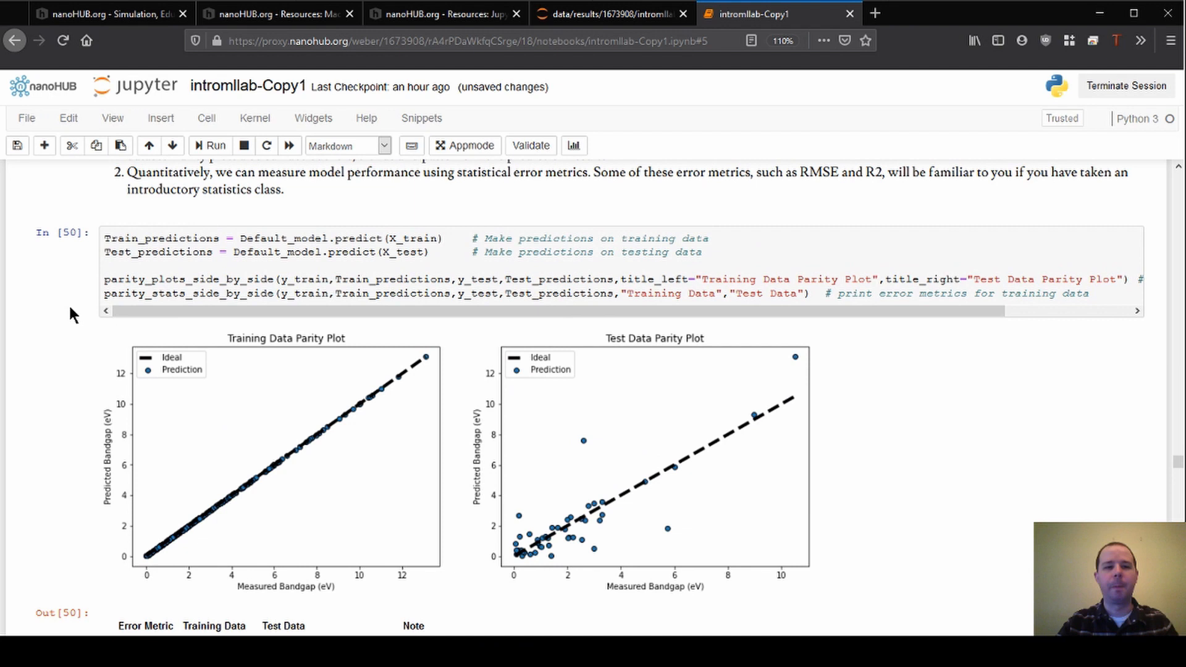
scroll(down, 3)
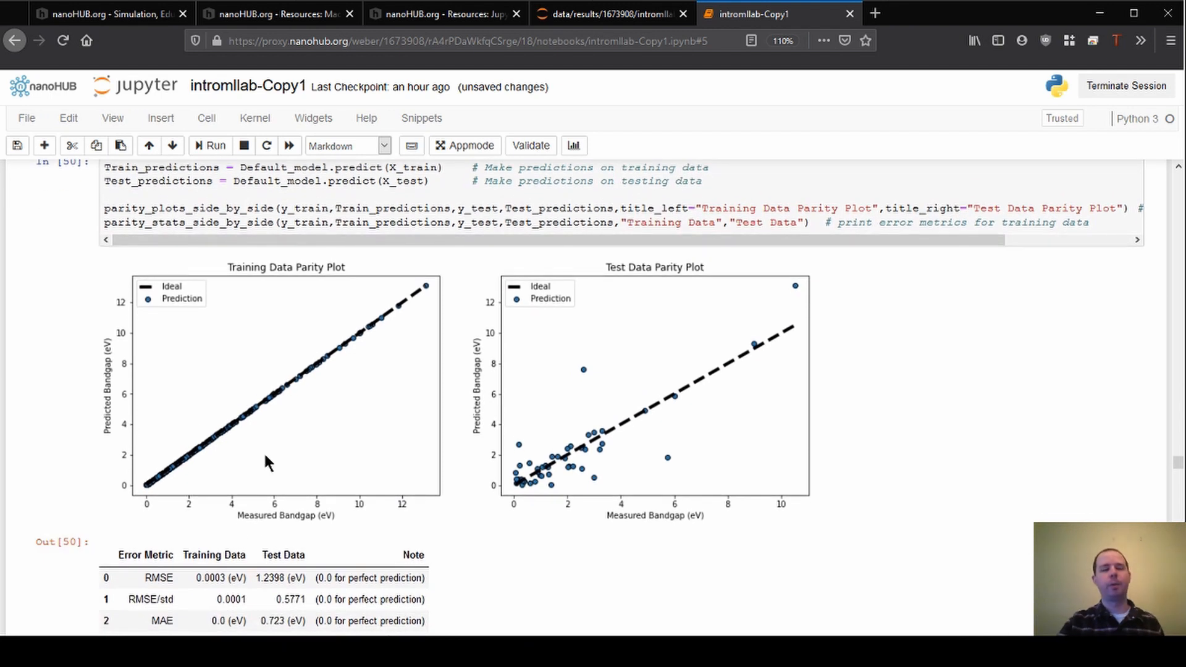
mouse_move(280, 364)
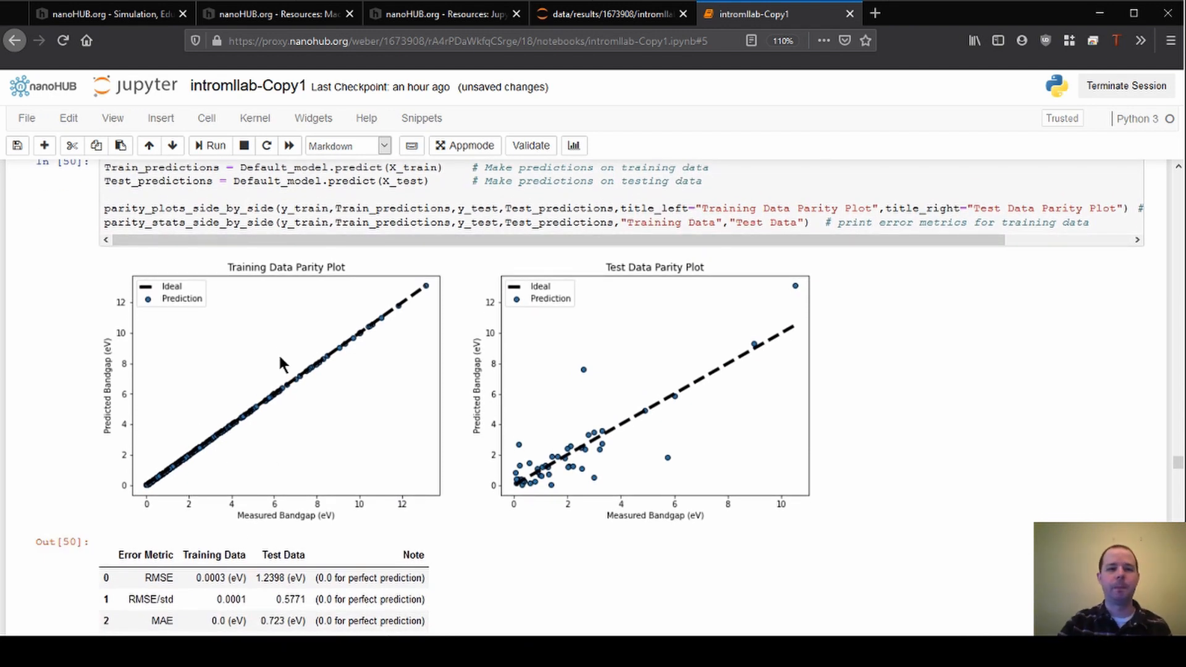
mouse_move(165, 421)
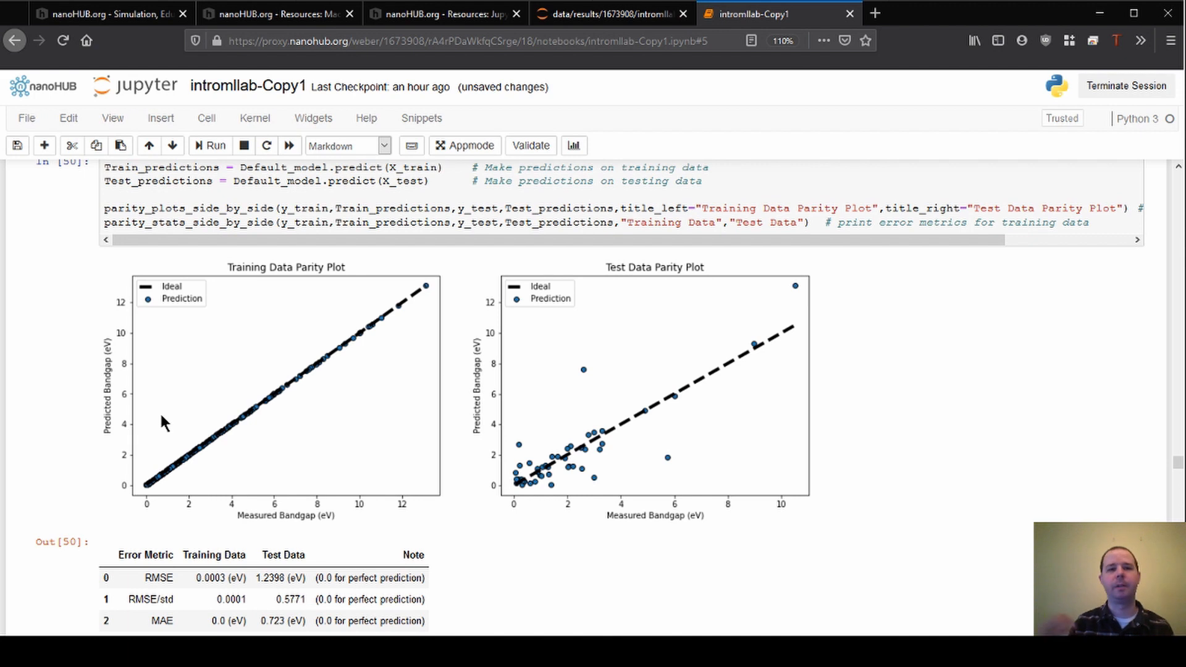
mouse_move(283, 475)
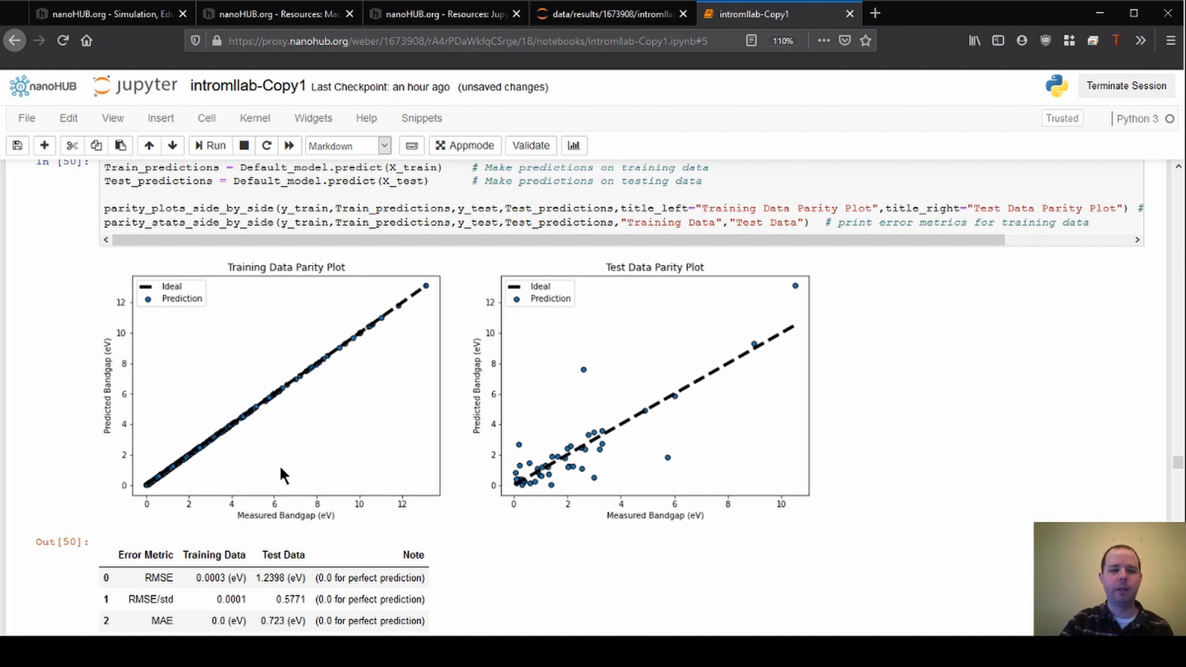
mouse_move(296, 535)
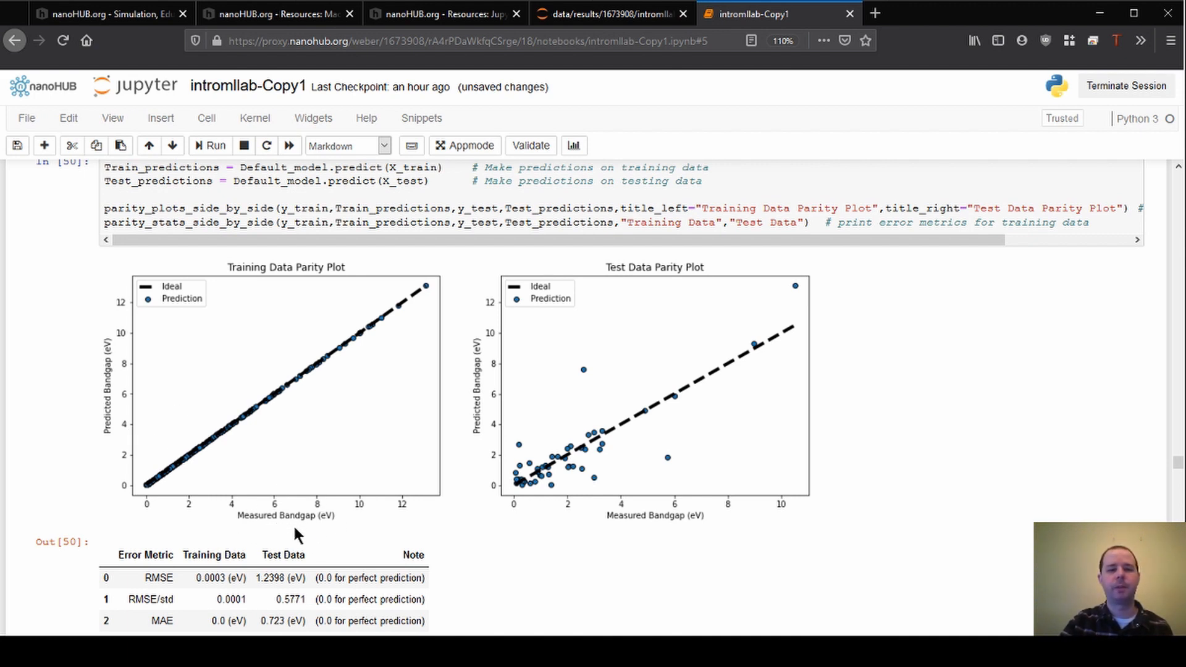
mouse_move(269, 521)
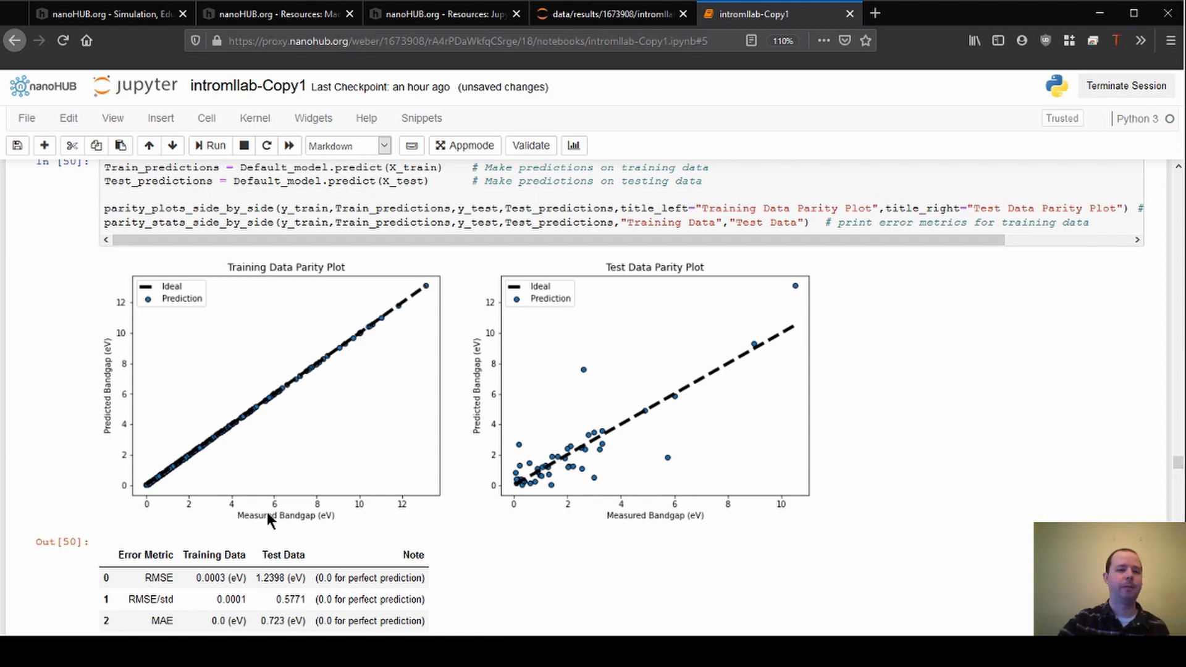
mouse_move(149, 512)
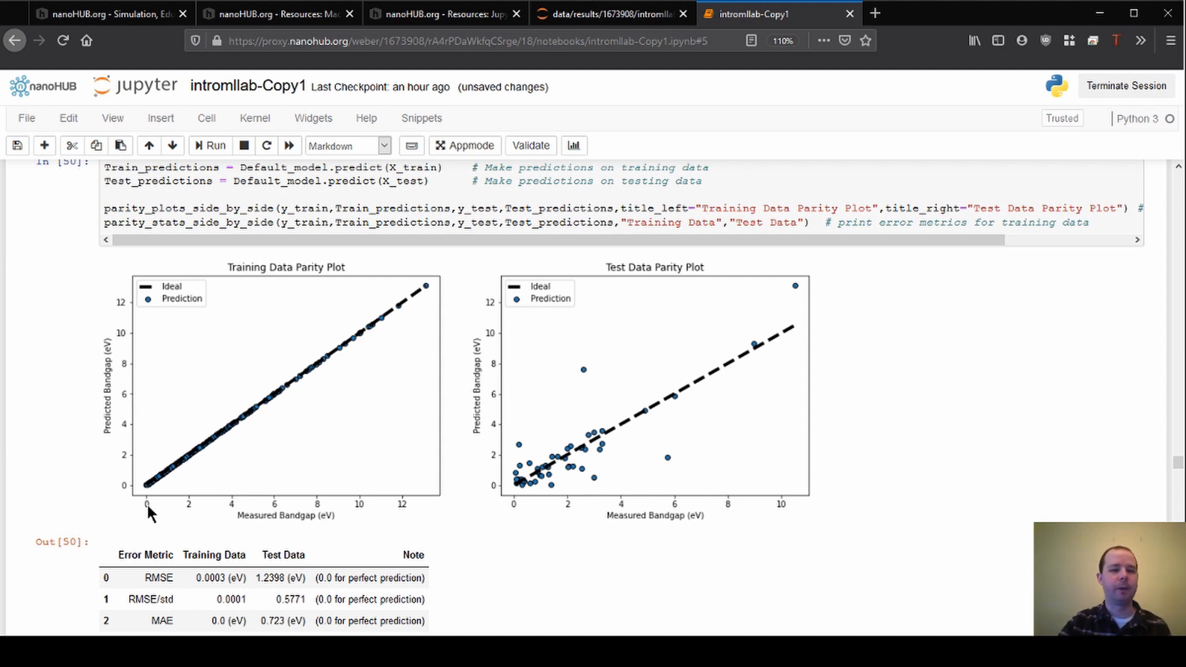
mouse_move(416, 503)
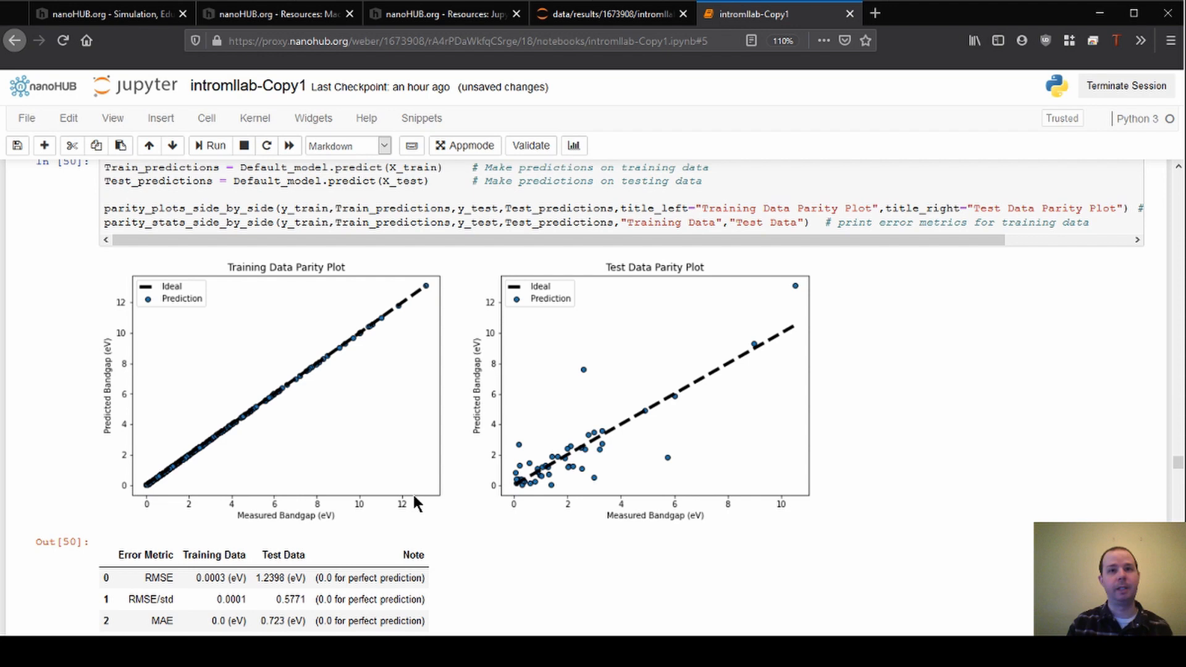
mouse_move(431, 504)
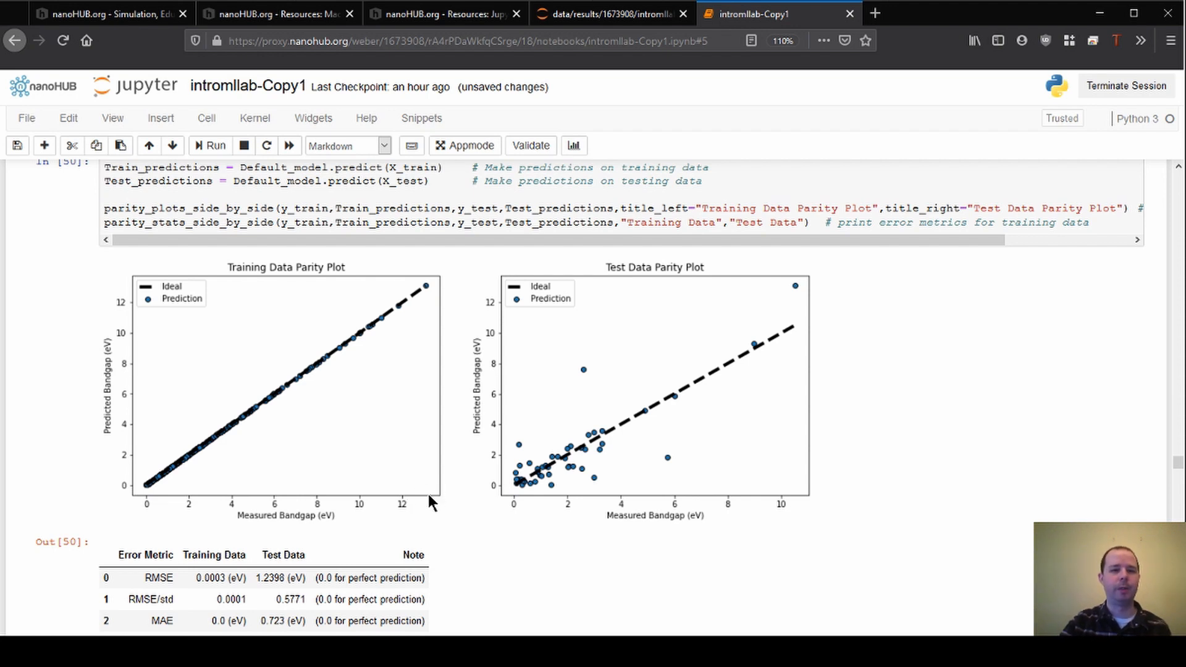
mouse_move(110, 382)
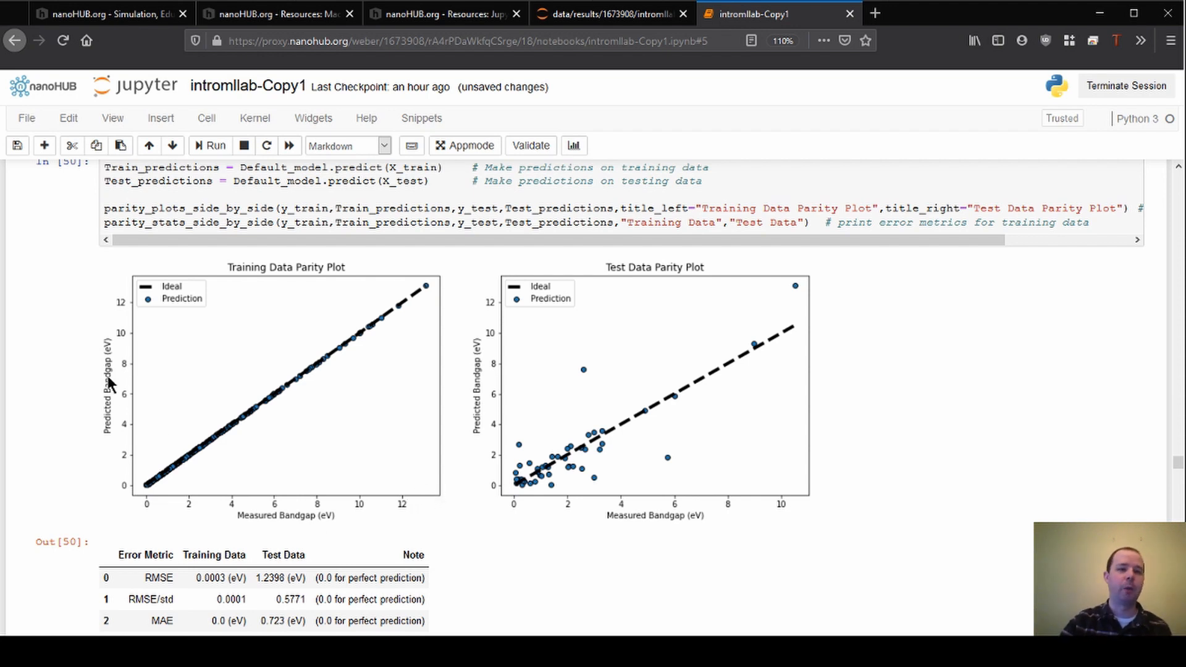
mouse_move(124, 393)
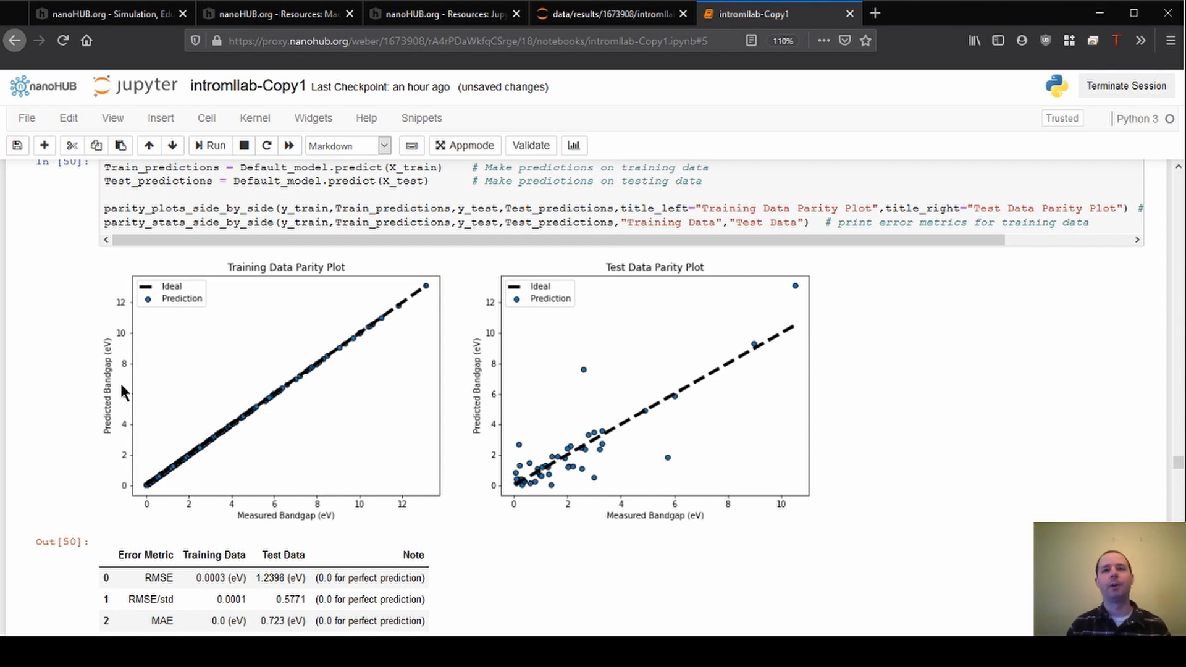
mouse_move(316, 361)
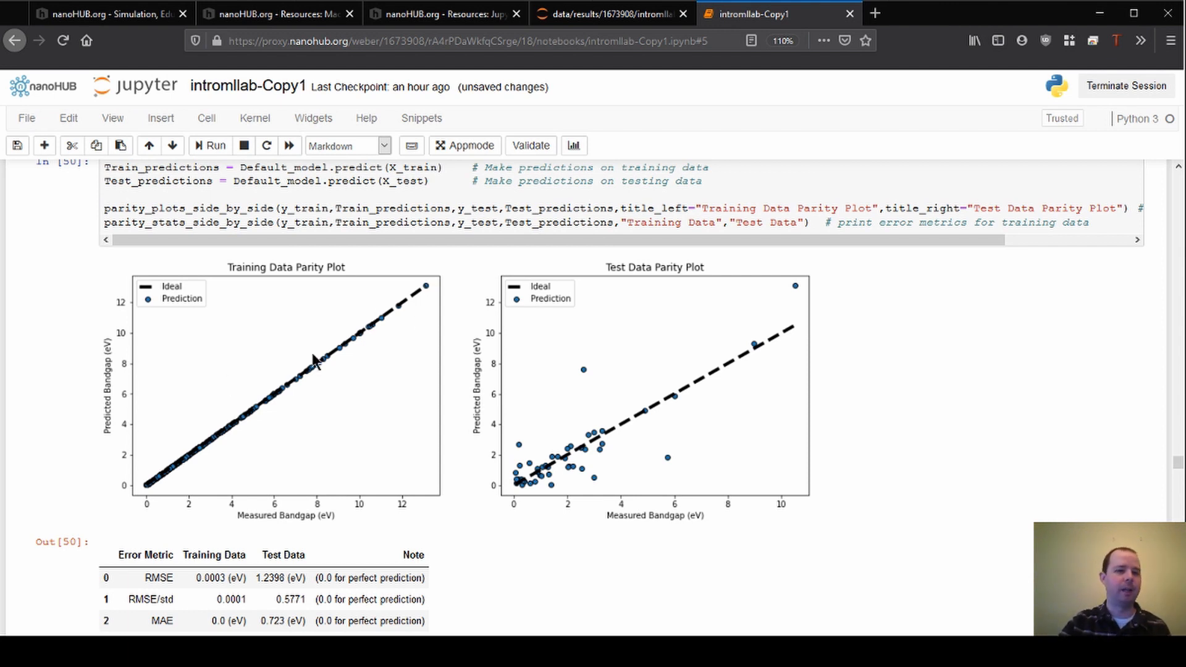
mouse_move(139, 431)
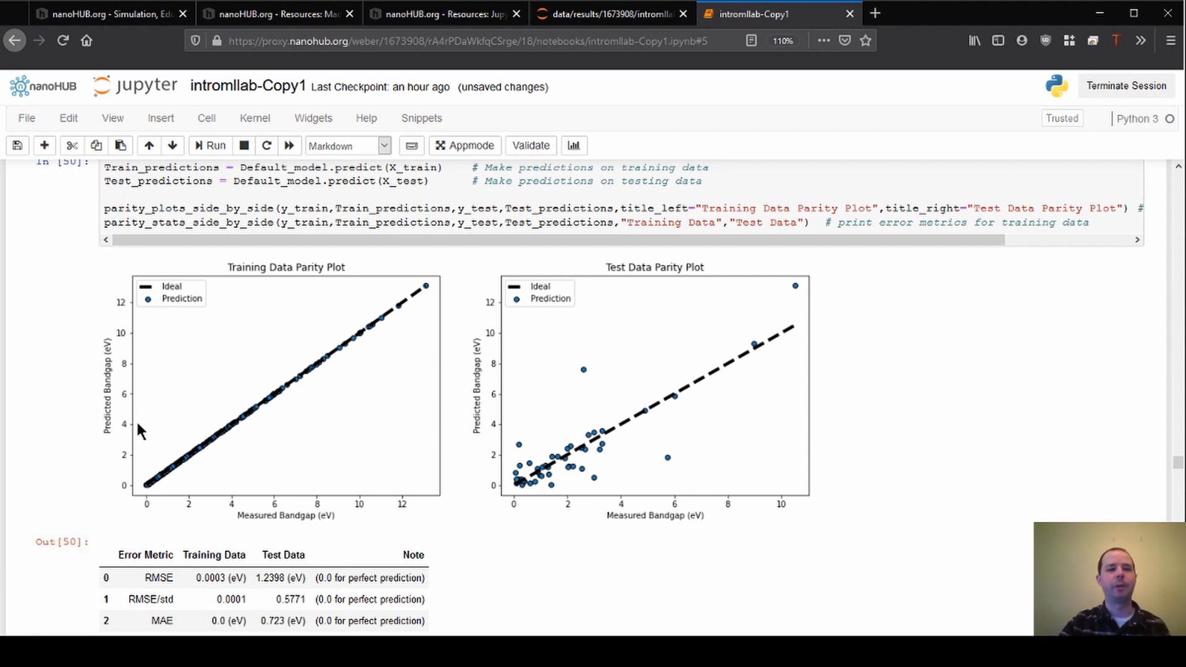
mouse_move(174, 400)
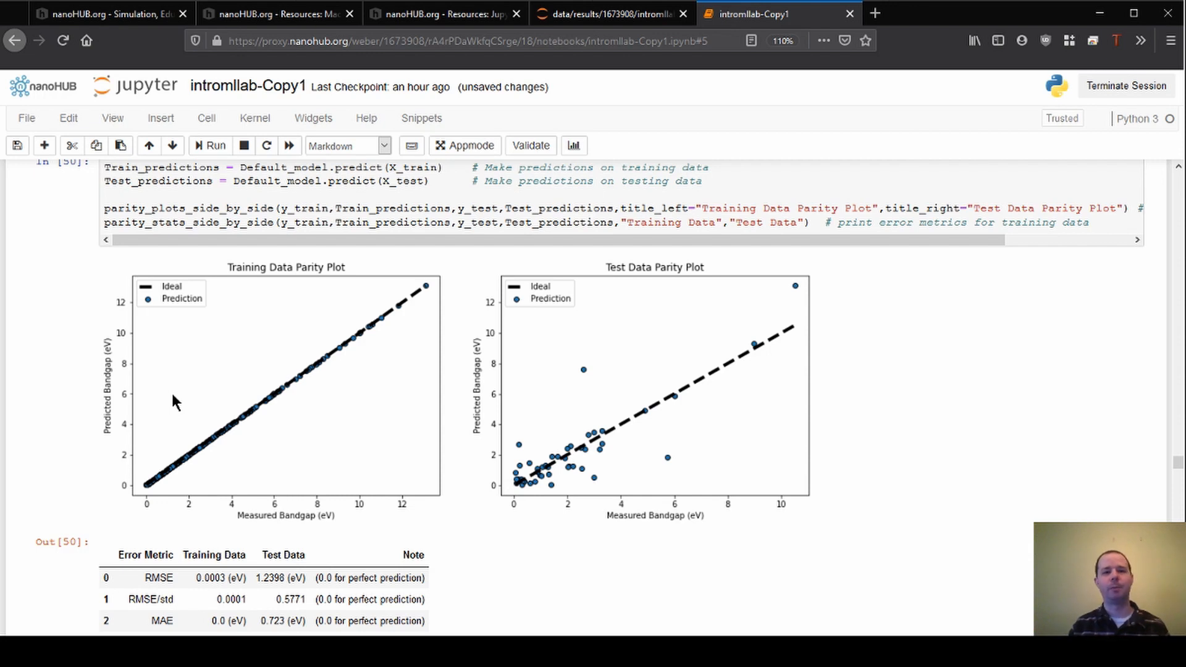
mouse_move(253, 414)
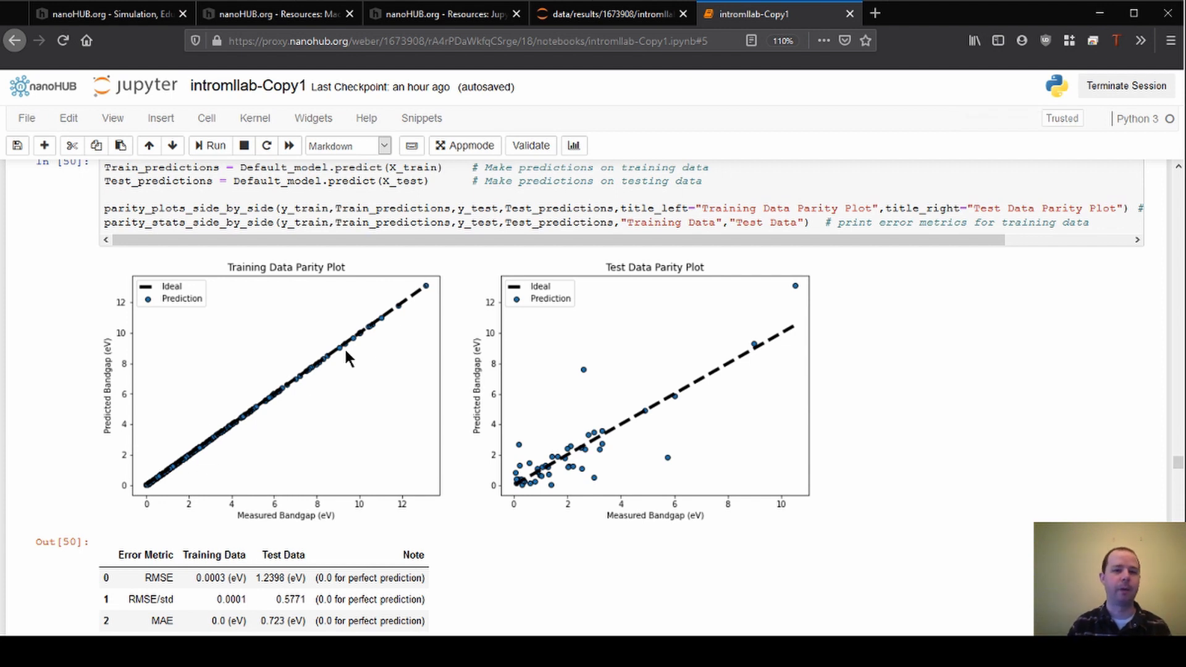
mouse_move(377, 442)
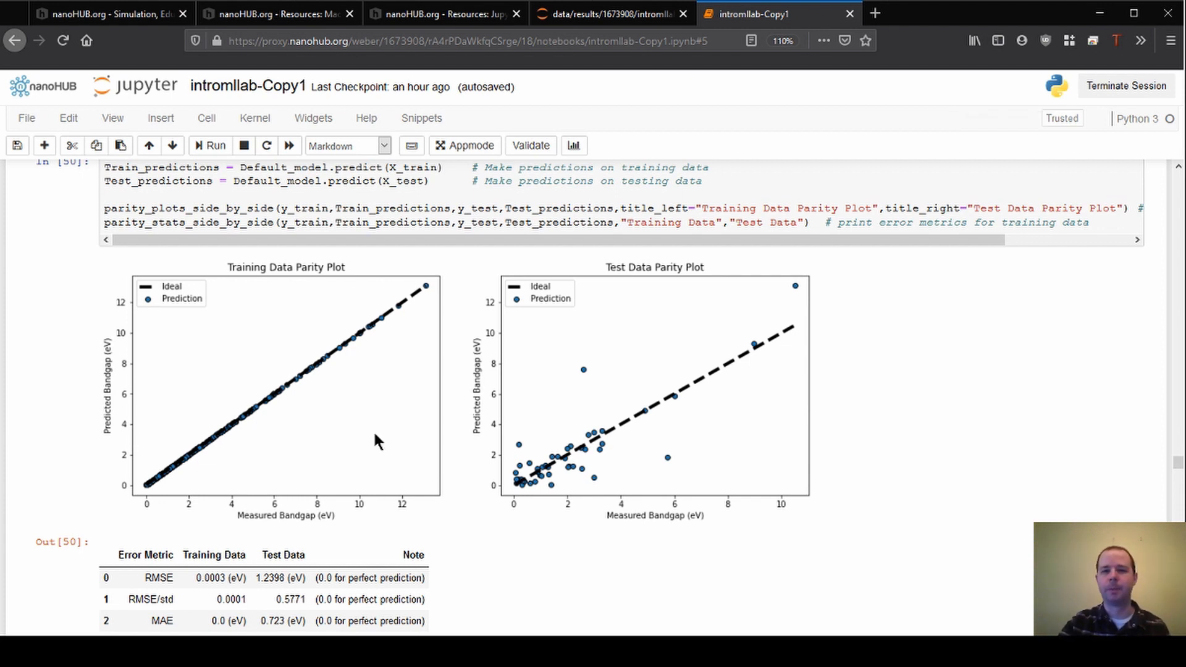
mouse_move(559, 457)
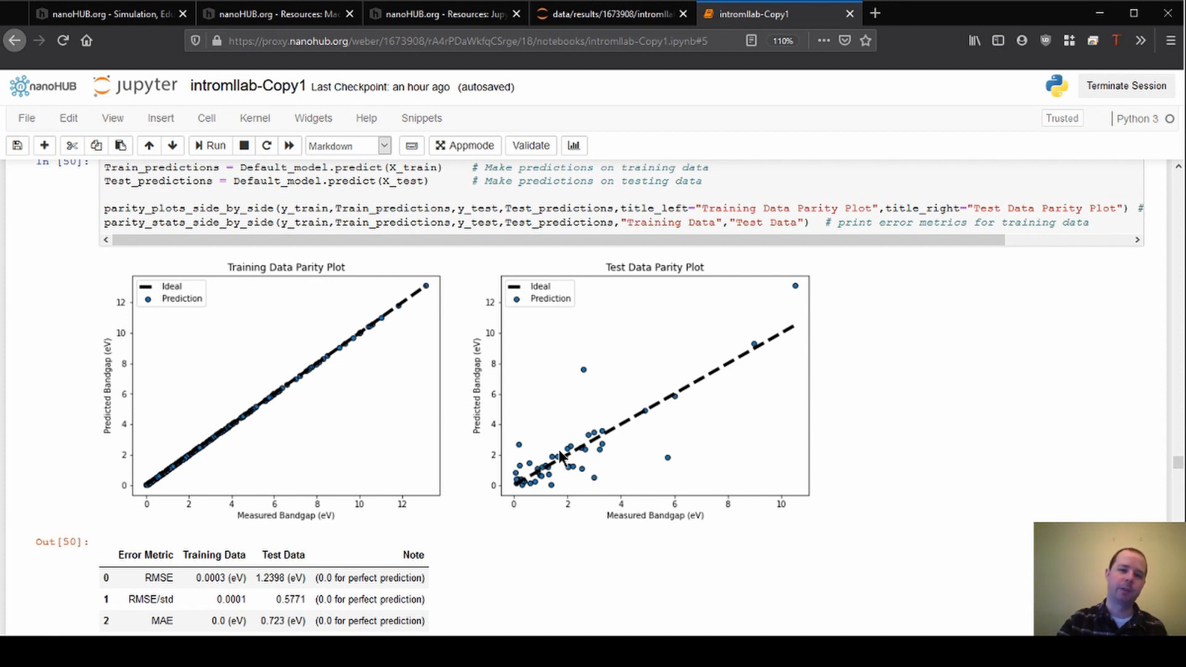
mouse_move(577, 397)
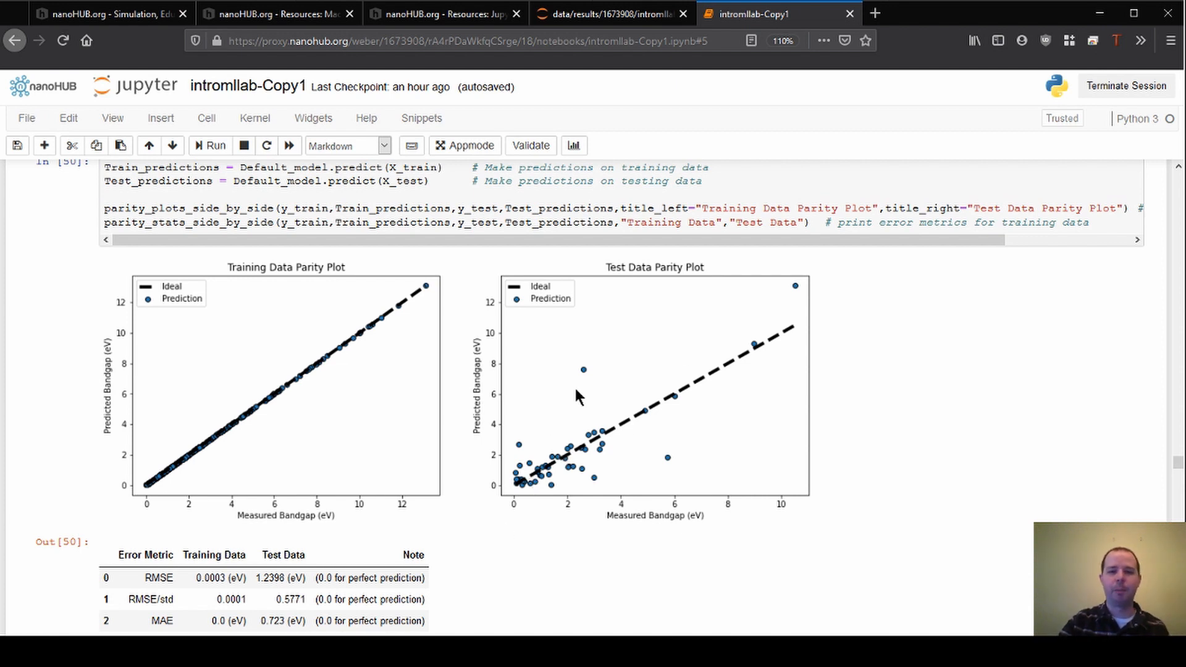
mouse_move(566, 452)
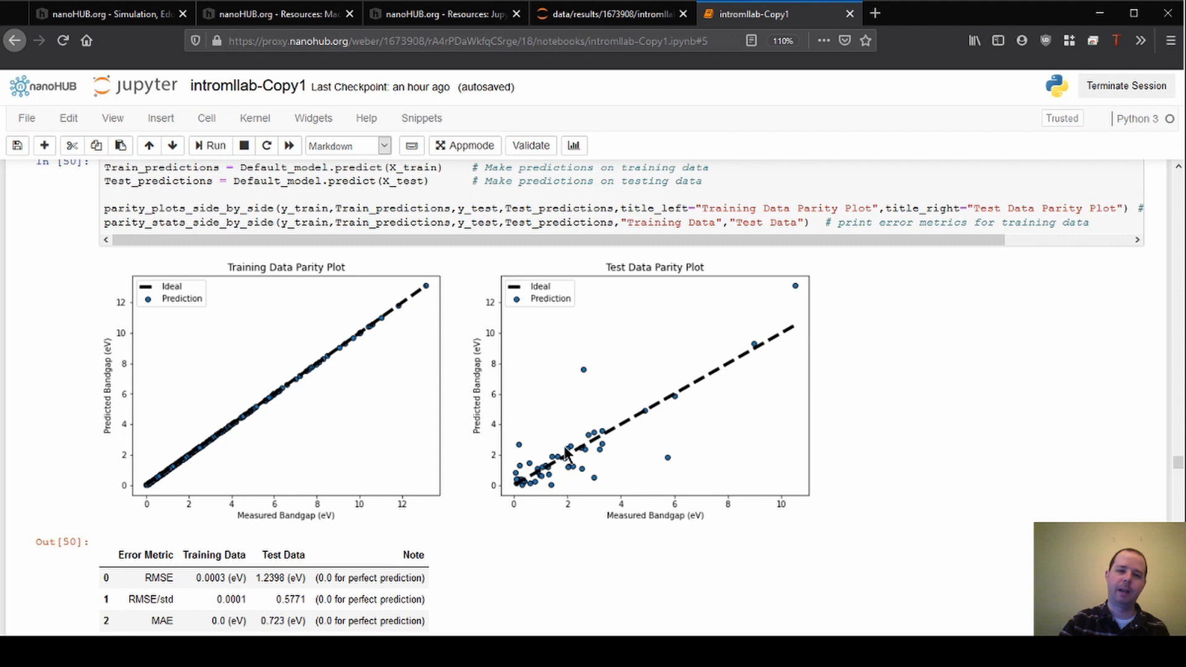
mouse_move(676, 476)
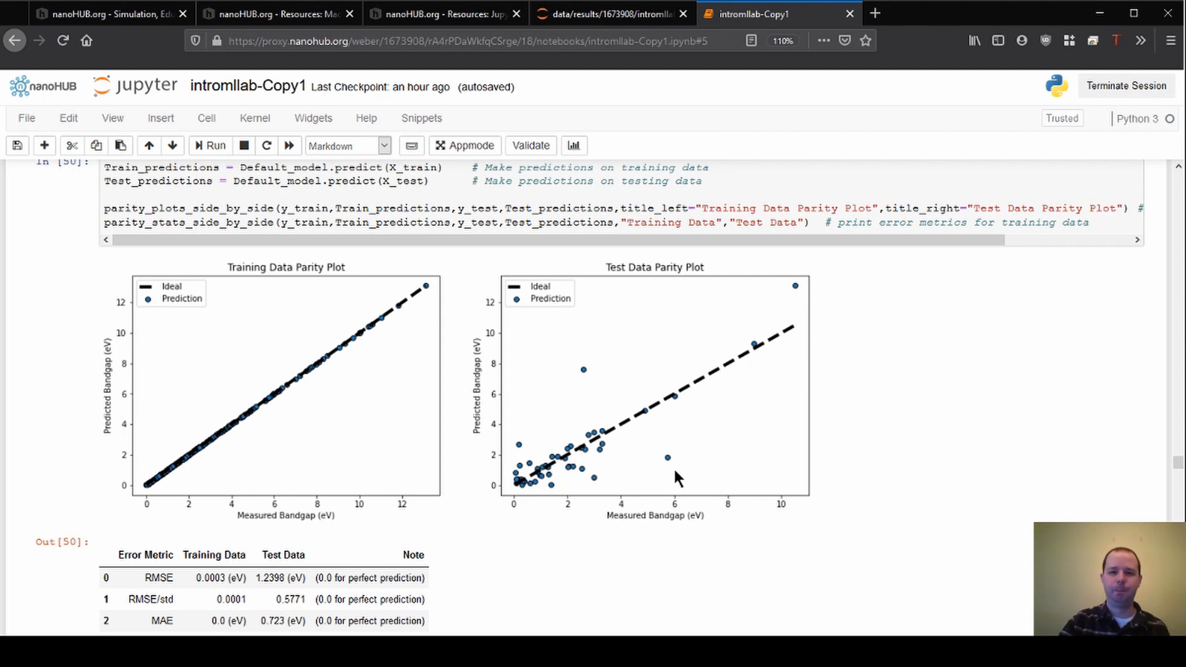
mouse_move(659, 498)
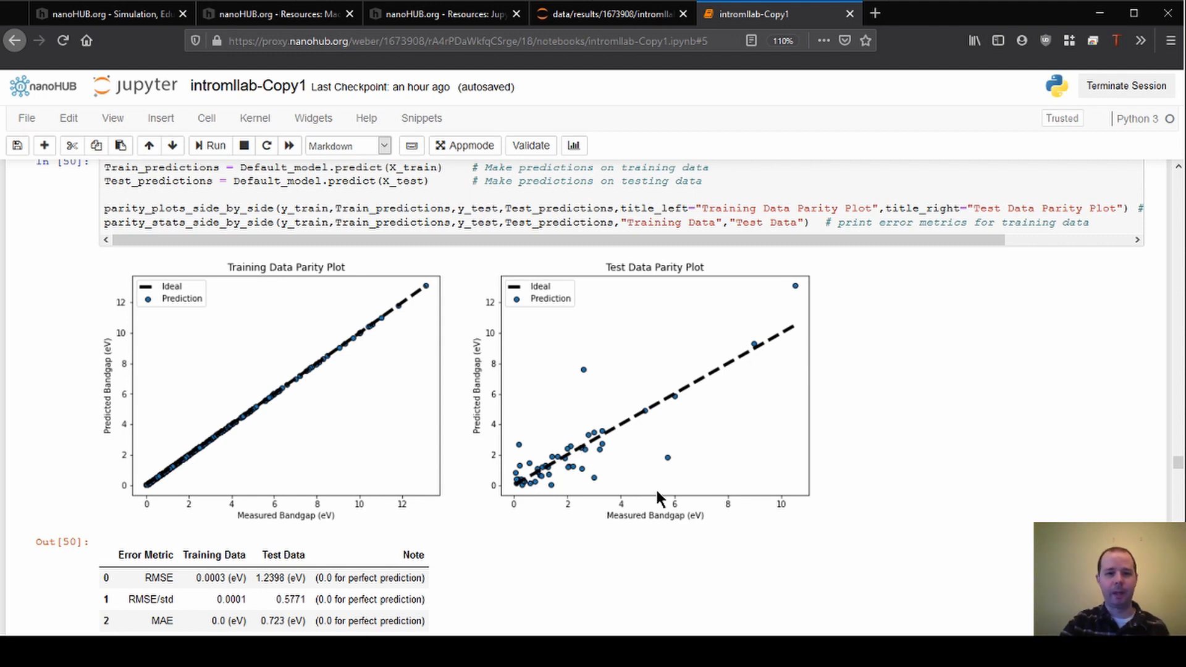
mouse_move(627, 474)
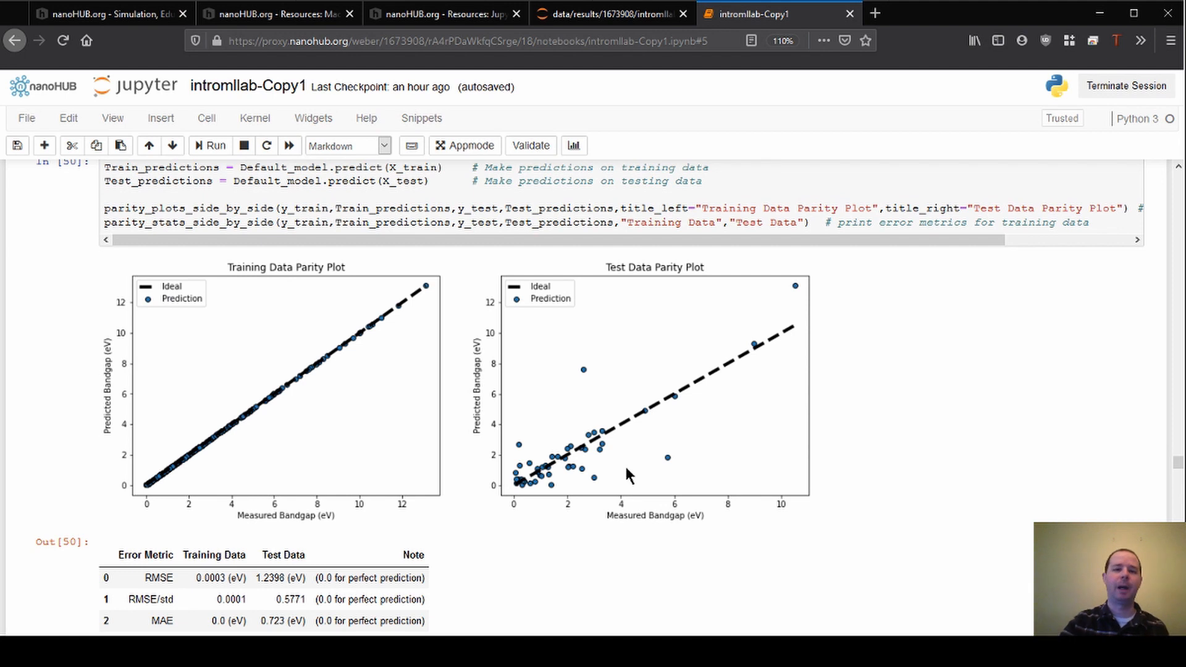
mouse_move(673, 486)
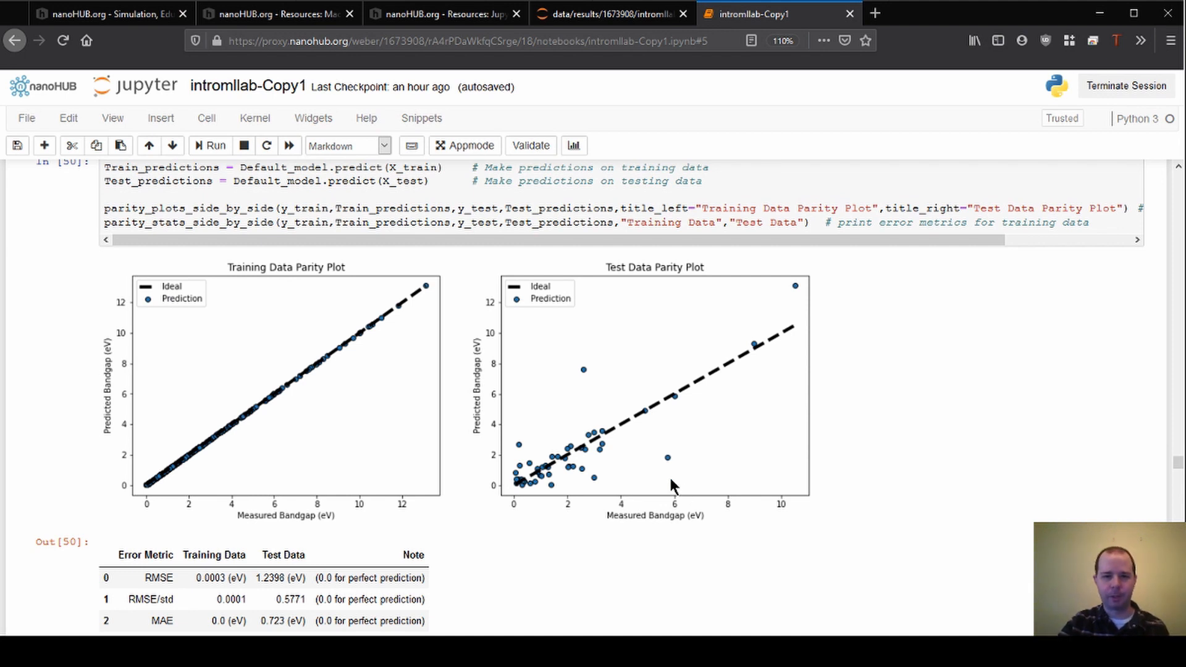
mouse_move(668, 481)
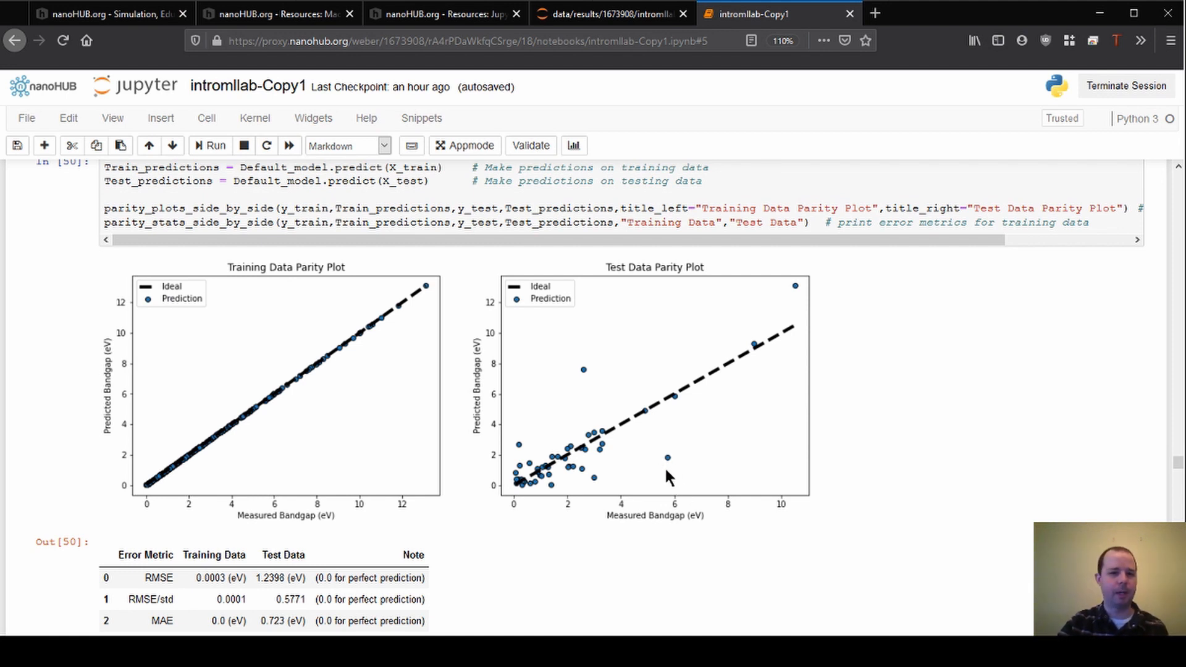
mouse_move(672, 490)
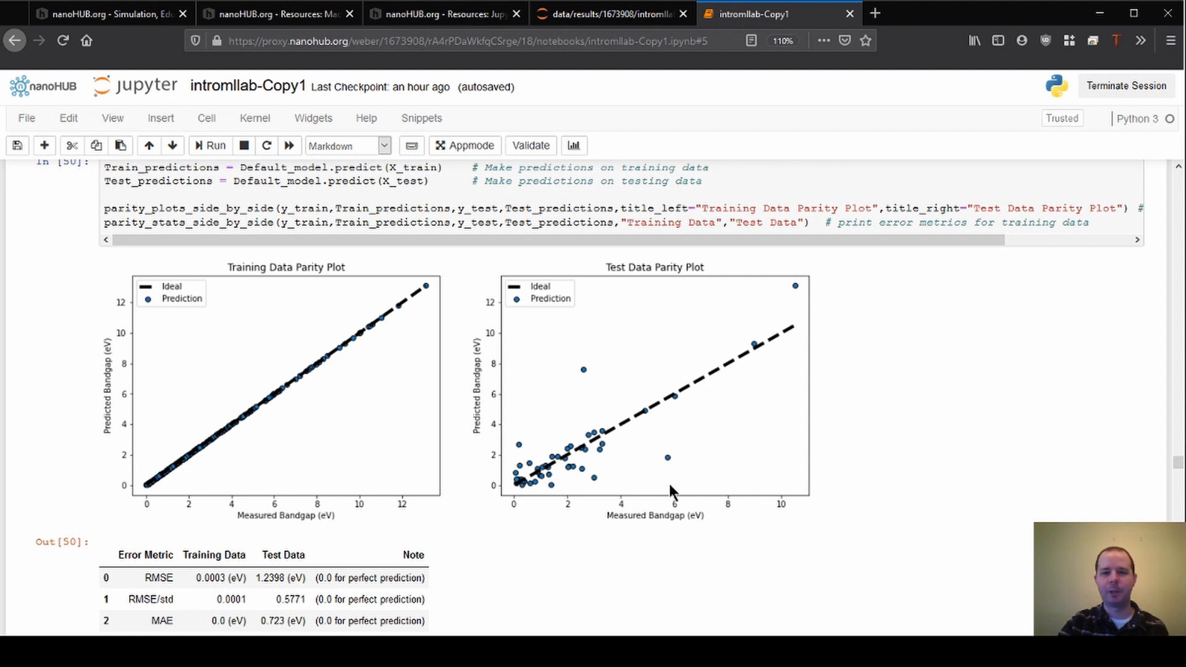
mouse_move(509, 471)
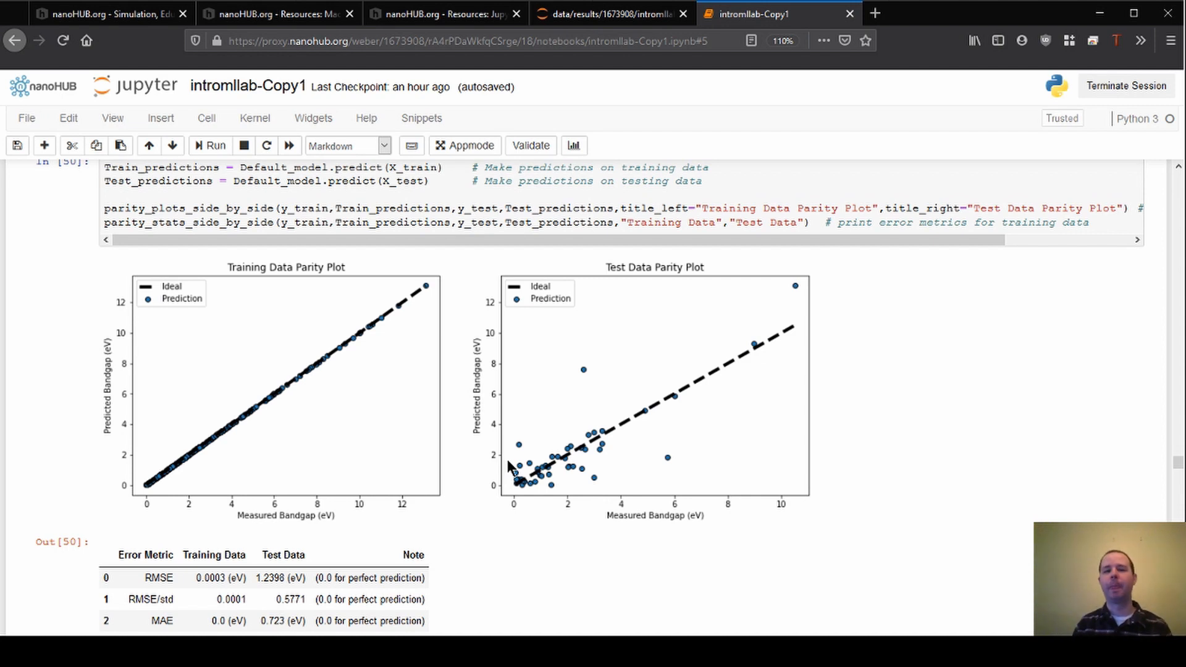
mouse_move(667, 462)
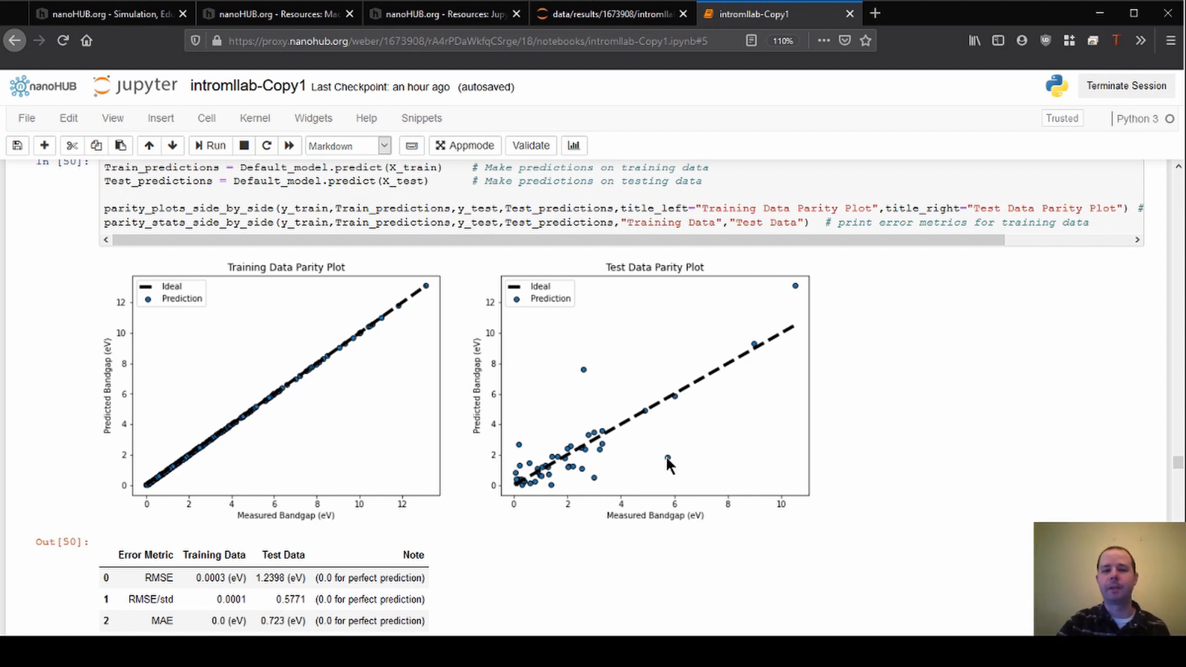
mouse_move(661, 470)
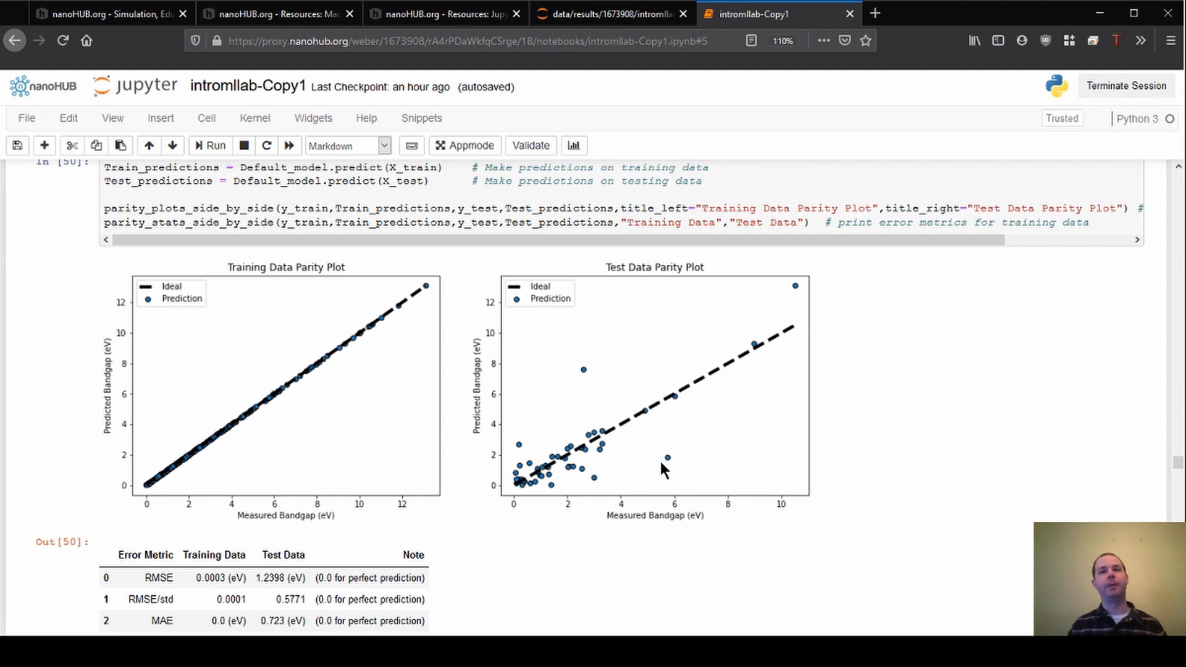
mouse_move(293, 290)
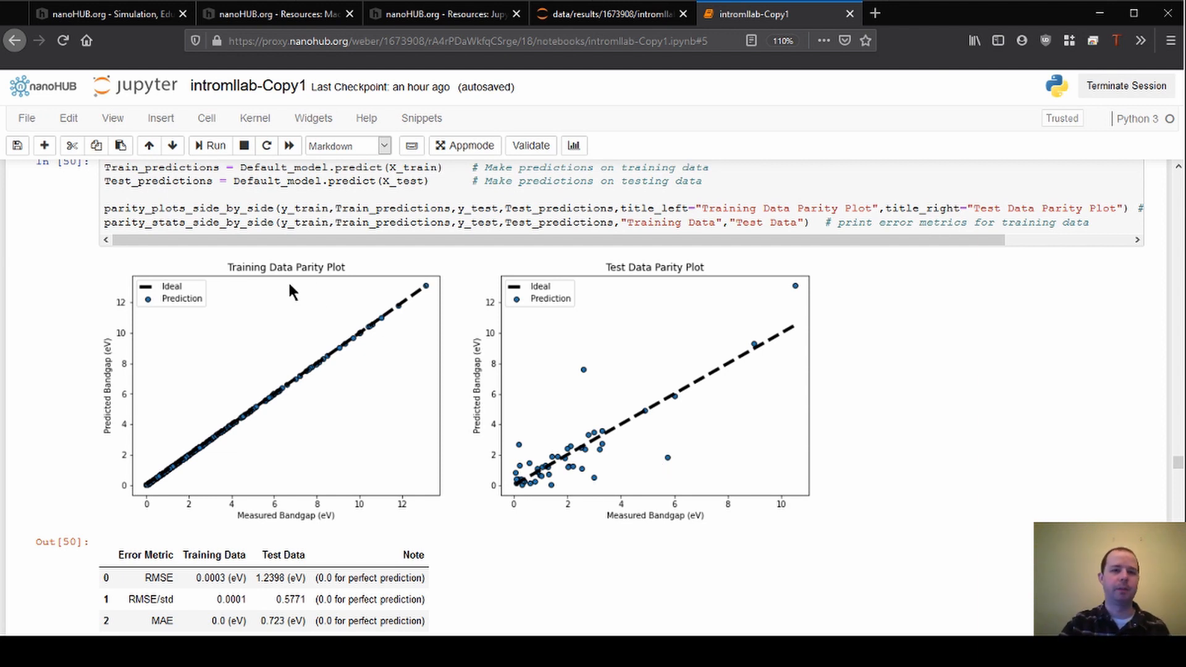
mouse_move(259, 258)
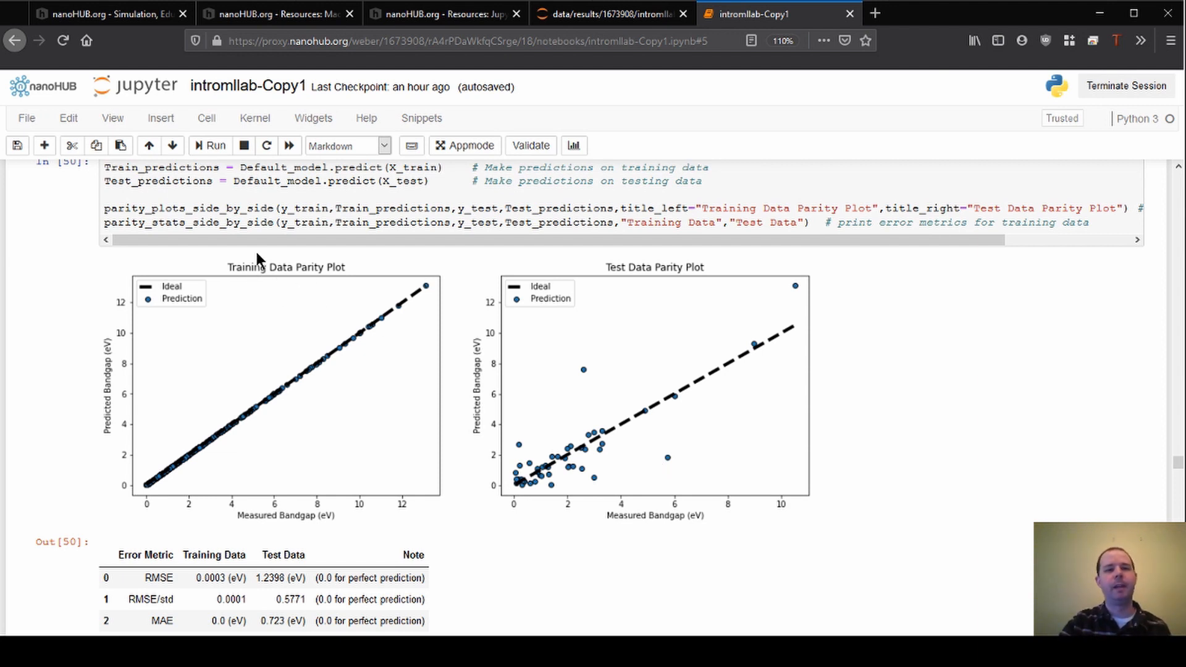
mouse_move(334, 285)
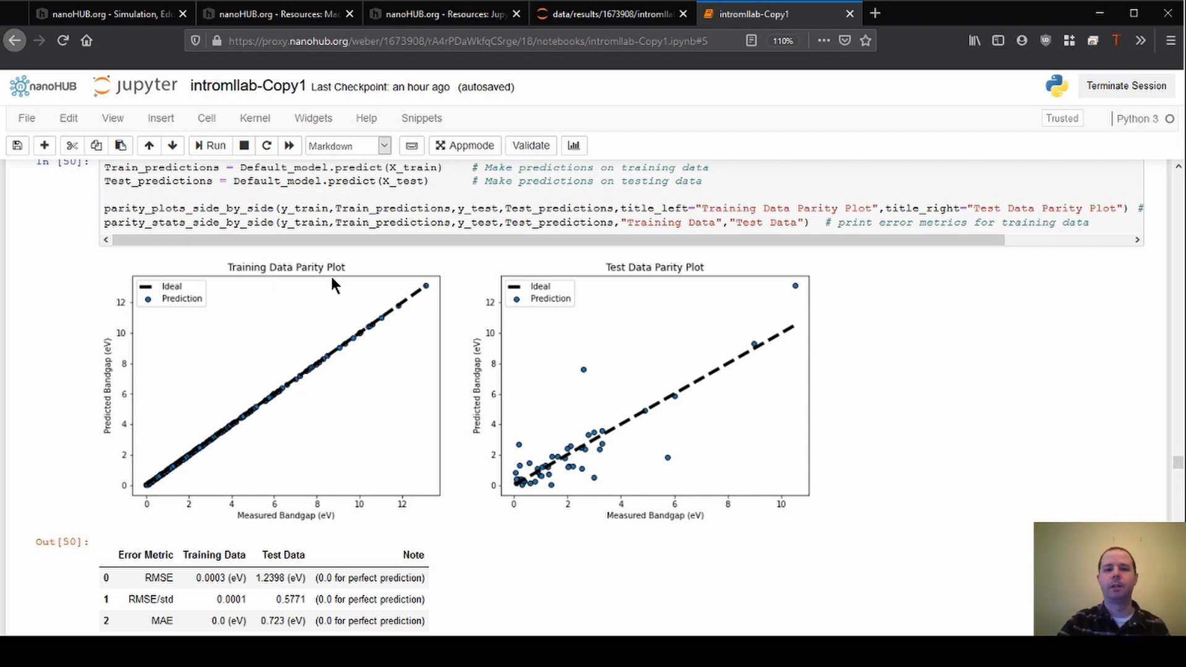
mouse_move(661, 274)
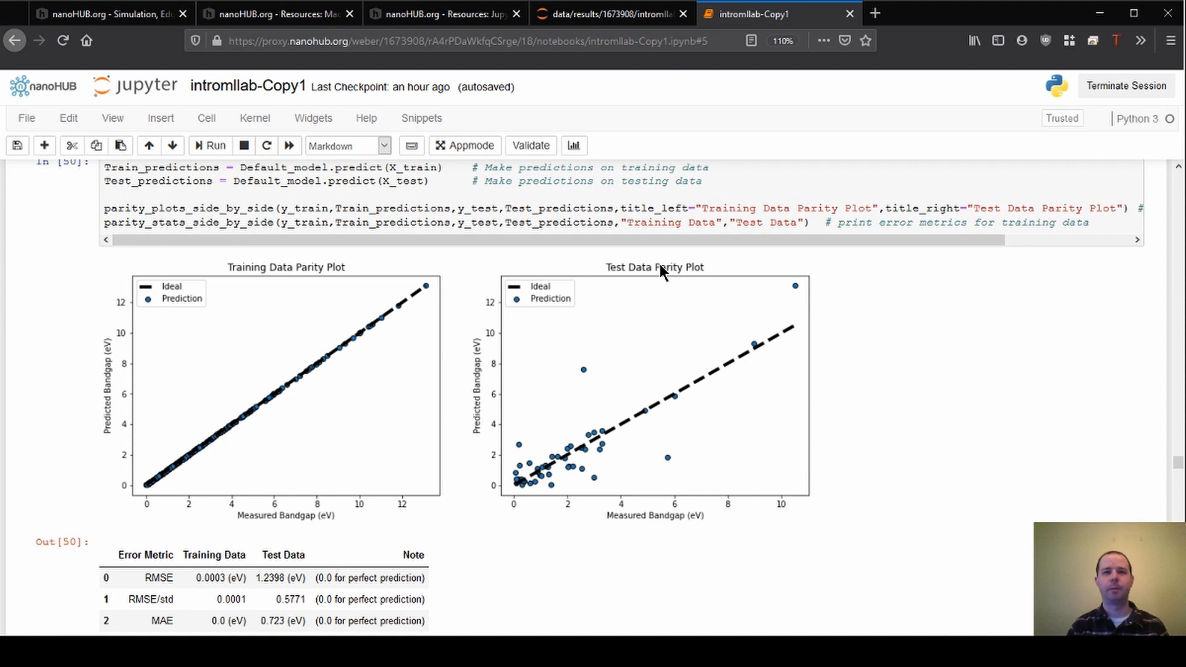
mouse_move(286, 339)
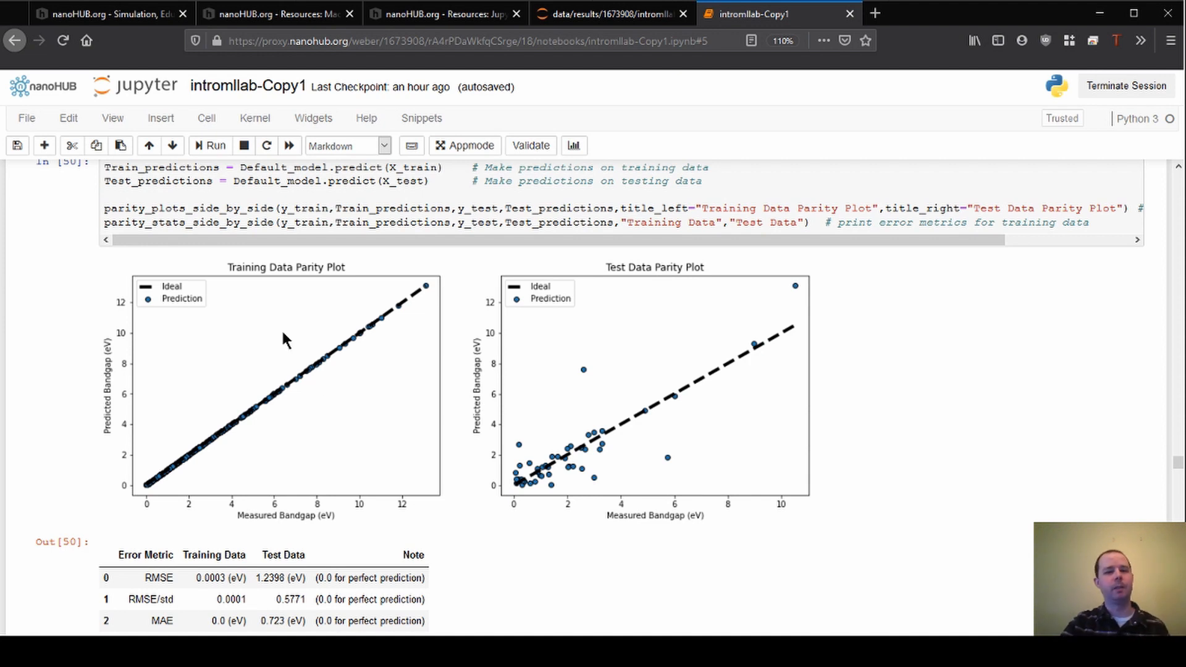
mouse_move(691, 365)
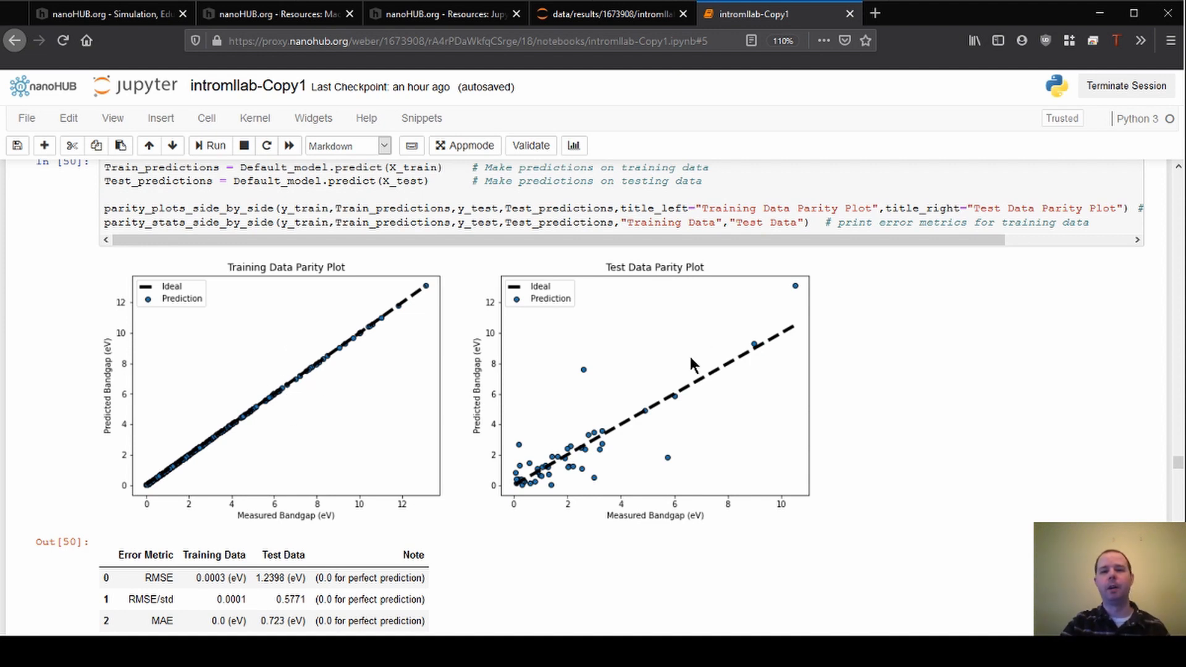
mouse_move(671, 407)
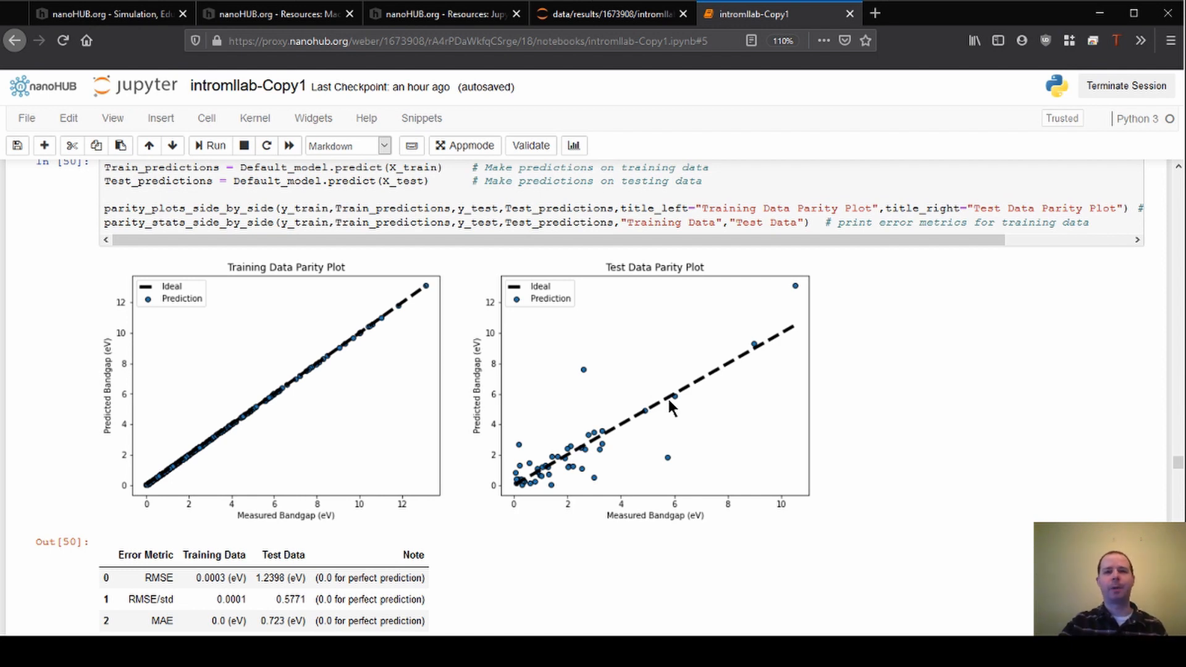
mouse_move(313, 381)
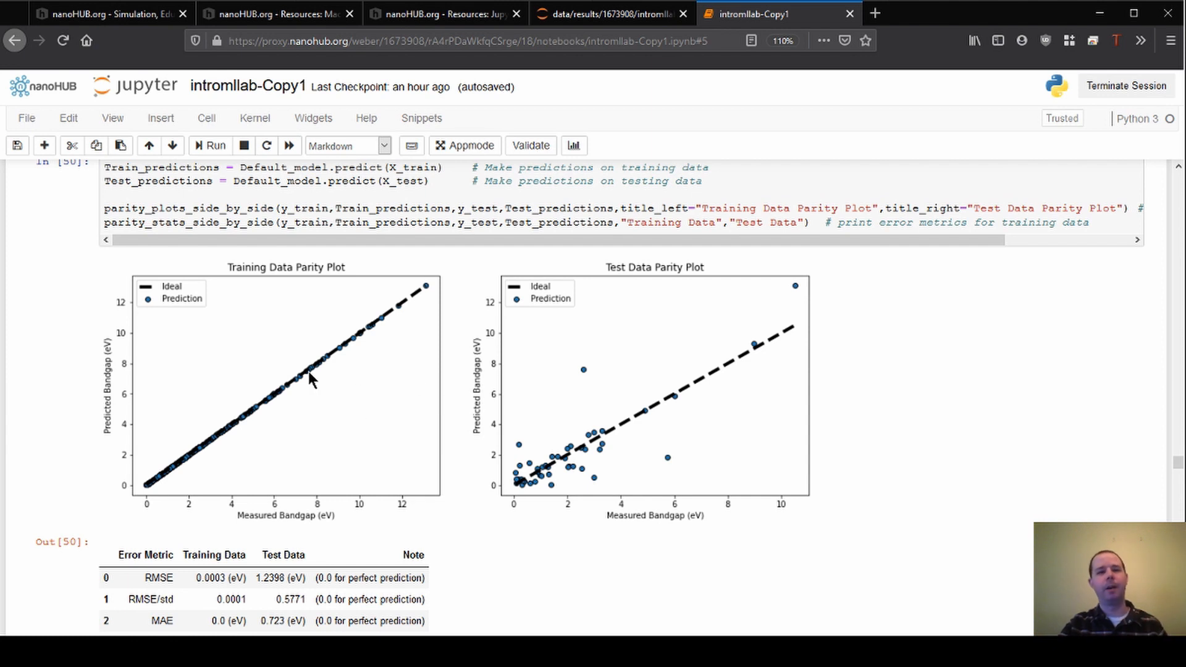
mouse_move(286, 389)
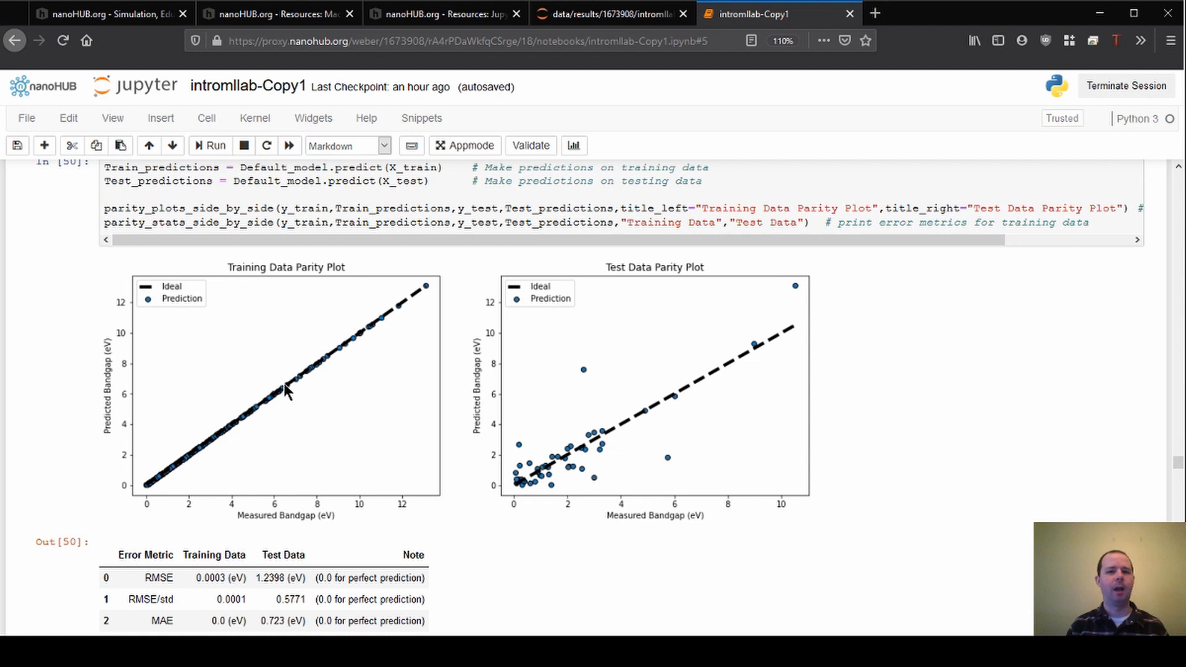
mouse_move(662, 428)
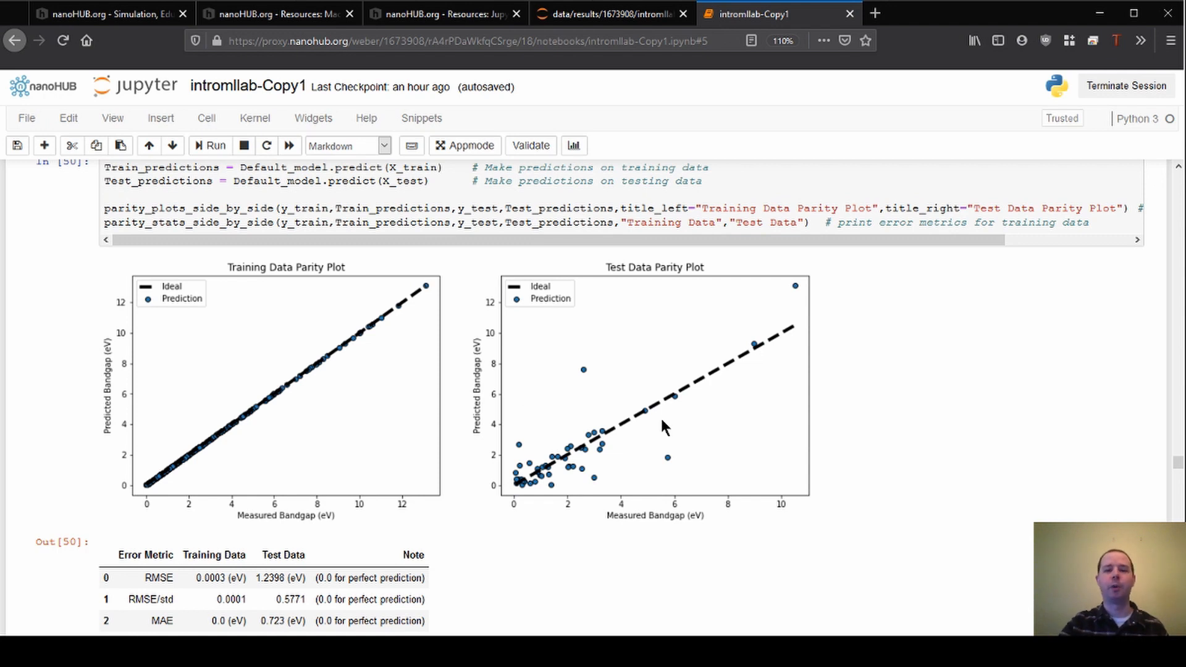
mouse_move(680, 432)
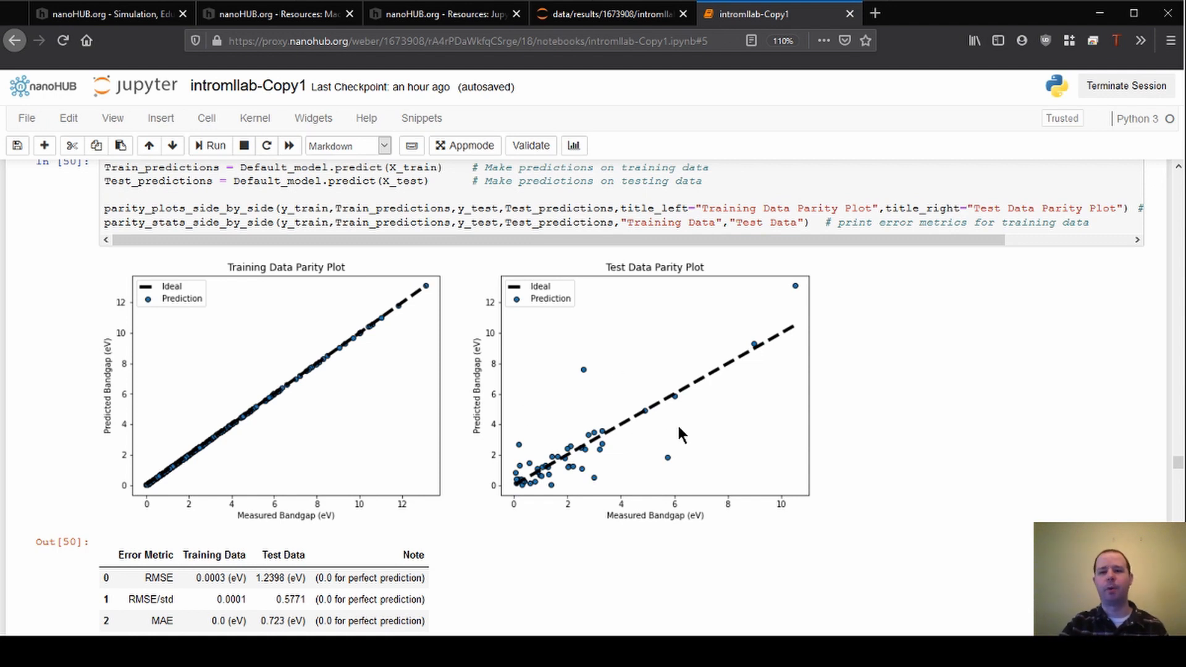
mouse_move(709, 401)
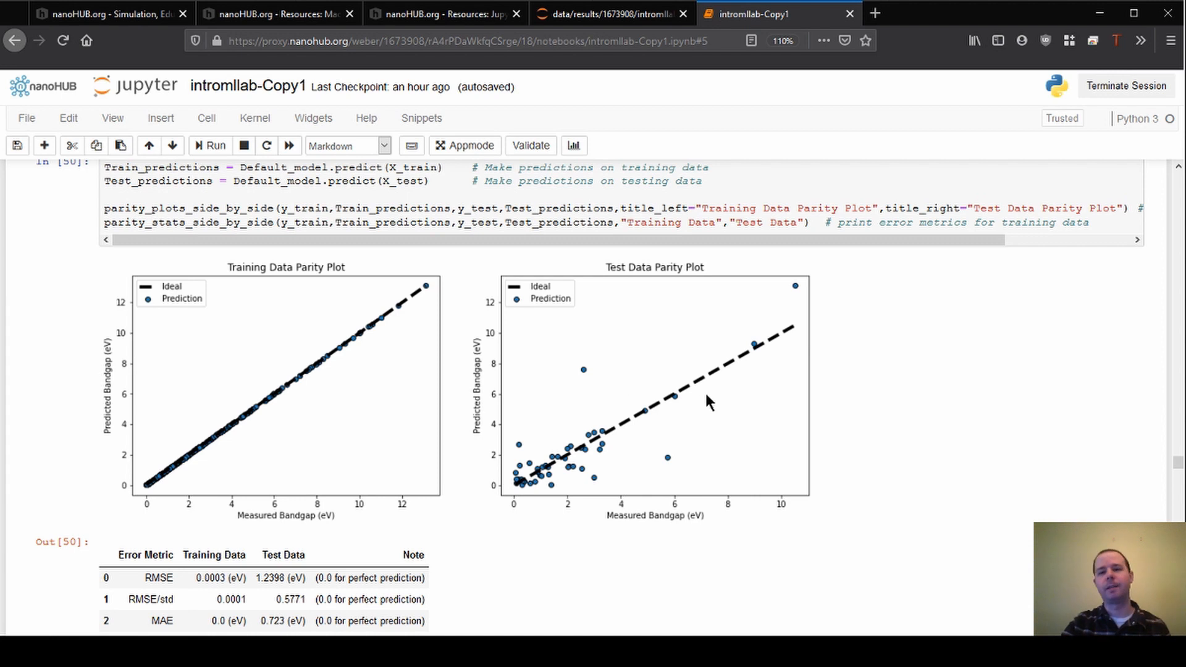
mouse_move(690, 410)
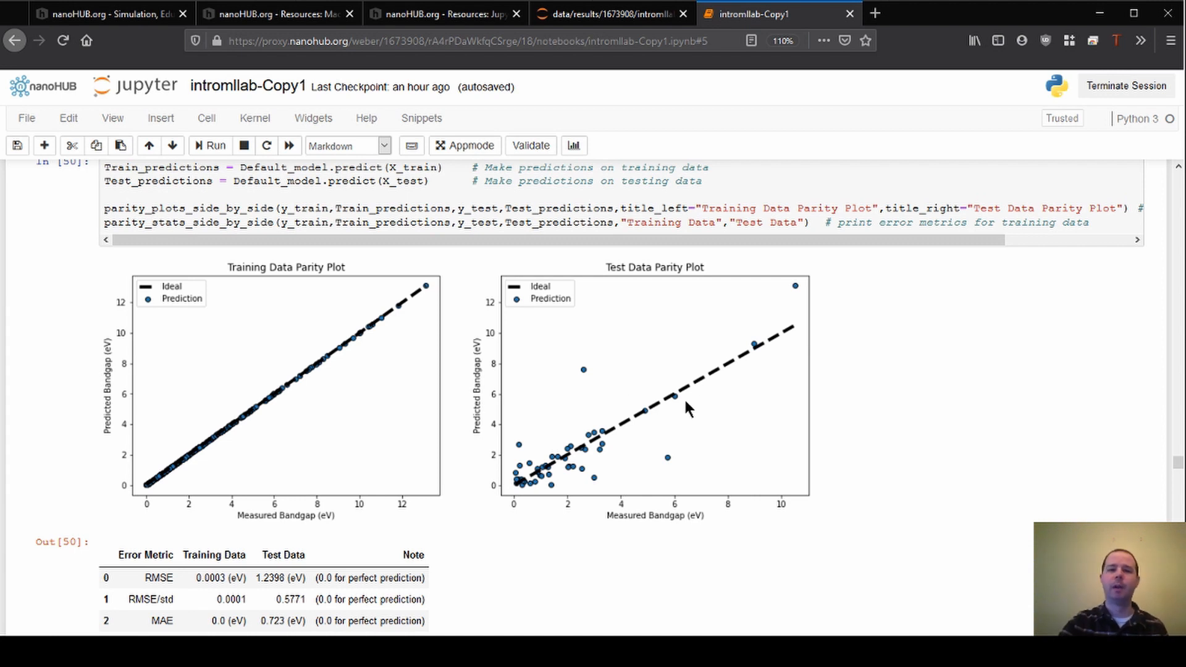
mouse_move(661, 417)
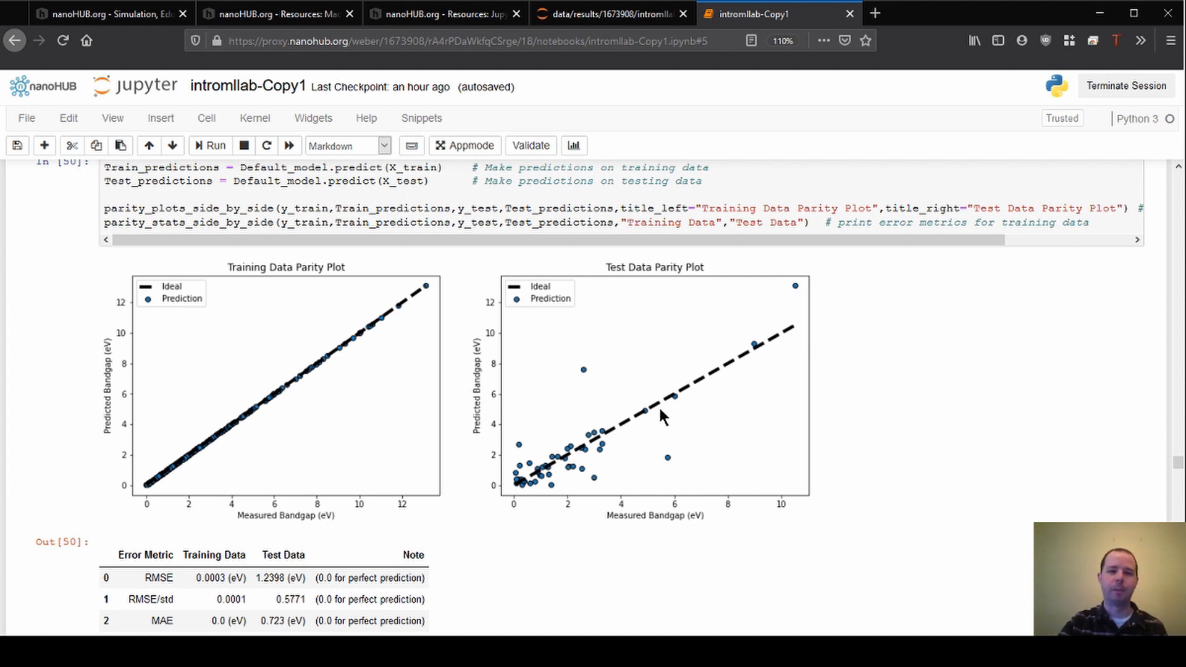
mouse_move(664, 460)
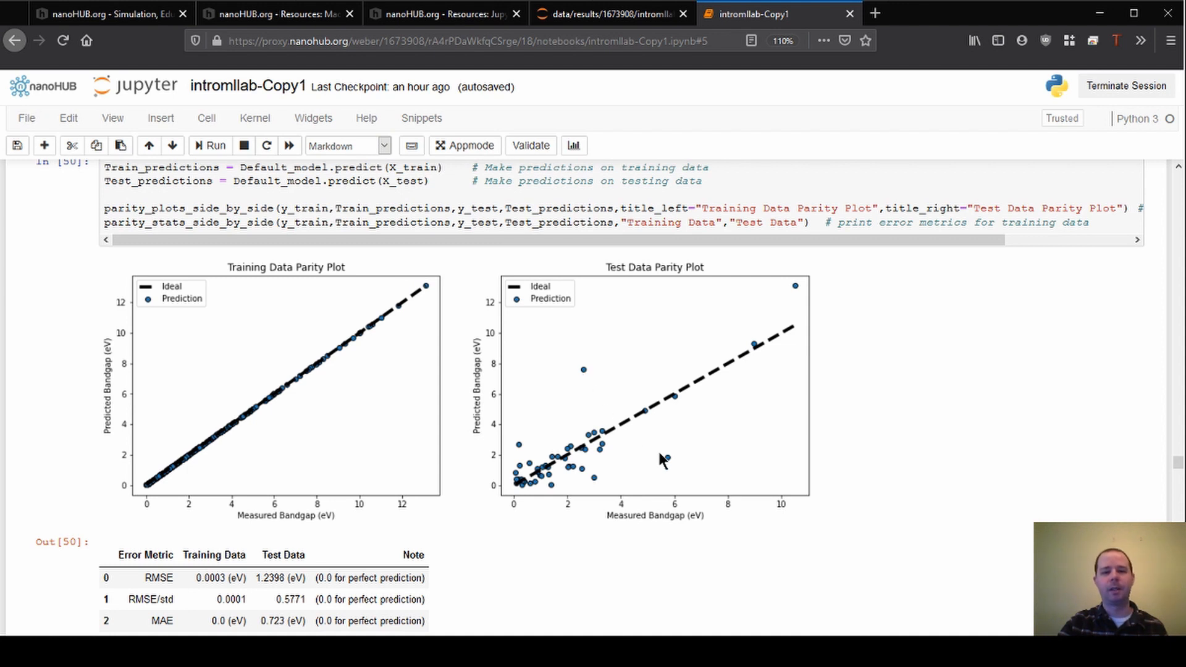
mouse_move(666, 467)
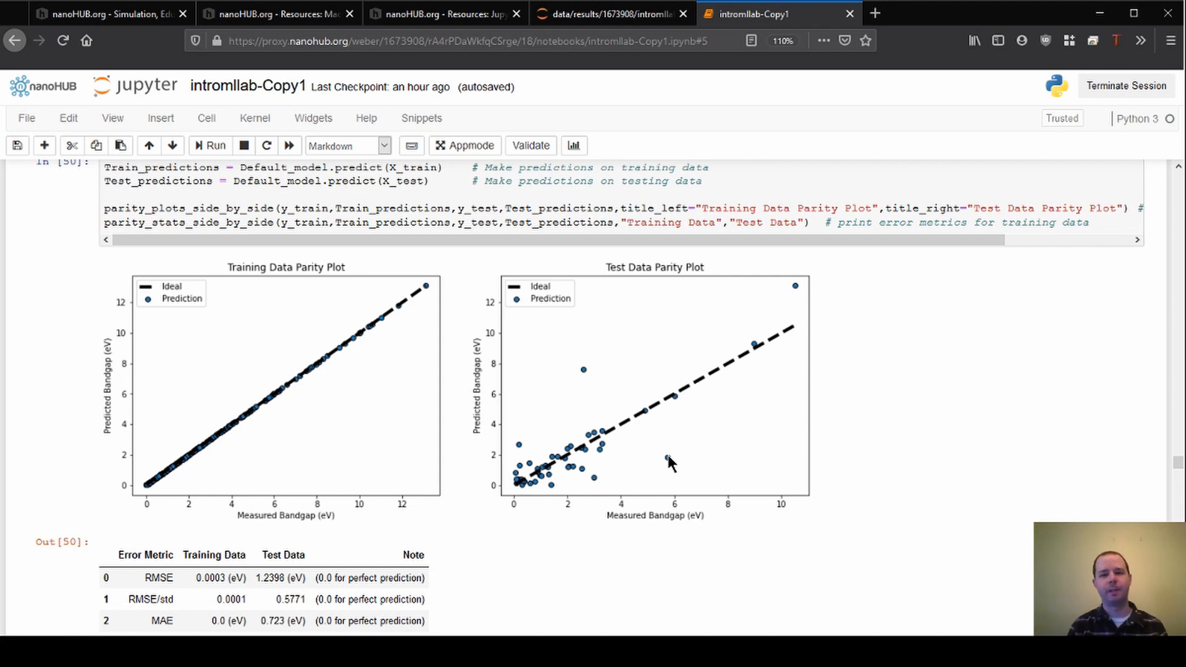
mouse_move(653, 474)
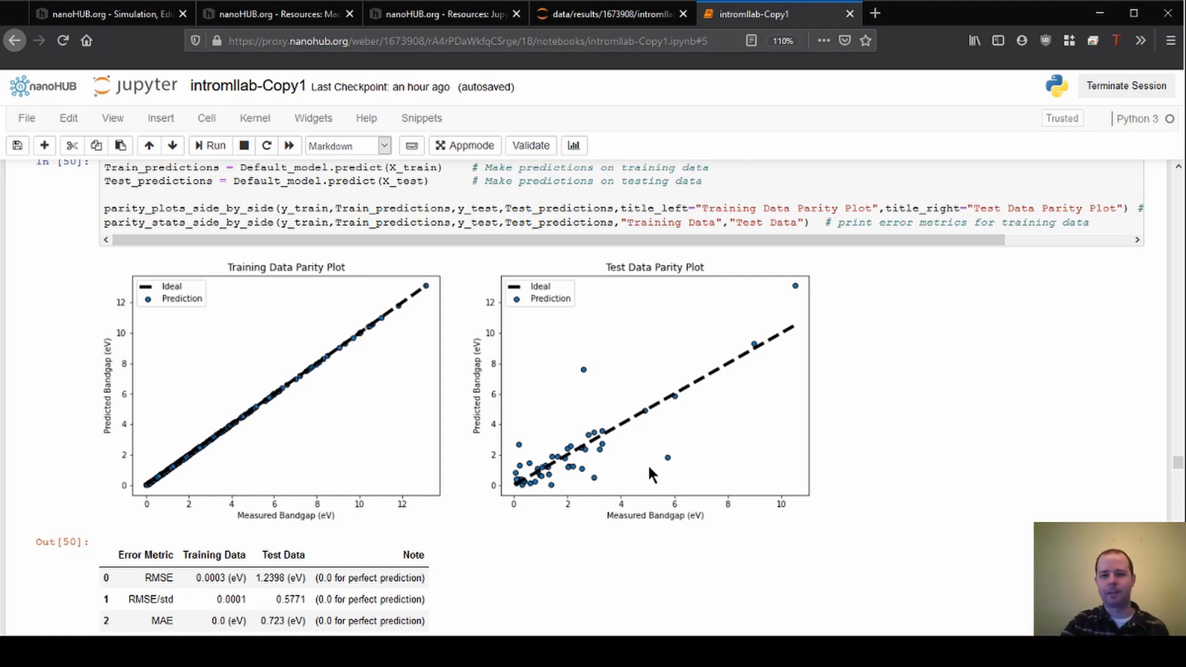
mouse_move(678, 467)
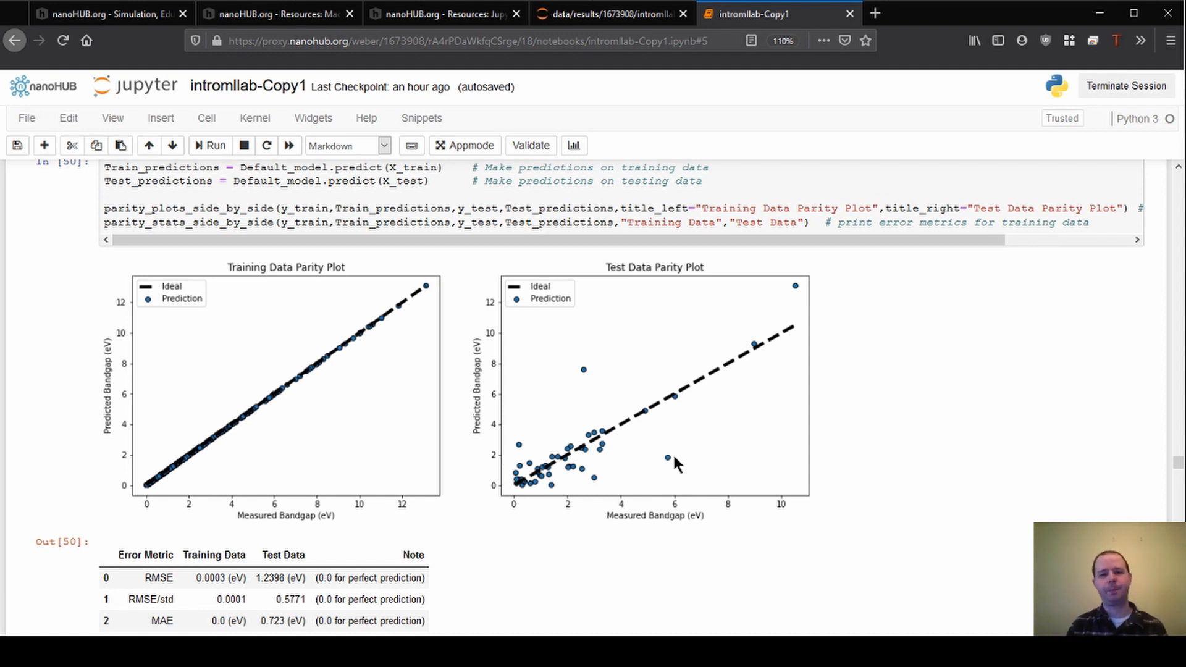
mouse_move(673, 471)
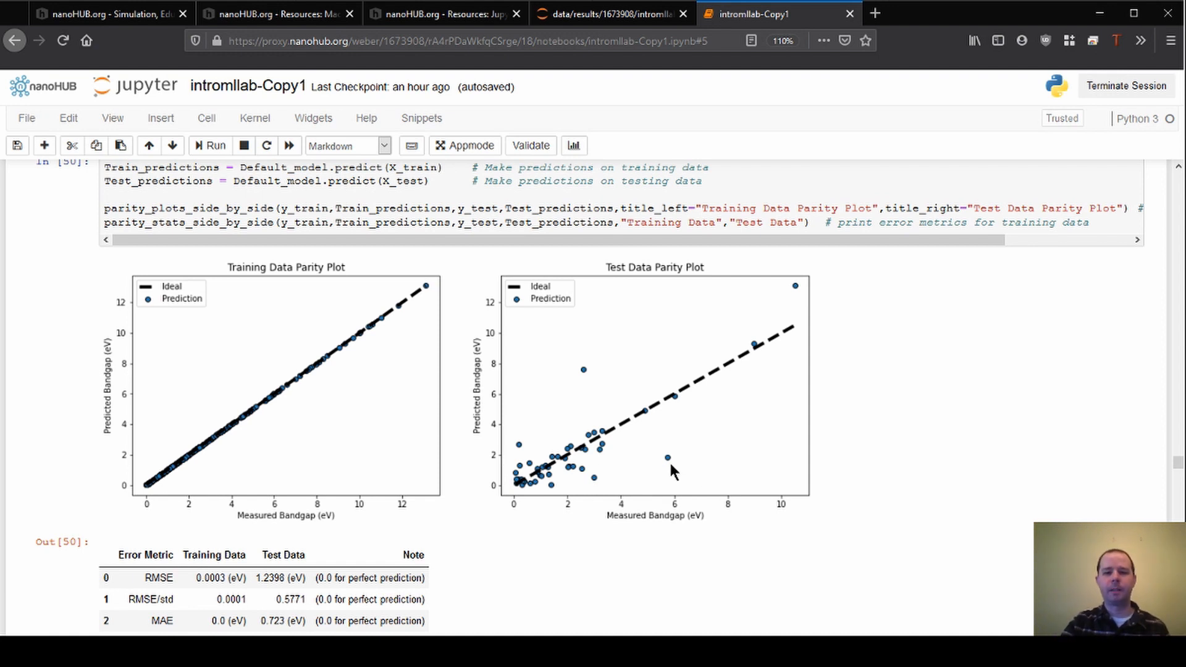
mouse_move(677, 508)
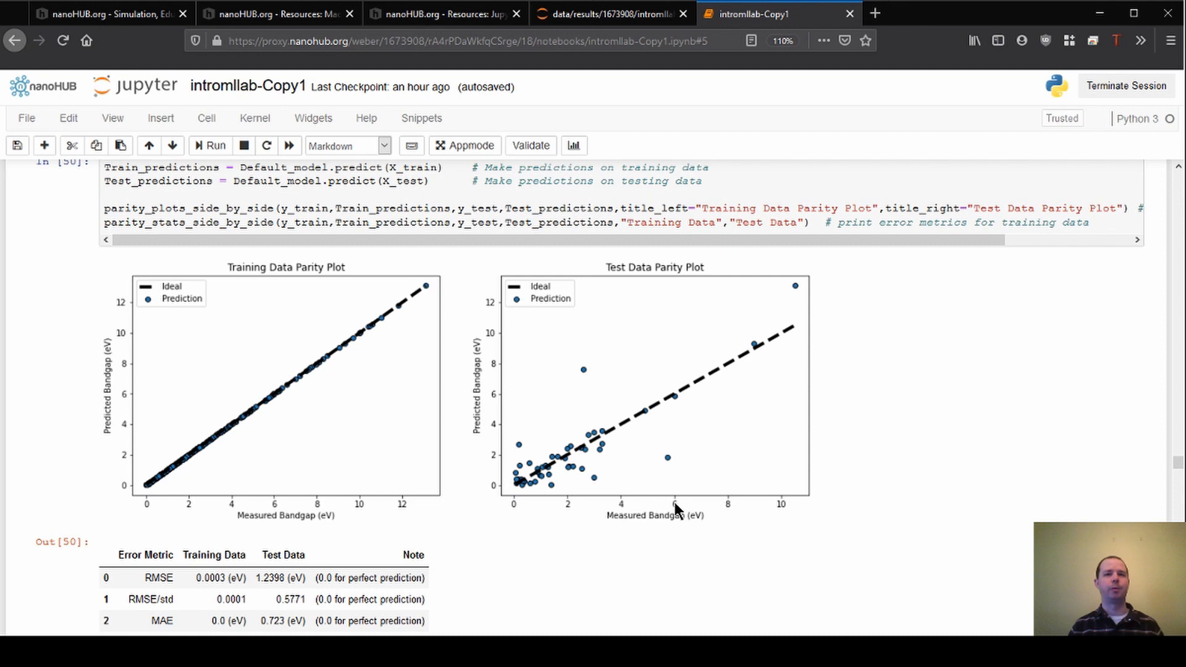
mouse_move(652, 516)
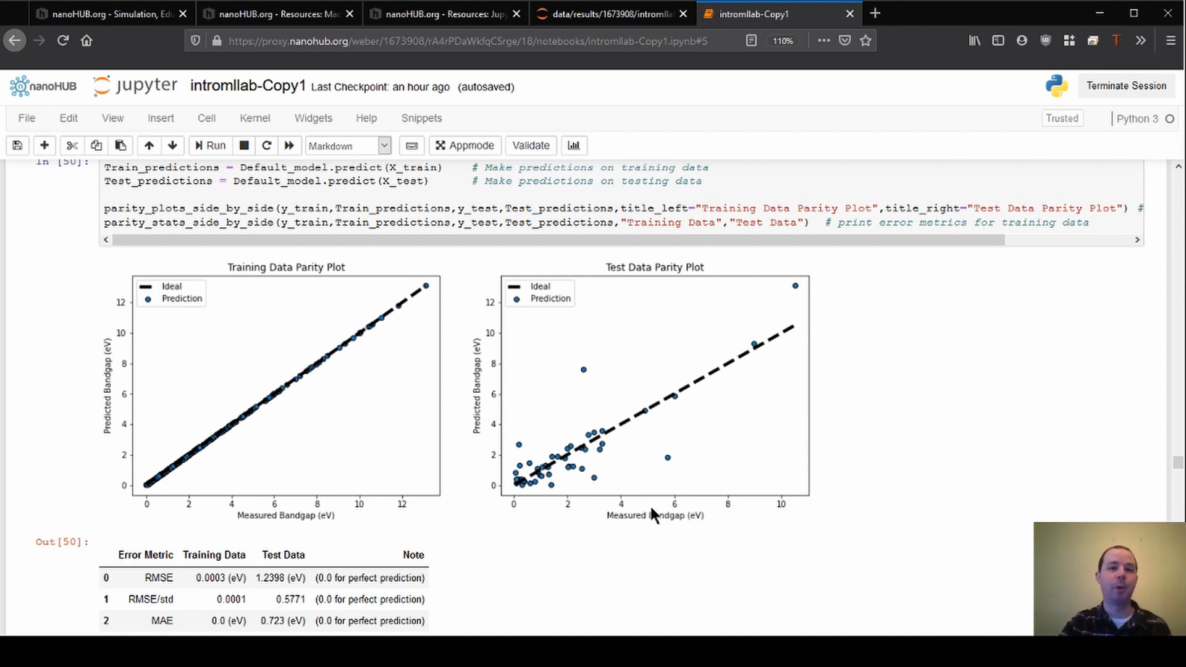
mouse_move(275, 410)
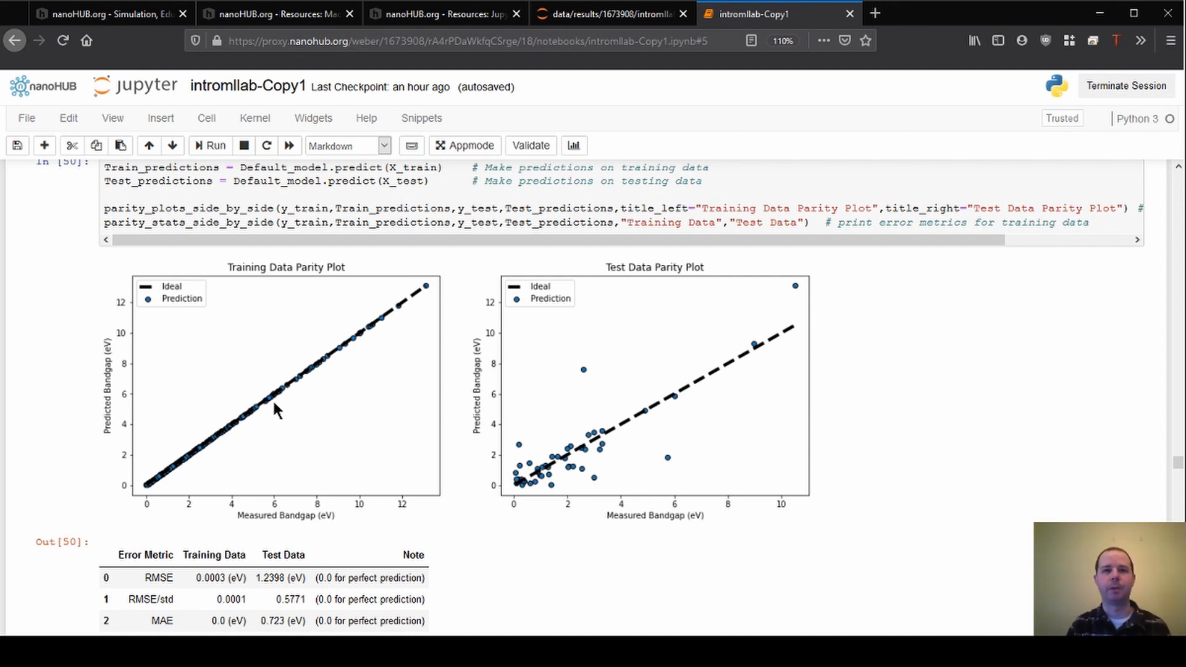
mouse_move(222, 468)
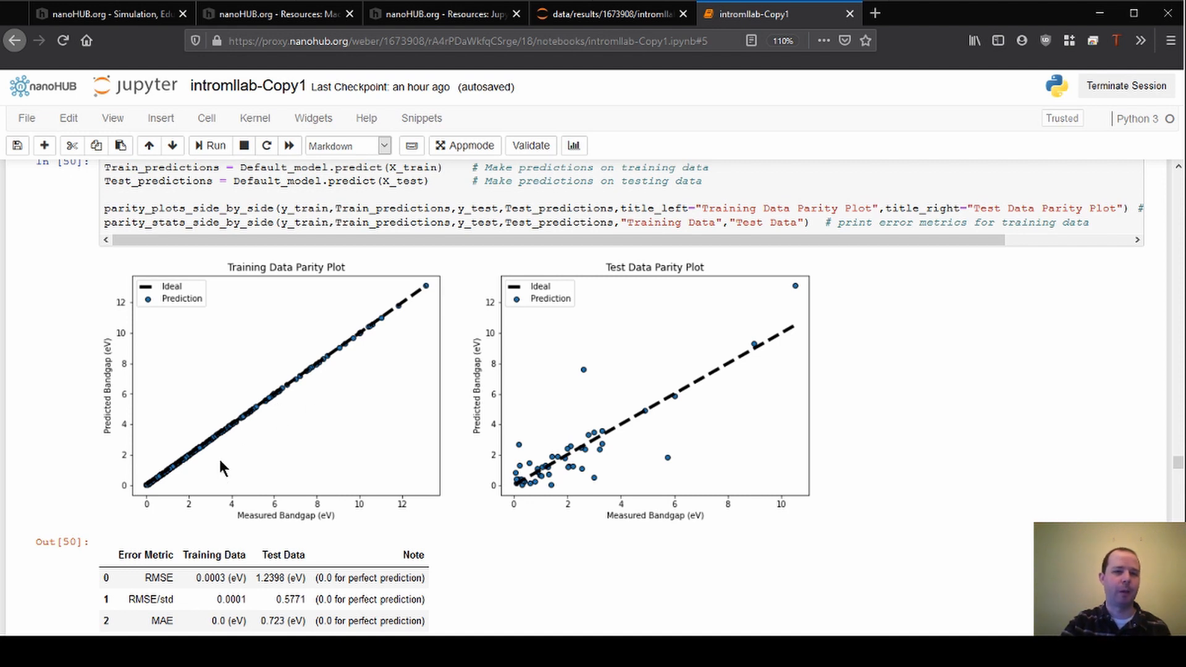
mouse_move(365, 337)
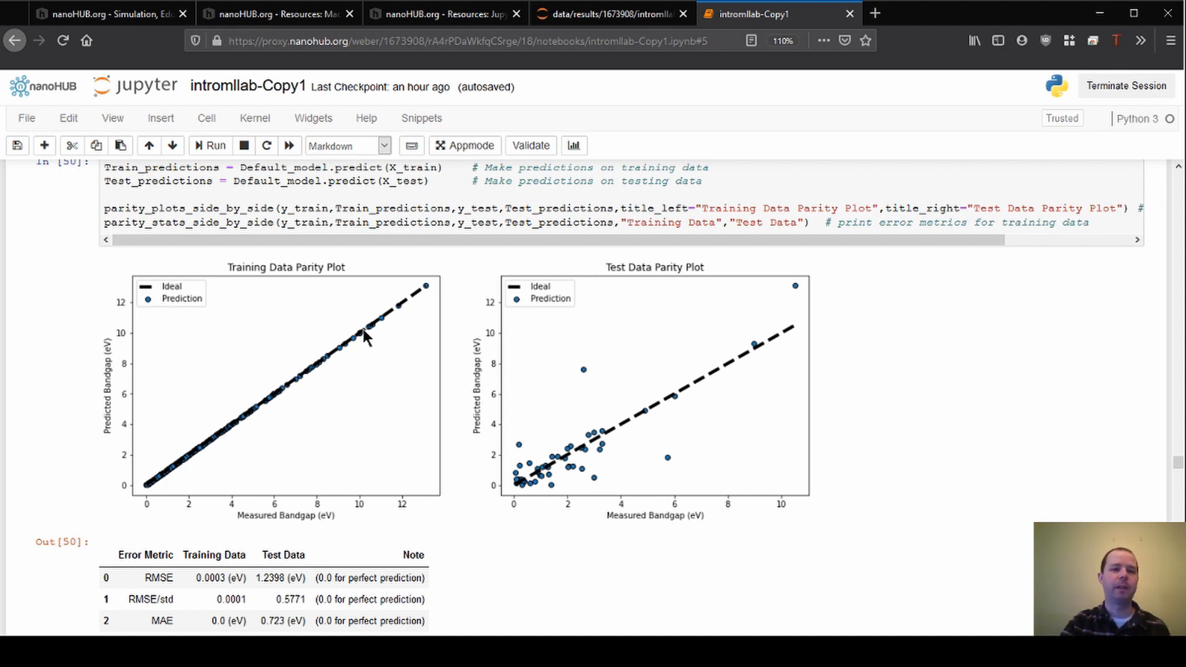
mouse_move(499, 340)
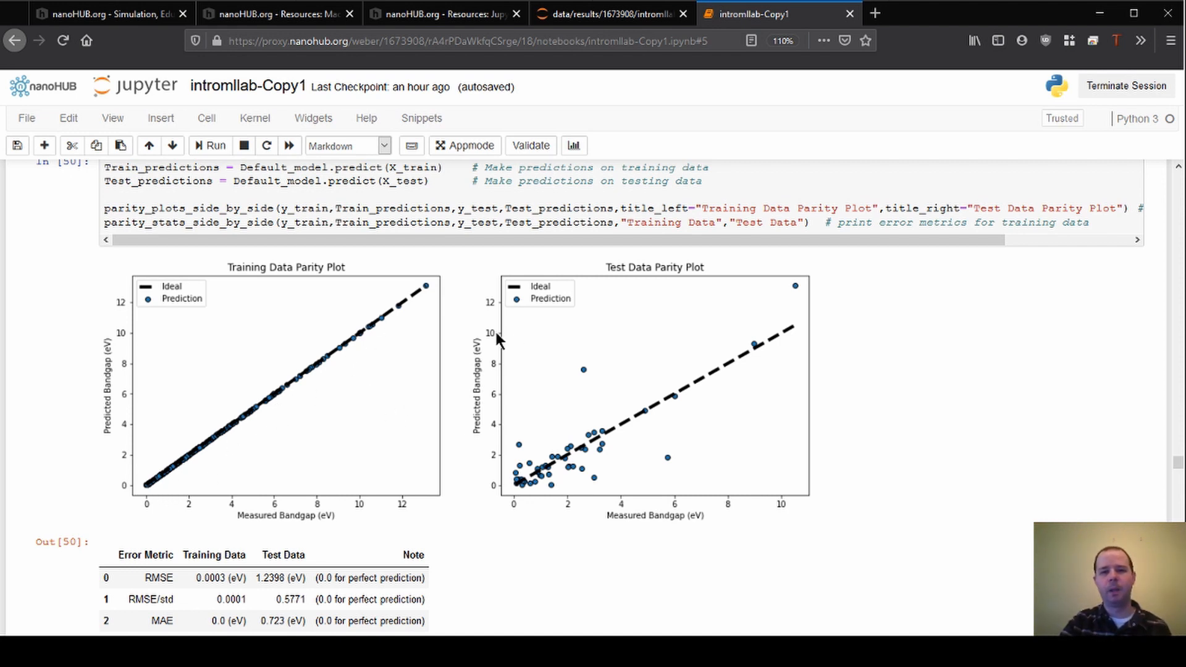
mouse_move(475, 452)
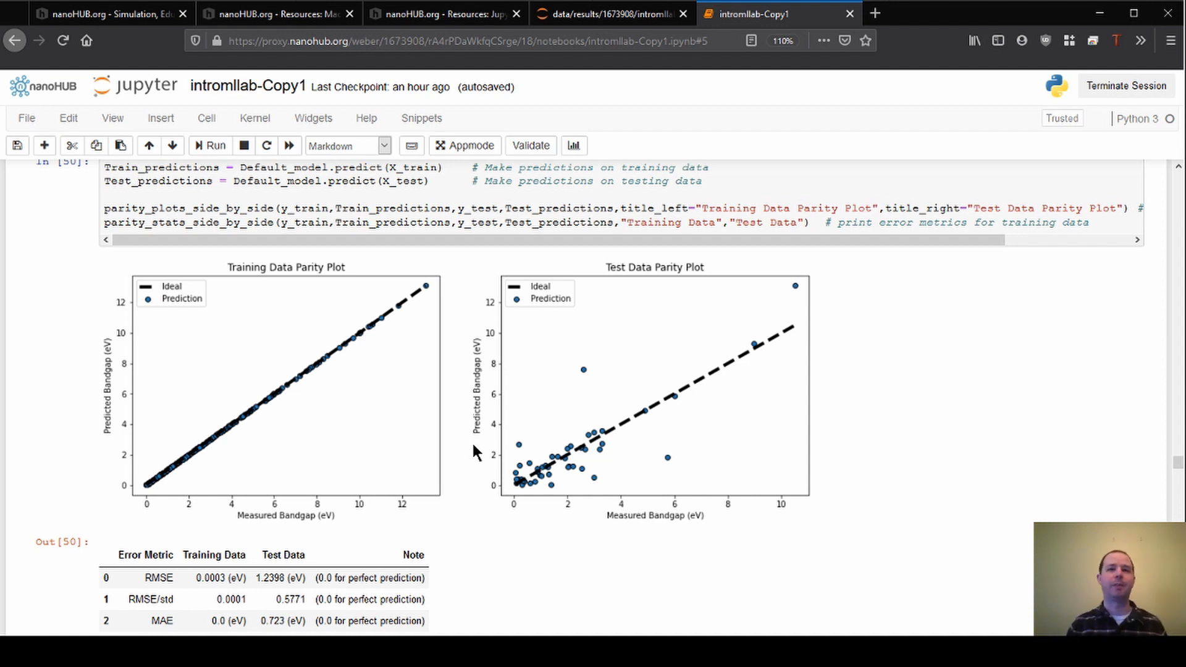
mouse_move(444, 445)
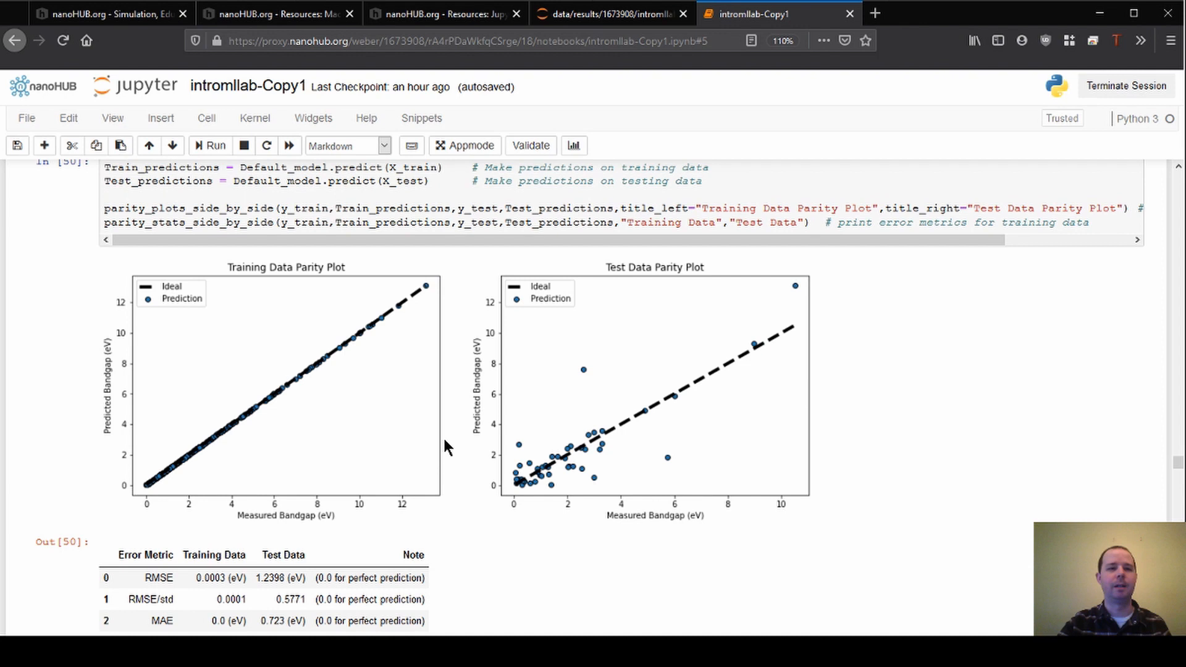
mouse_move(337, 378)
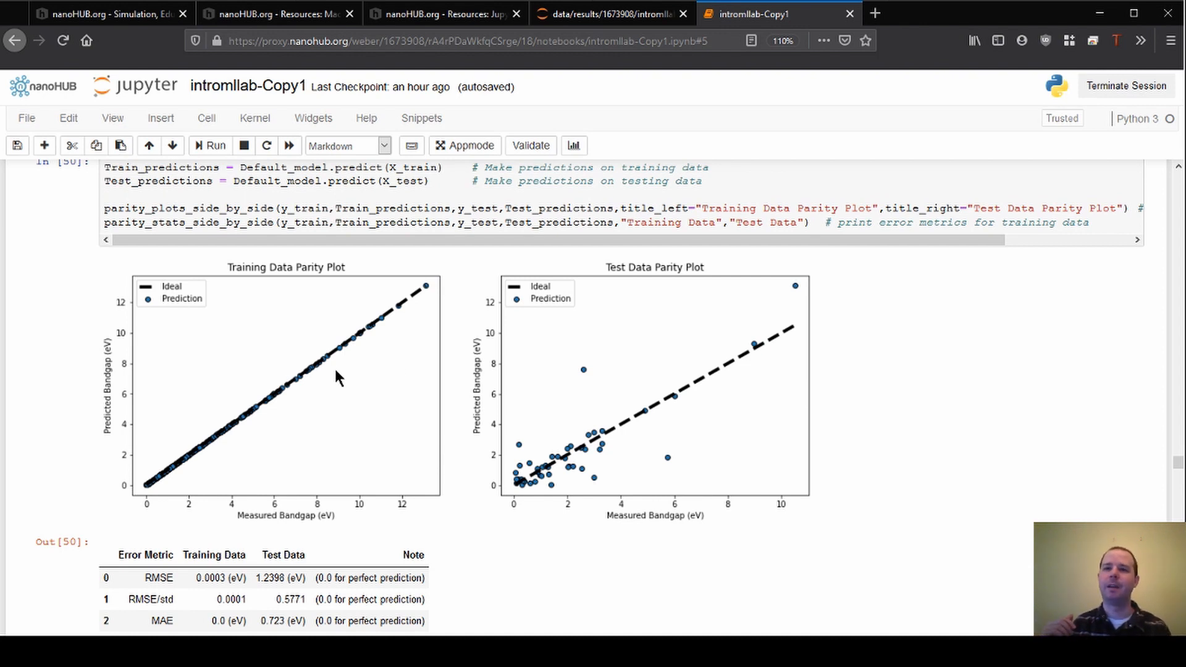
mouse_move(270, 334)
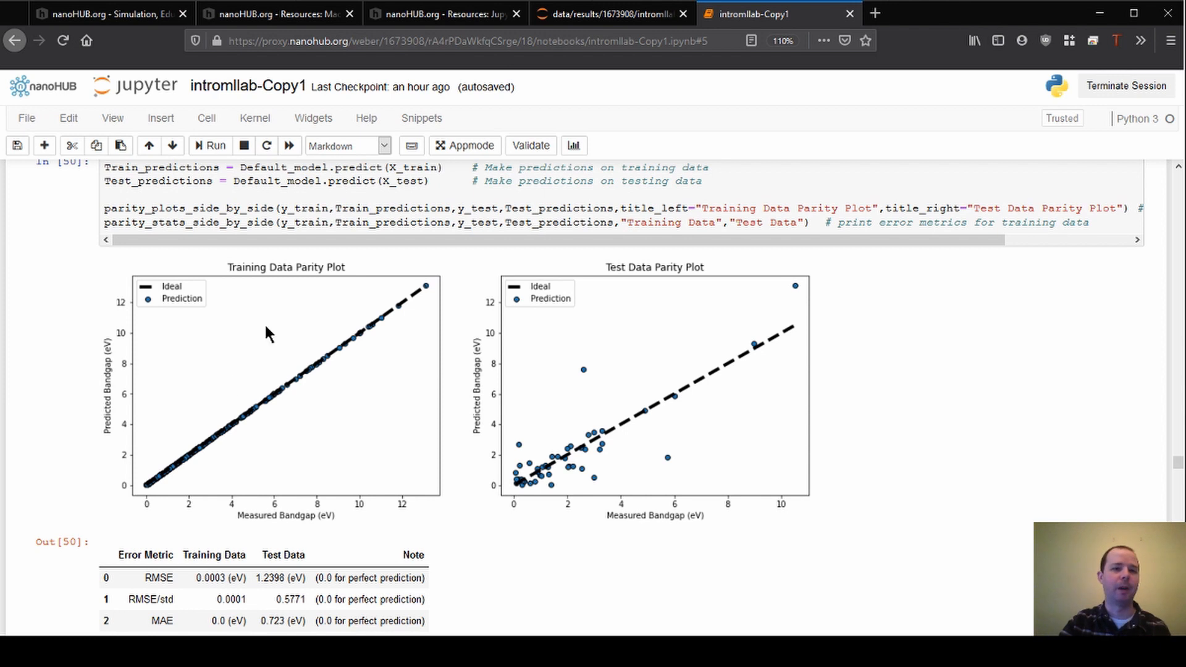
mouse_move(276, 398)
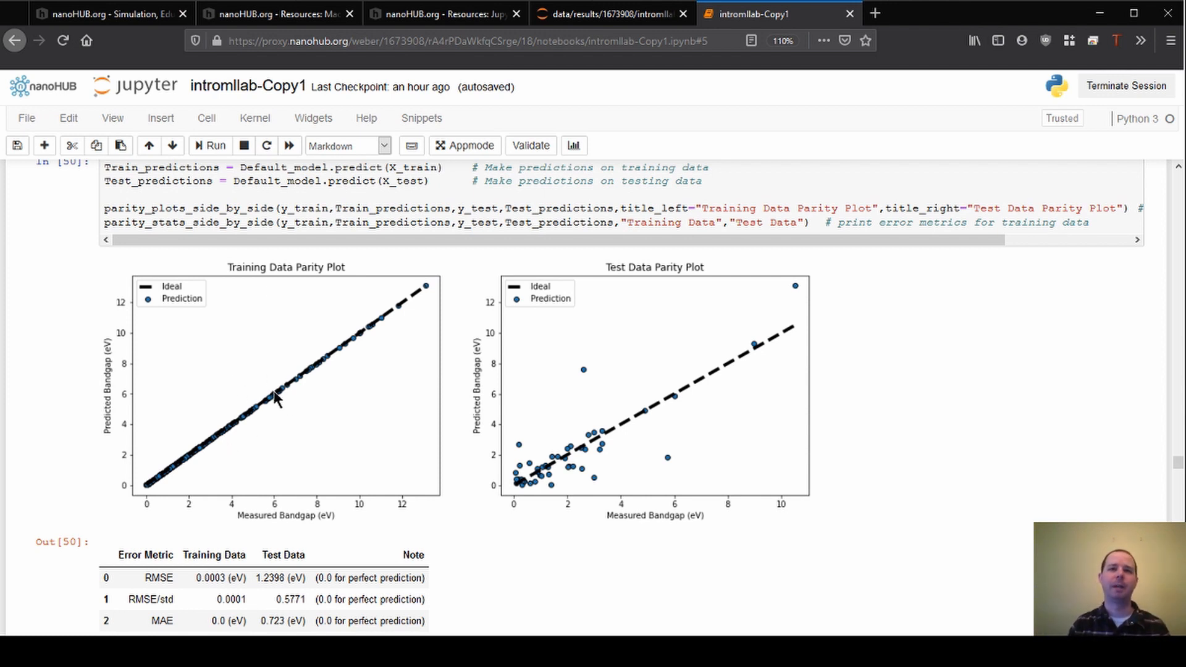
mouse_move(313, 391)
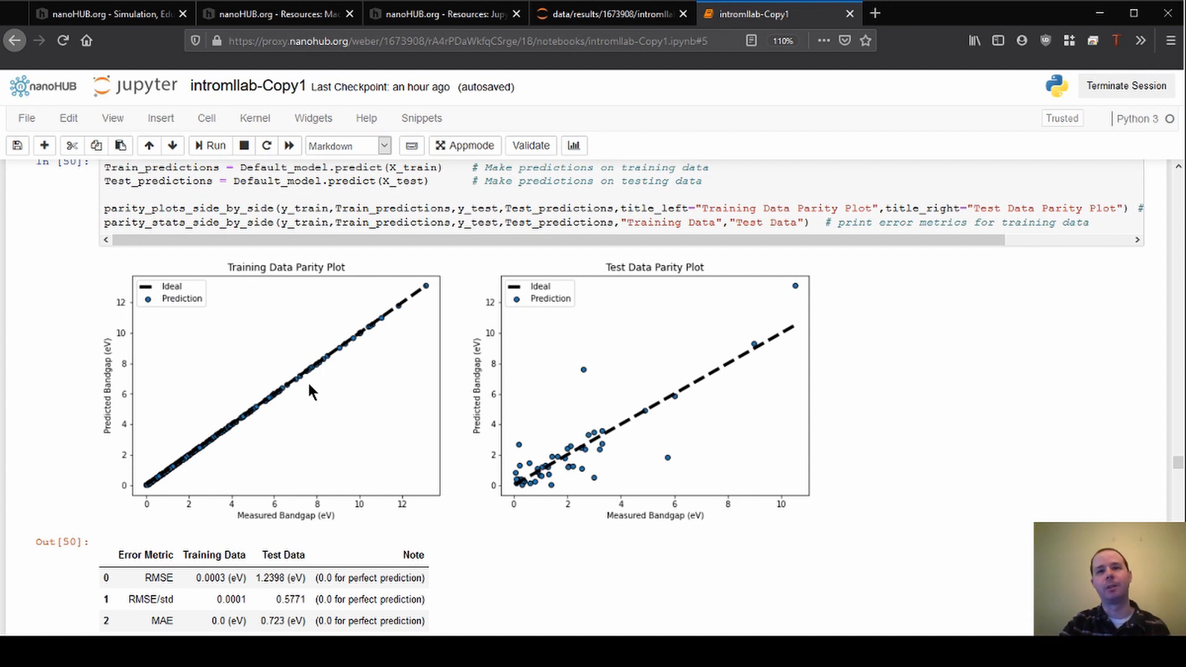
mouse_move(619, 450)
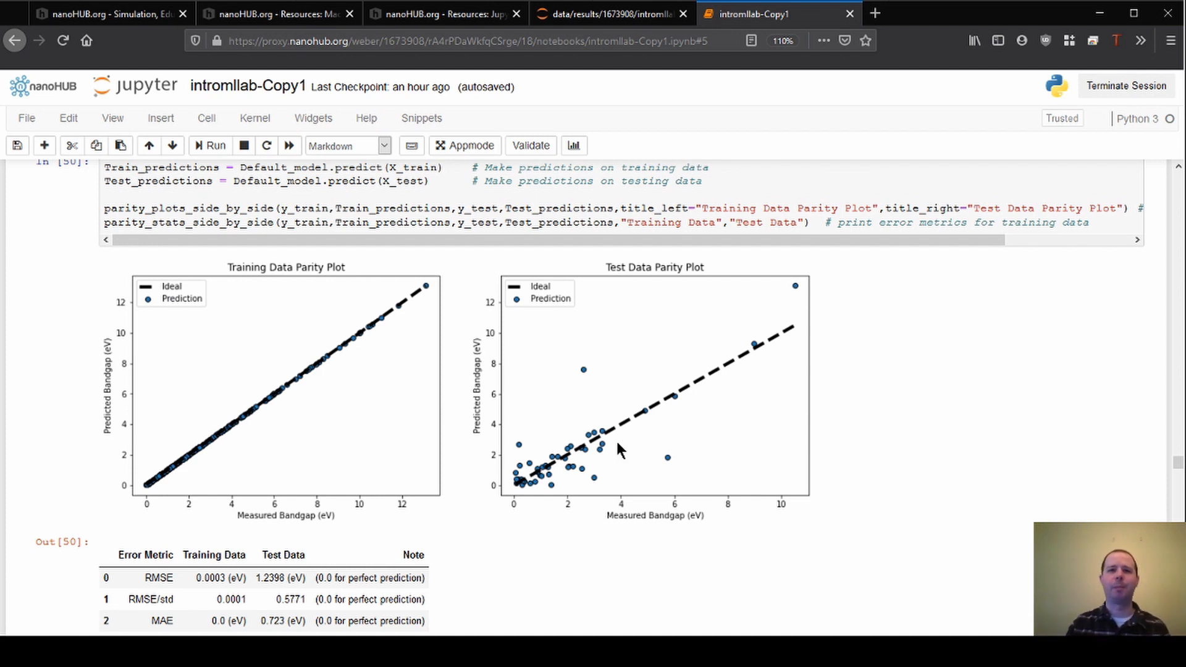
mouse_move(633, 411)
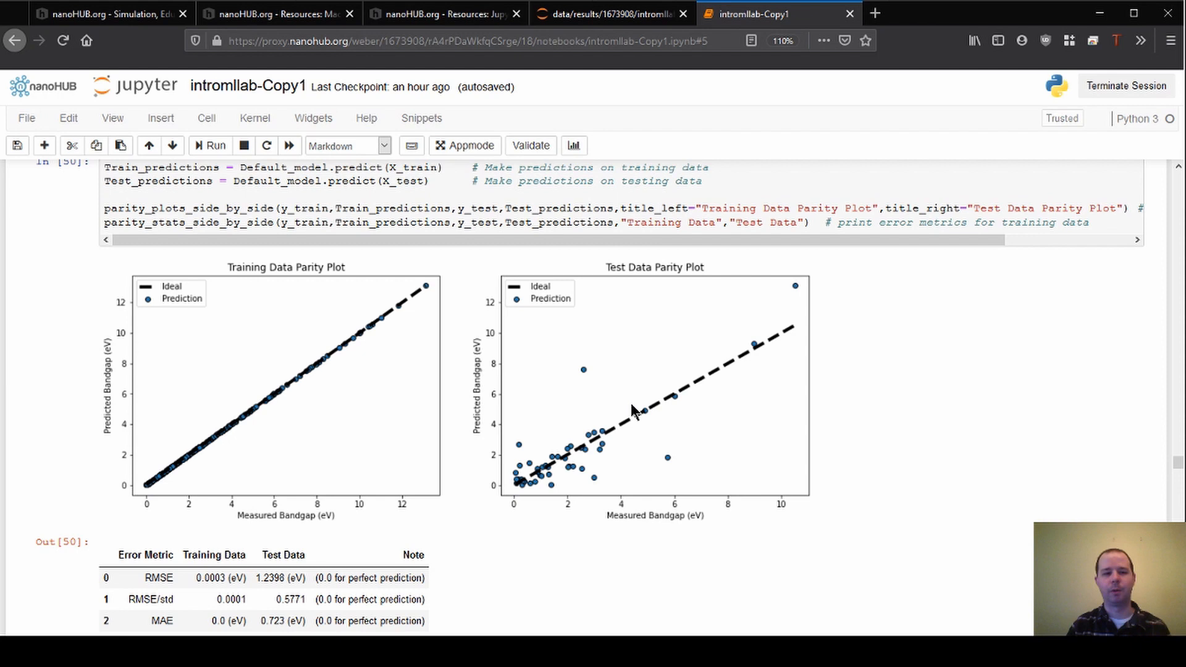
mouse_move(423, 448)
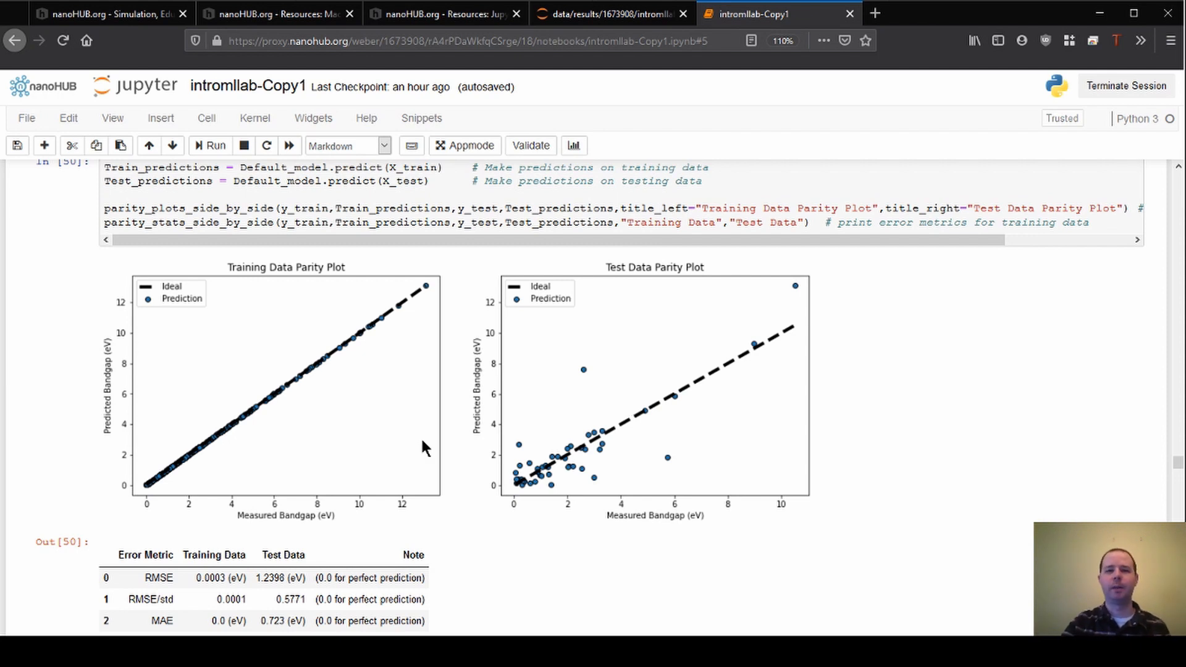
mouse_move(620, 430)
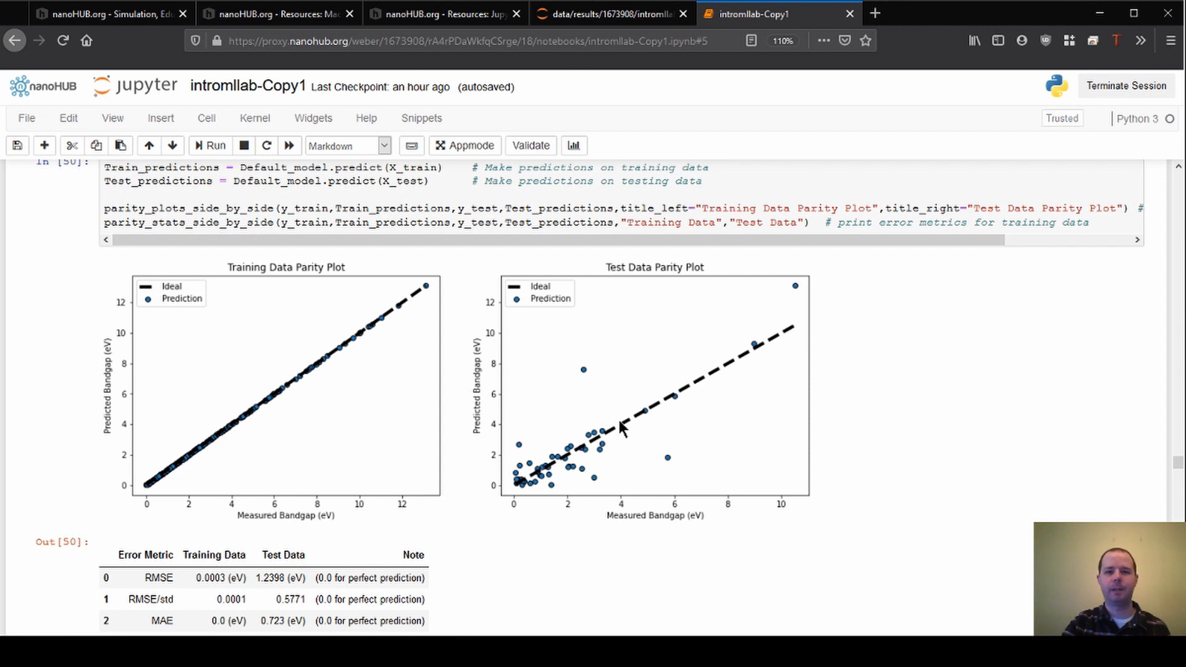
scroll(down, 3)
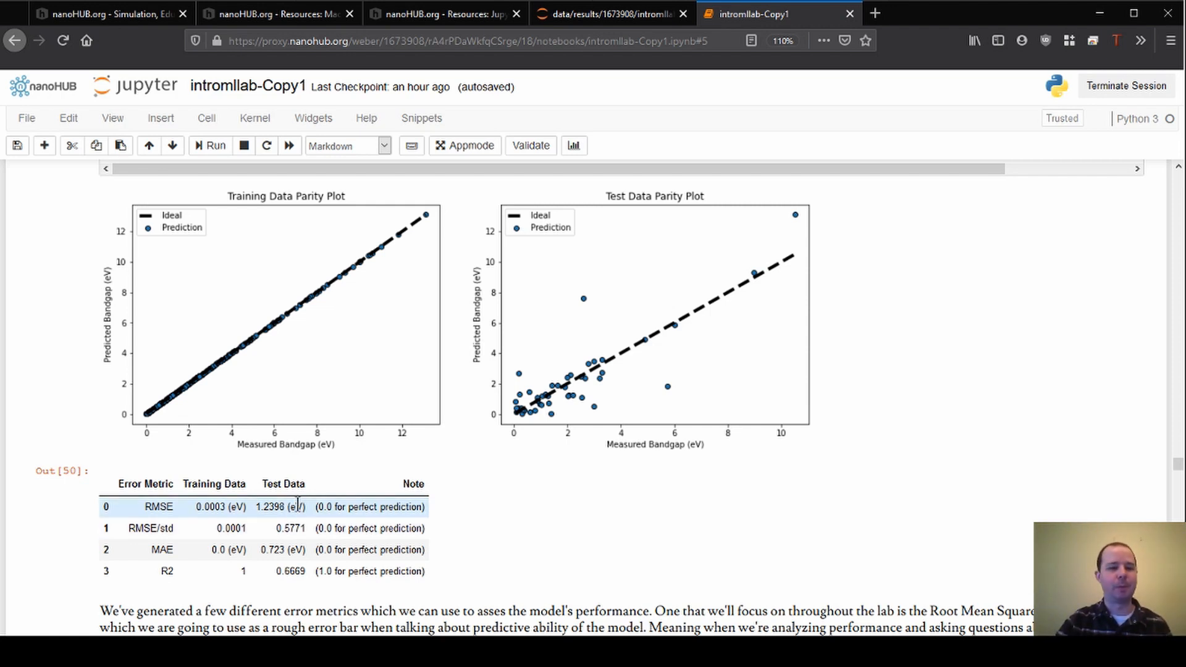
mouse_move(242, 595)
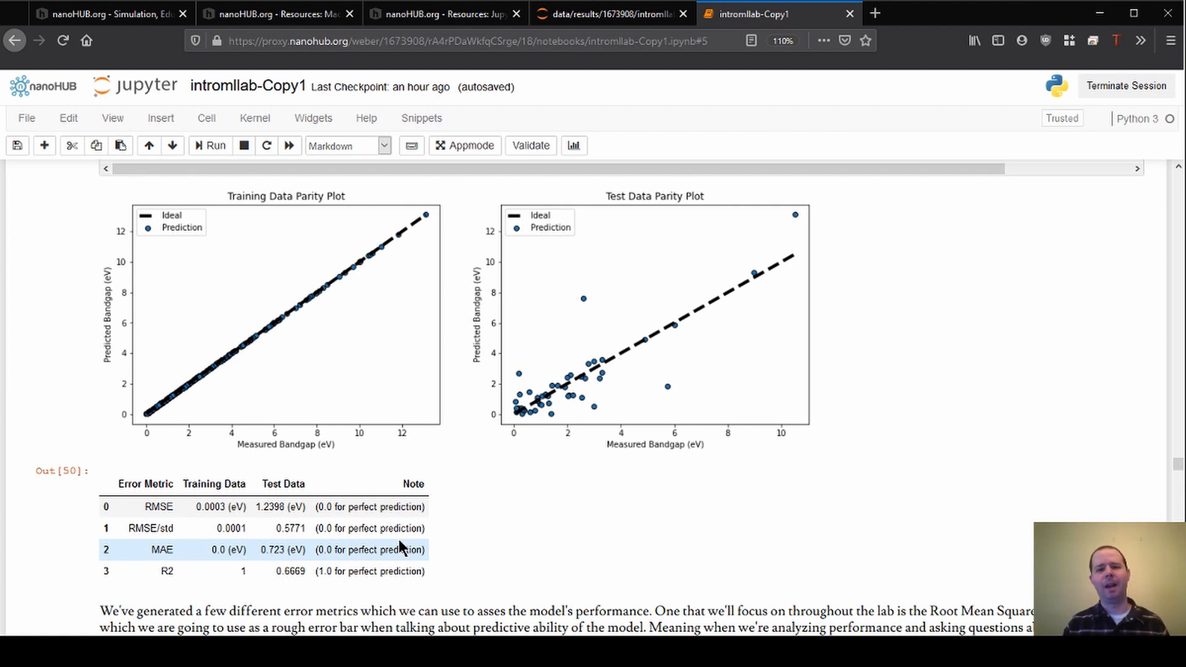
mouse_move(280, 528)
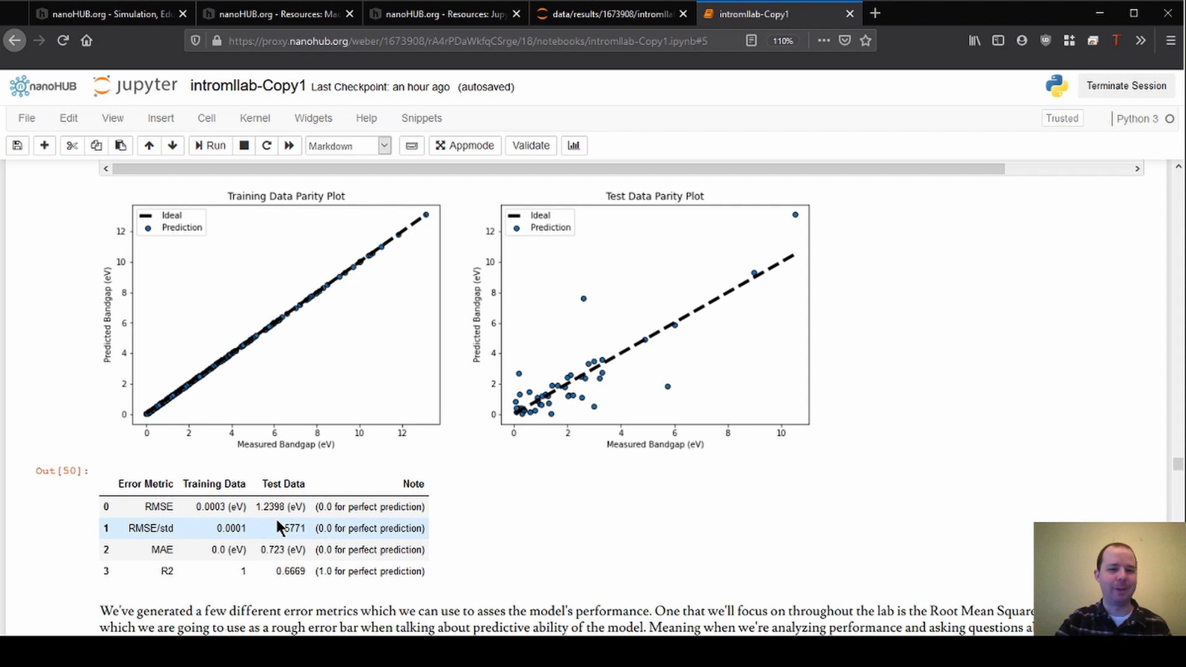
mouse_move(284, 488)
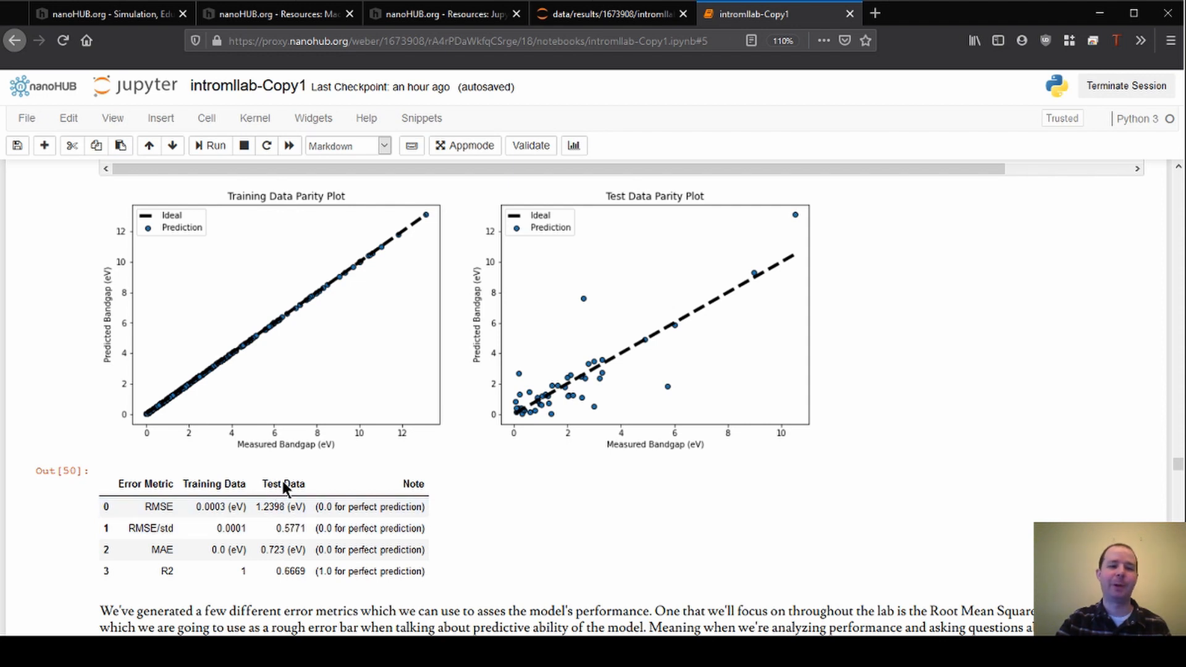
mouse_move(268, 513)
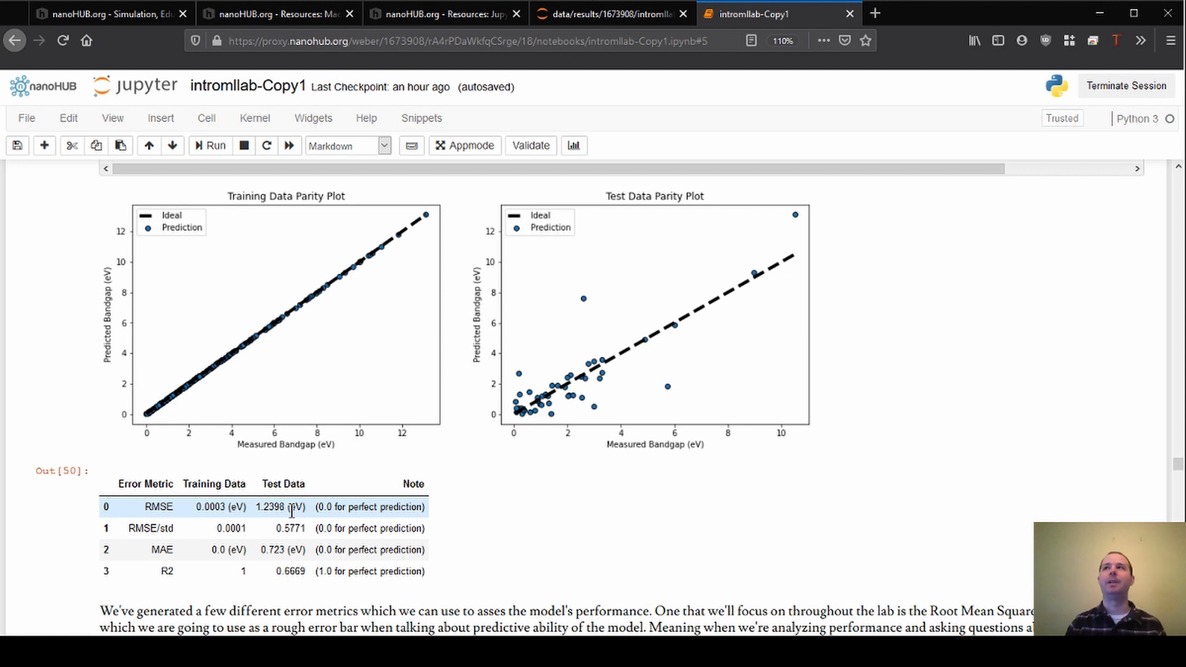
mouse_move(349, 465)
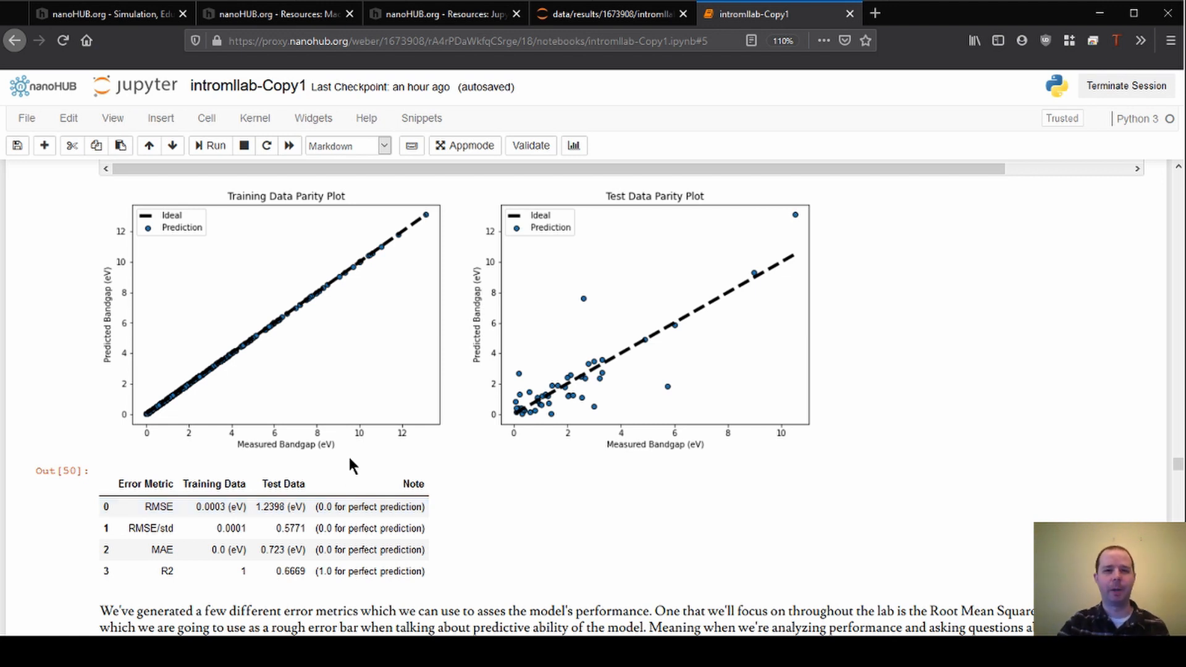
Scroll through Exercises 5.1–5.3 to 'Visualizing and Interpreting the Decision Tree Model'.
scroll(down, 3)
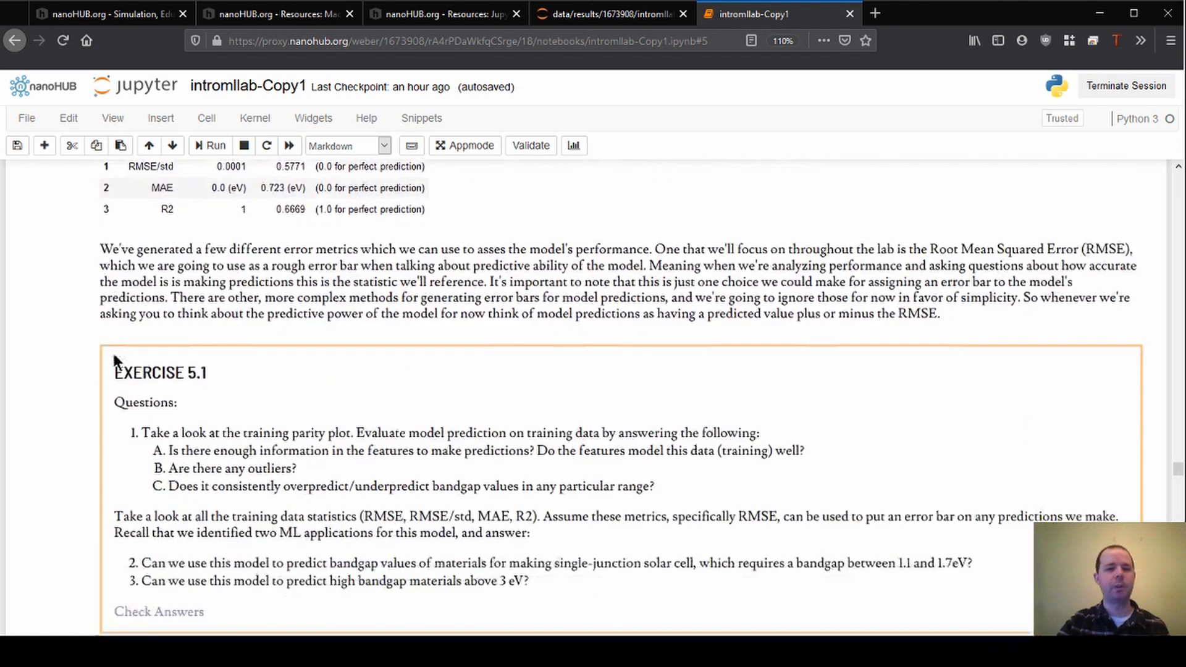
scroll(down, 3)
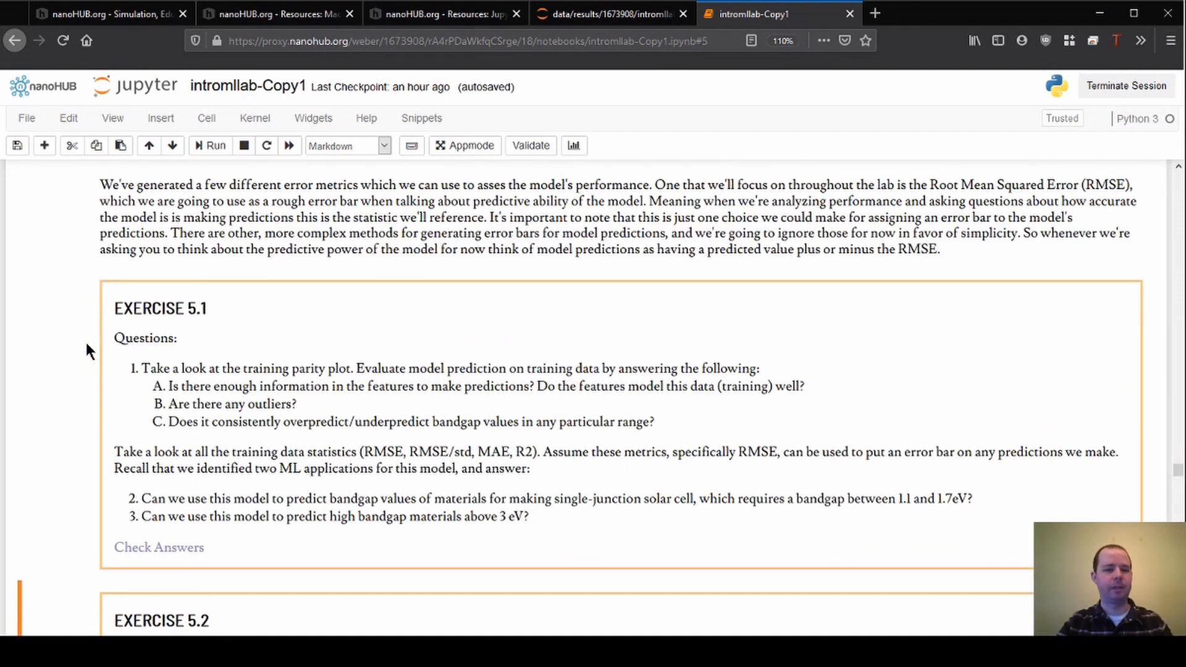
scroll(down, 3)
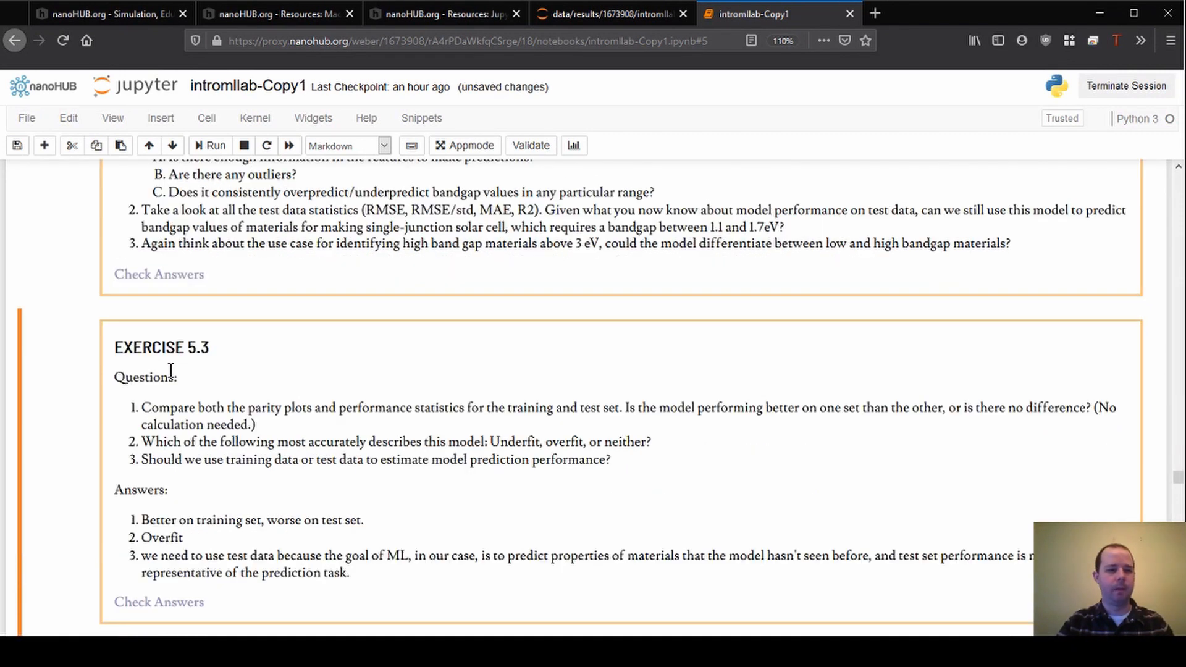
scroll(down, 3)
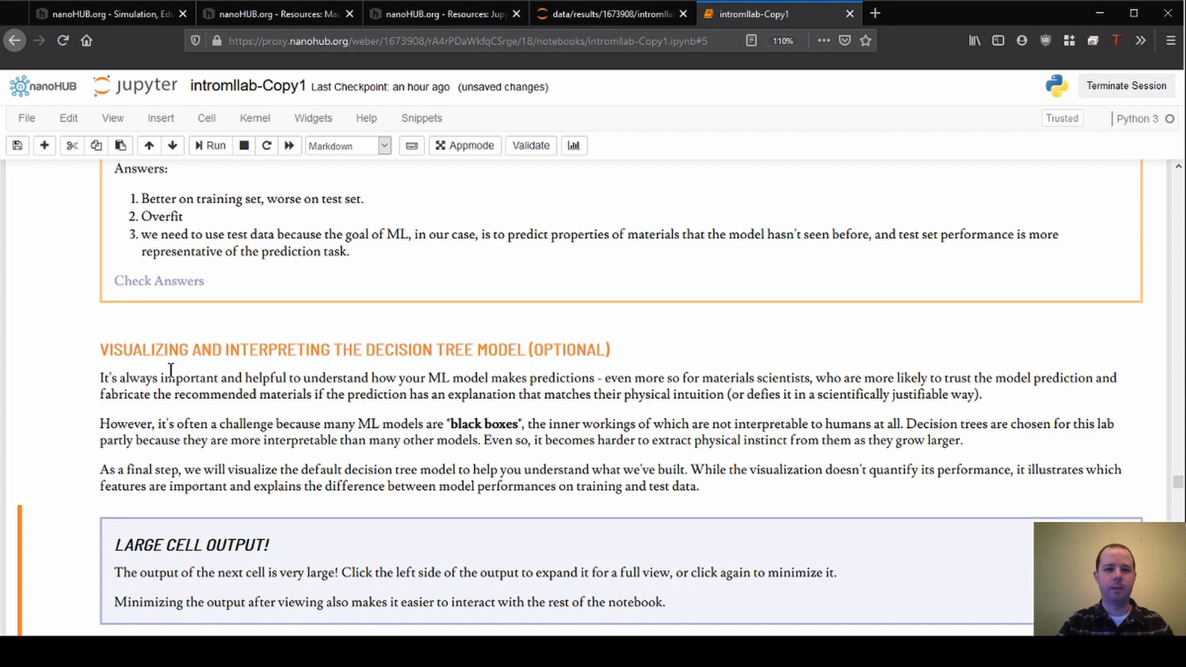
scroll(down, 3)
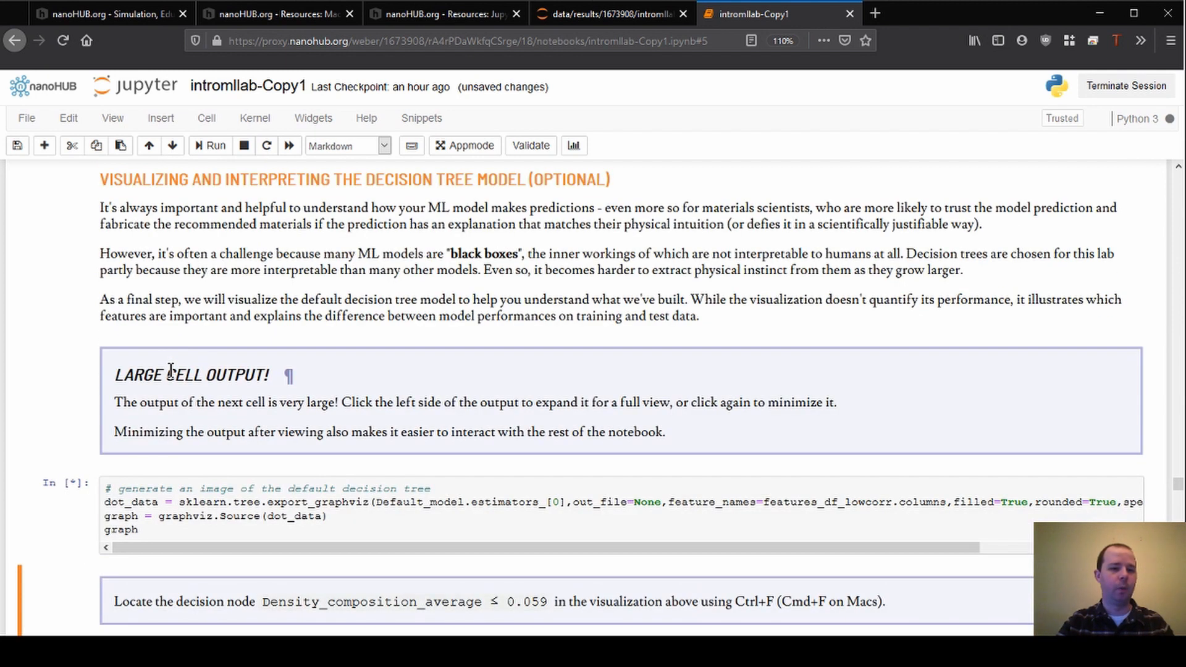
mouse_move(75, 411)
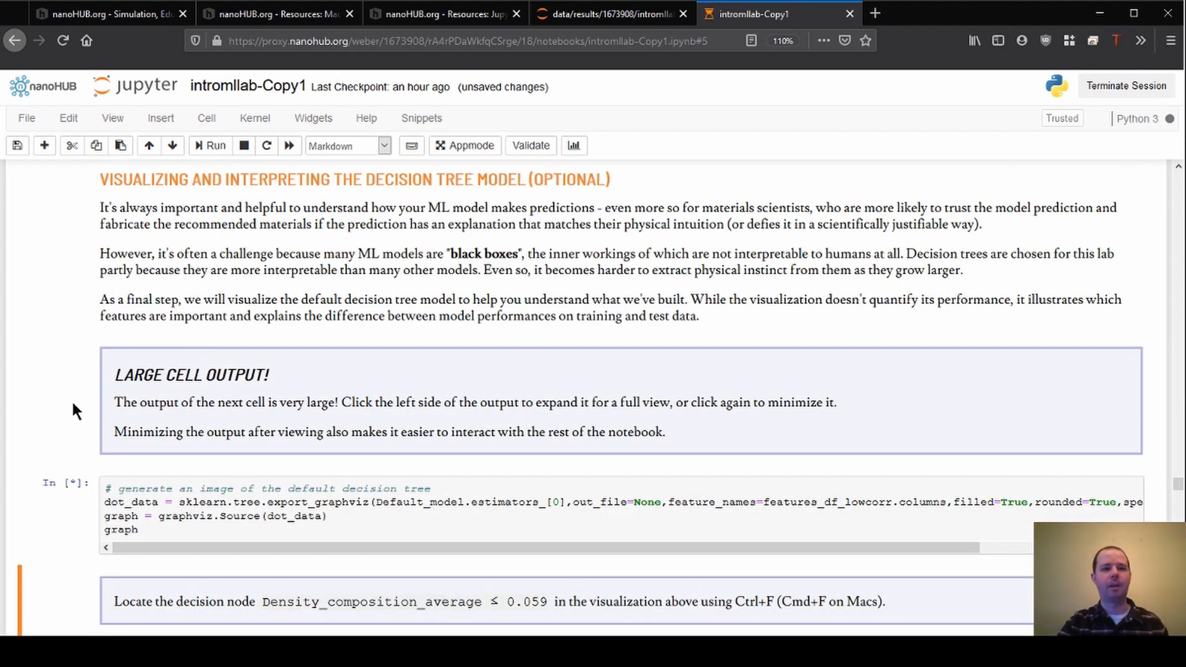
Let In [51] finish, then scroll into the Out[51] tree nodes showing mse, samples and values.
click(216, 145)
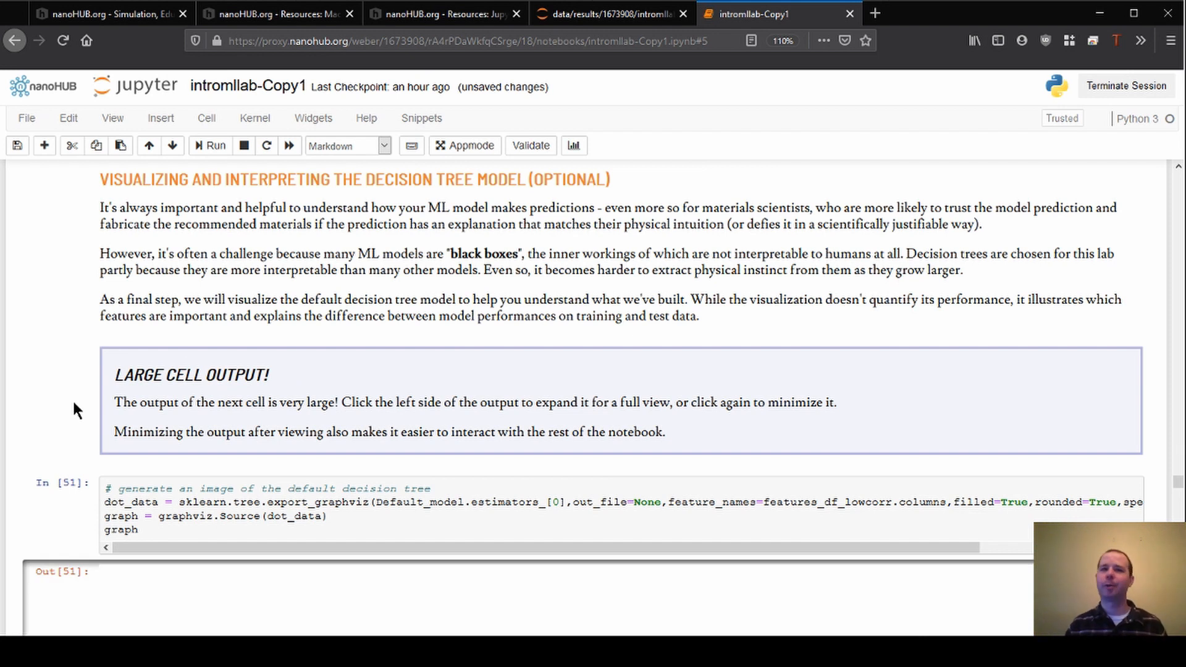
scroll(down, 3)
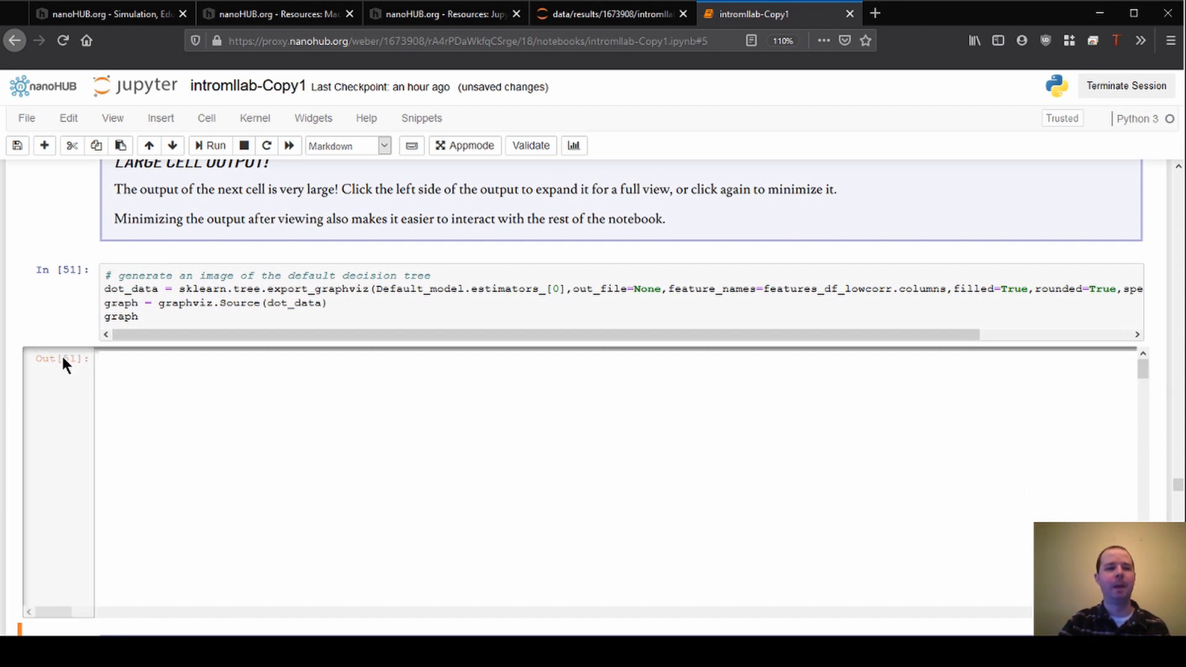
scroll(down, 3)
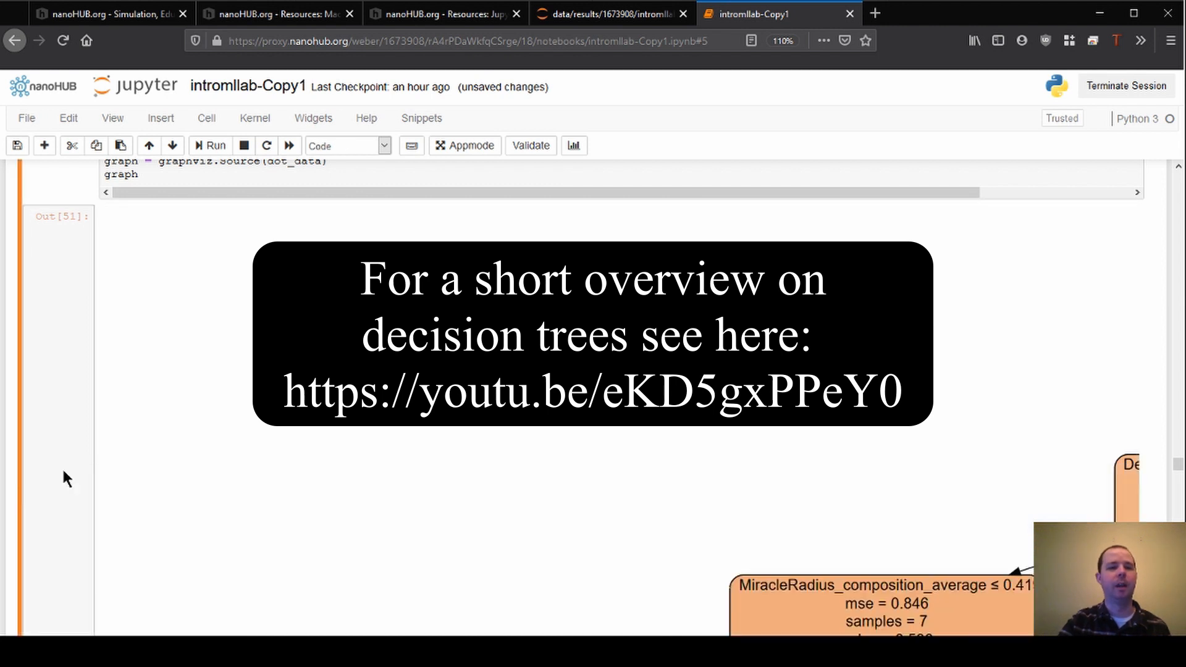
scroll(down, 3)
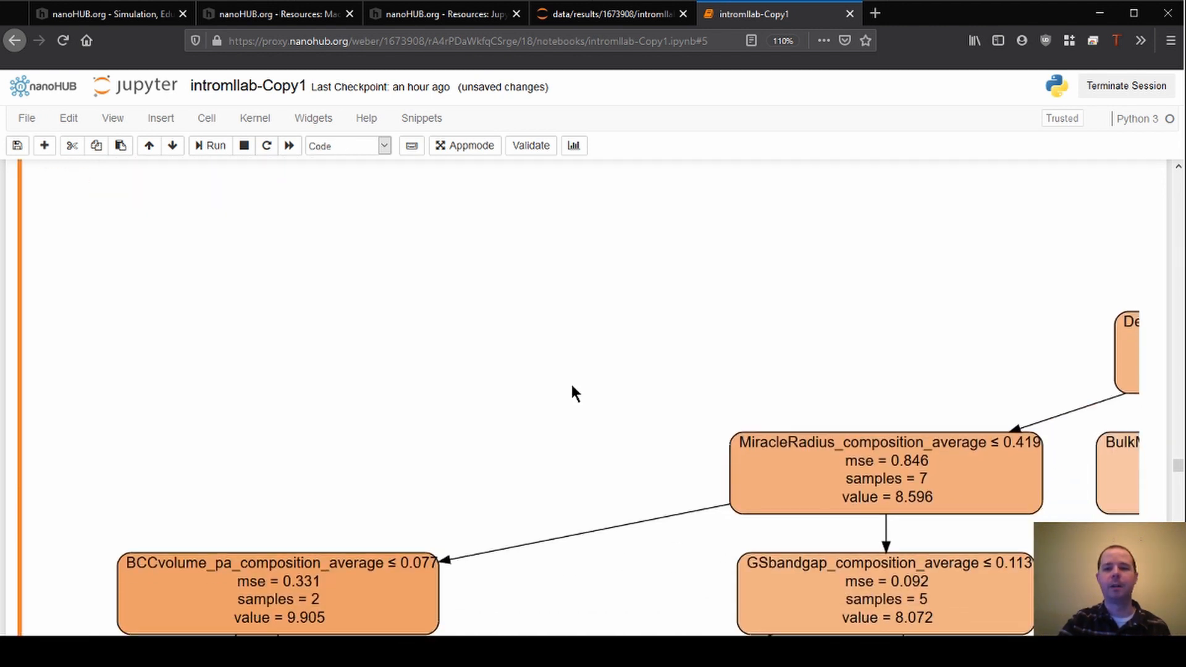
scroll(down, 3)
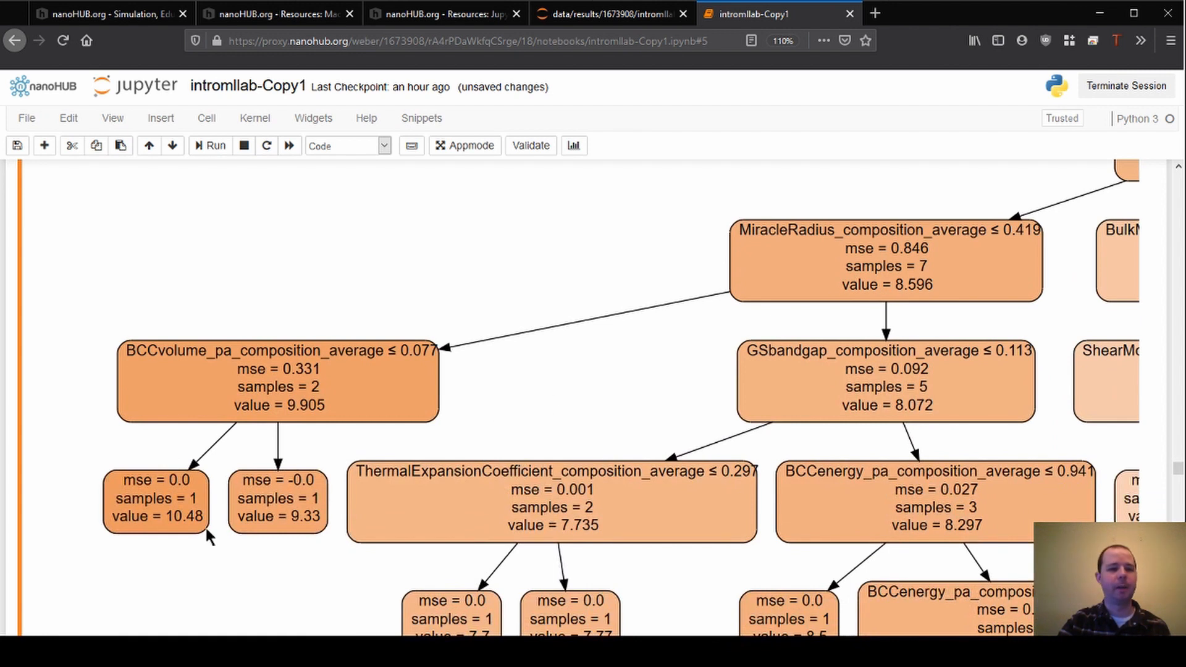
mouse_move(390, 467)
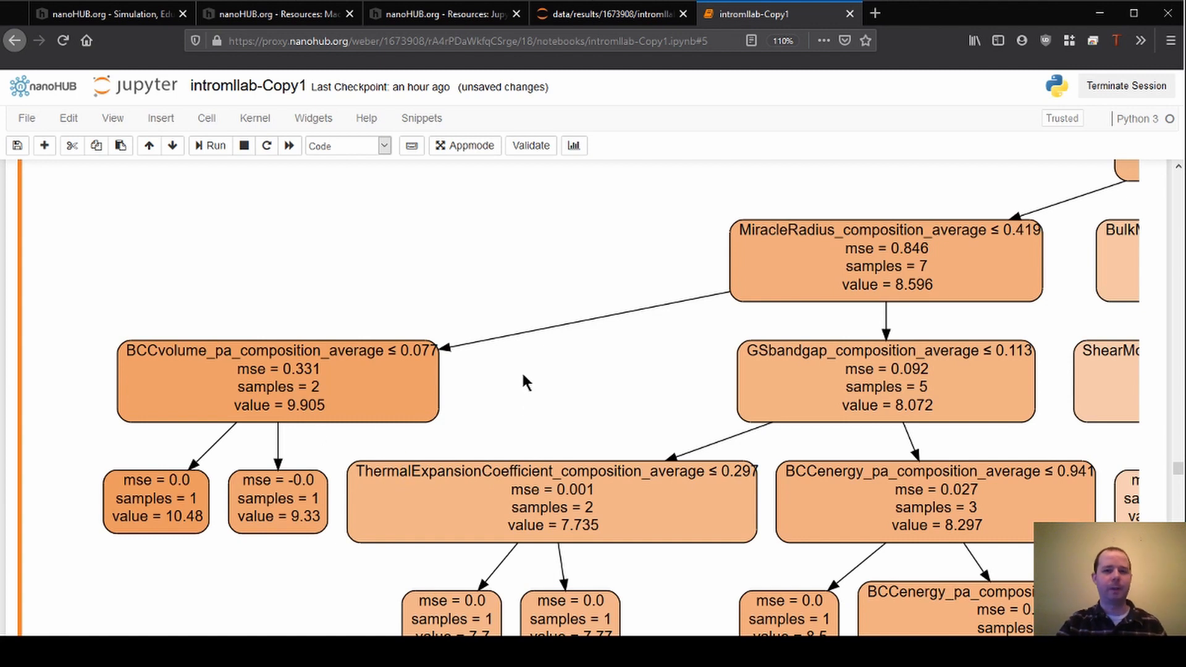
mouse_move(463, 405)
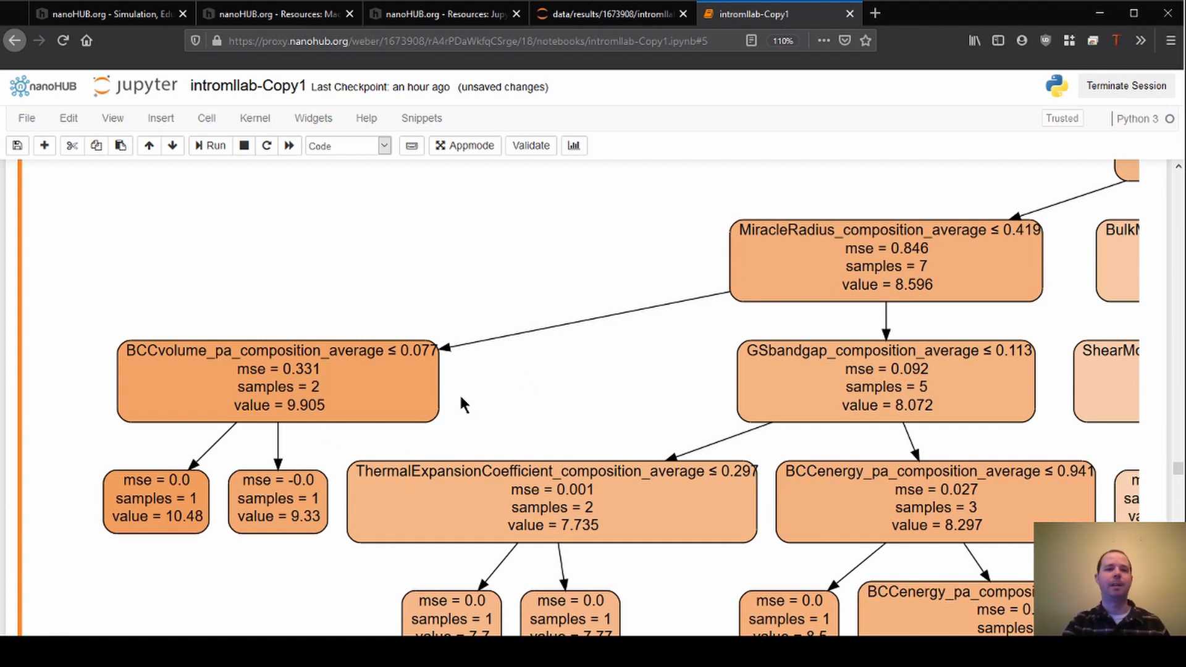
mouse_move(485, 363)
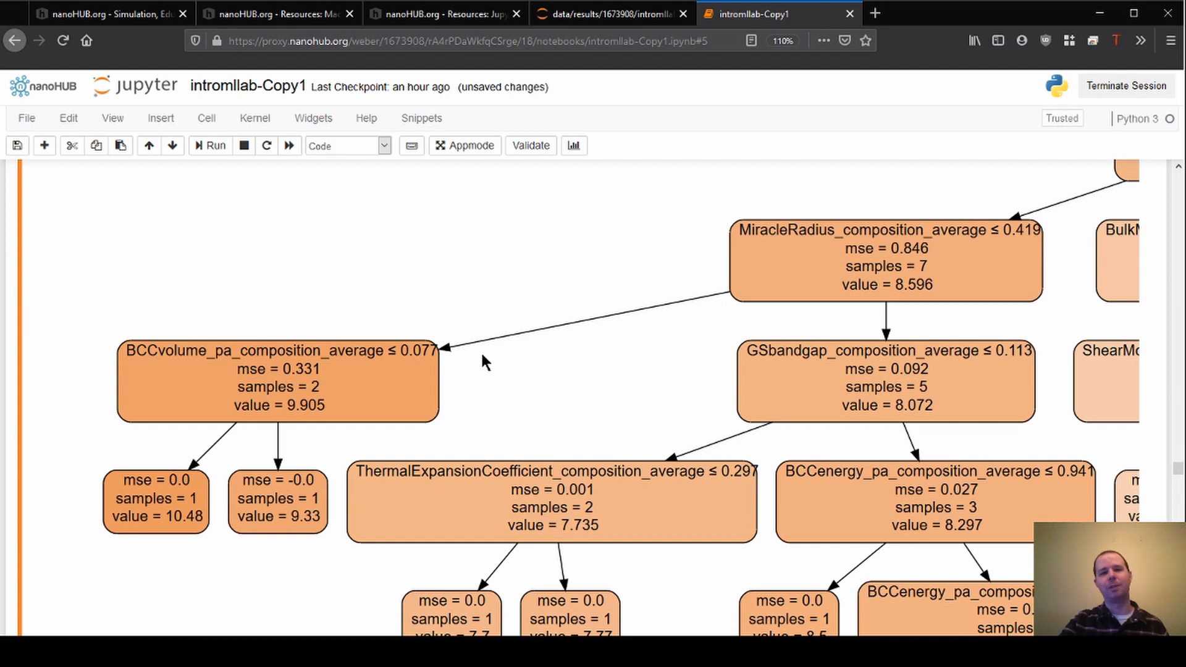
mouse_move(326, 341)
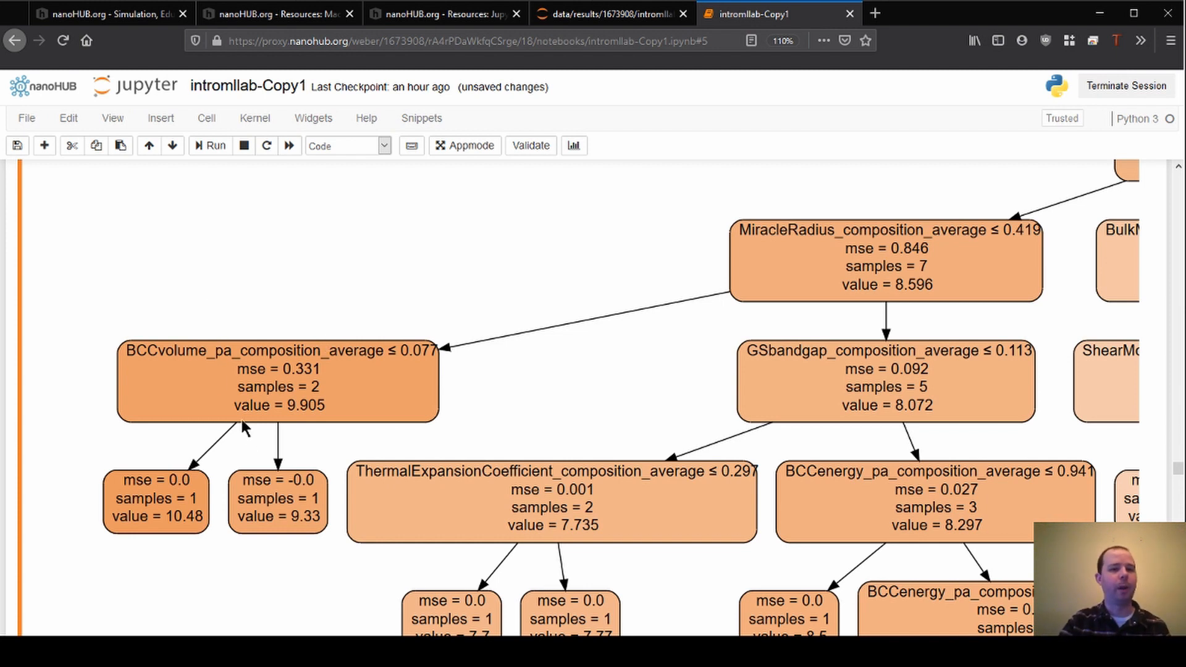
mouse_move(435, 344)
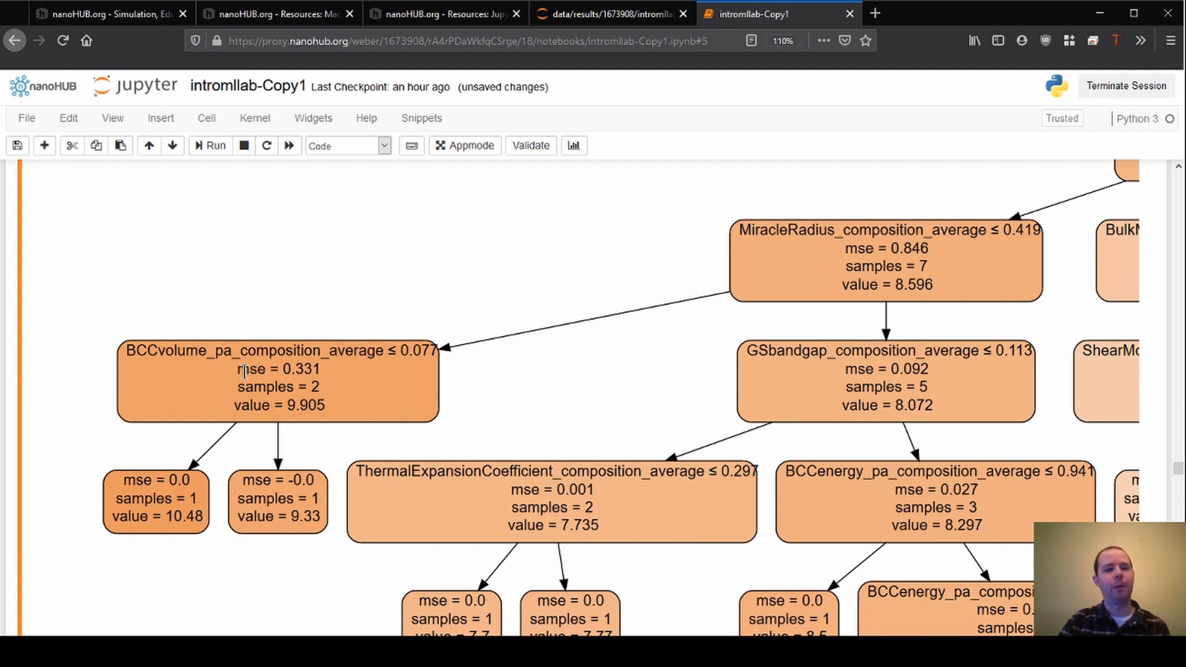
mouse_move(267, 387)
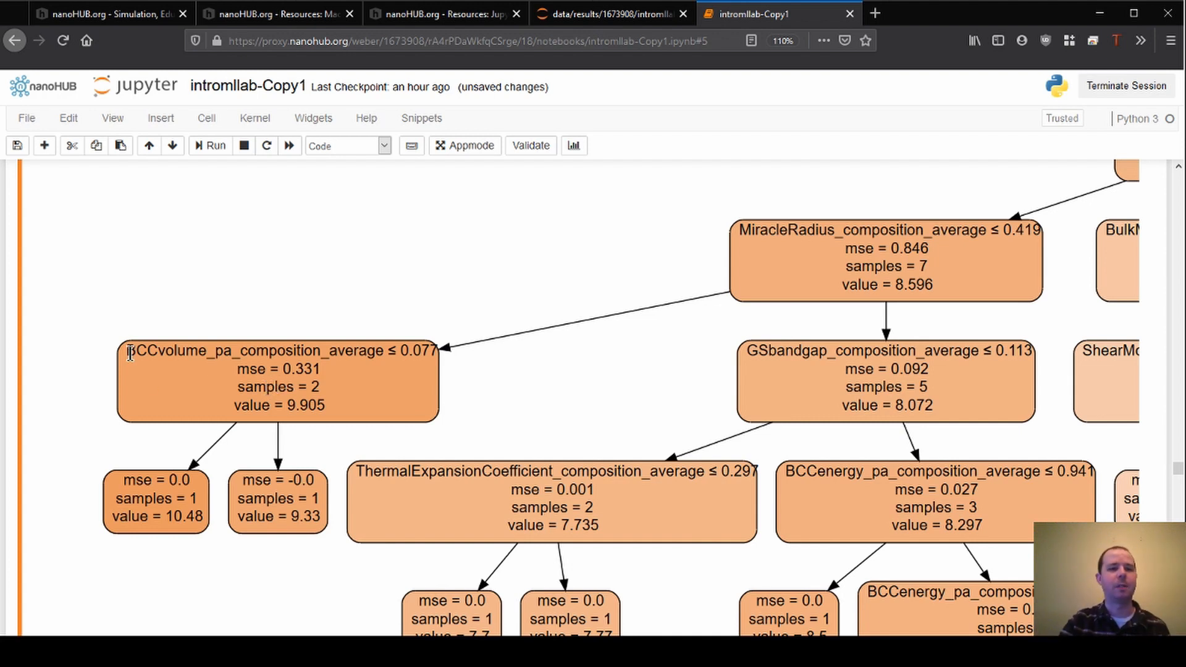
double_click(169, 350)
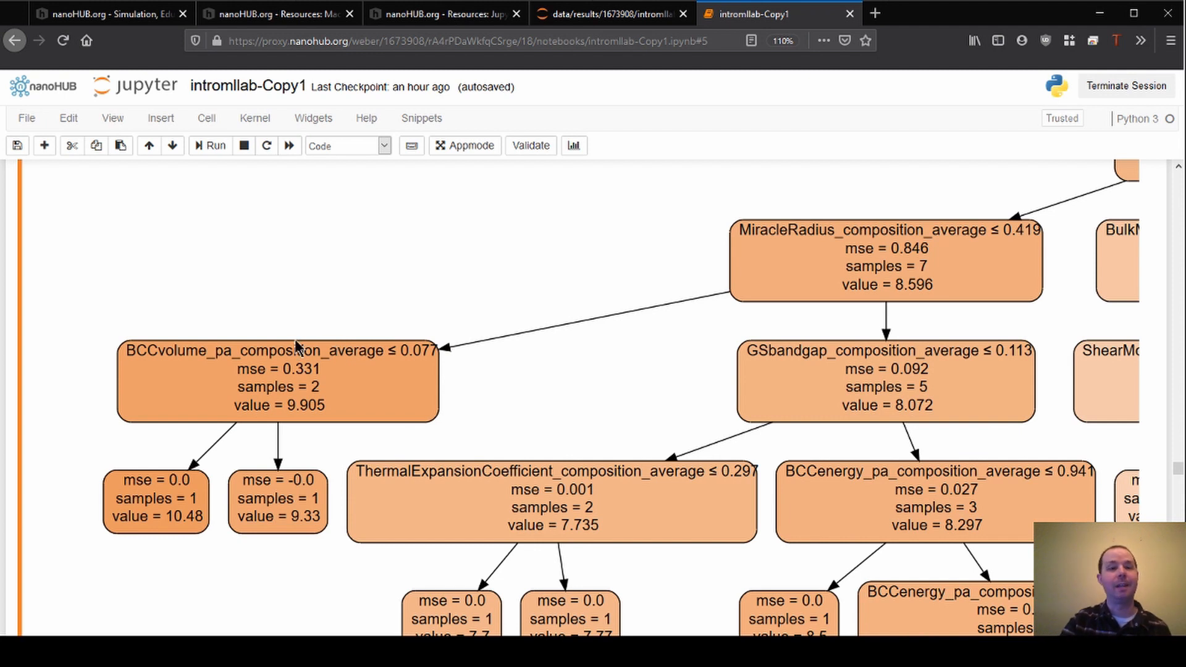
double_click(412, 350)
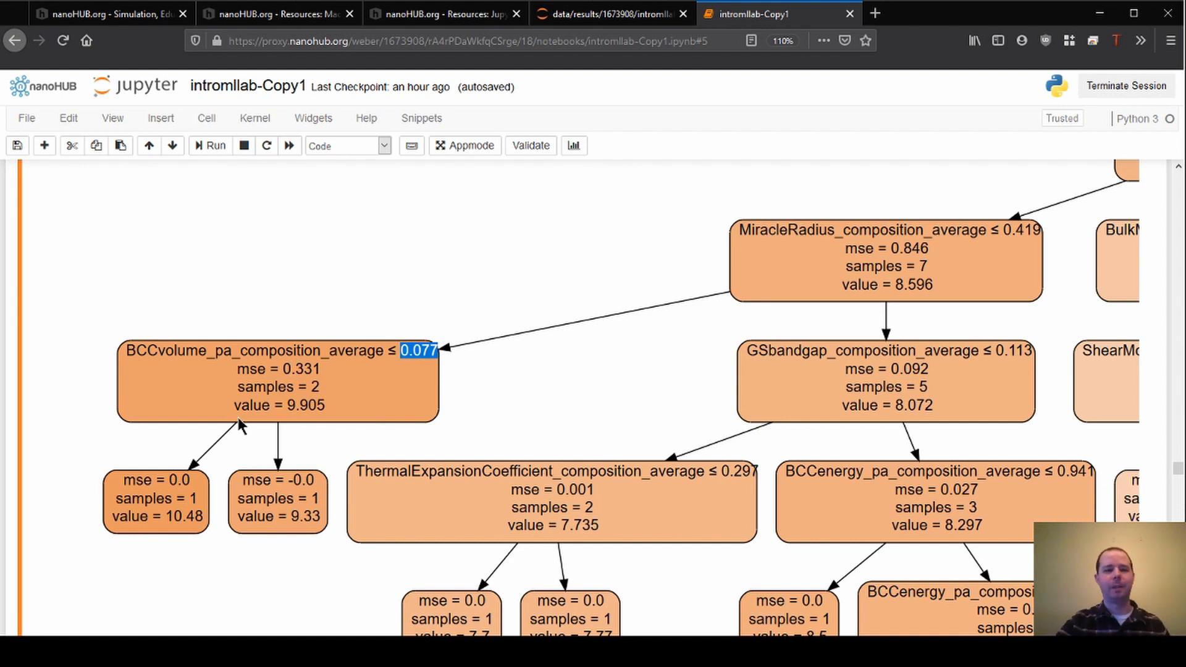
mouse_move(257, 366)
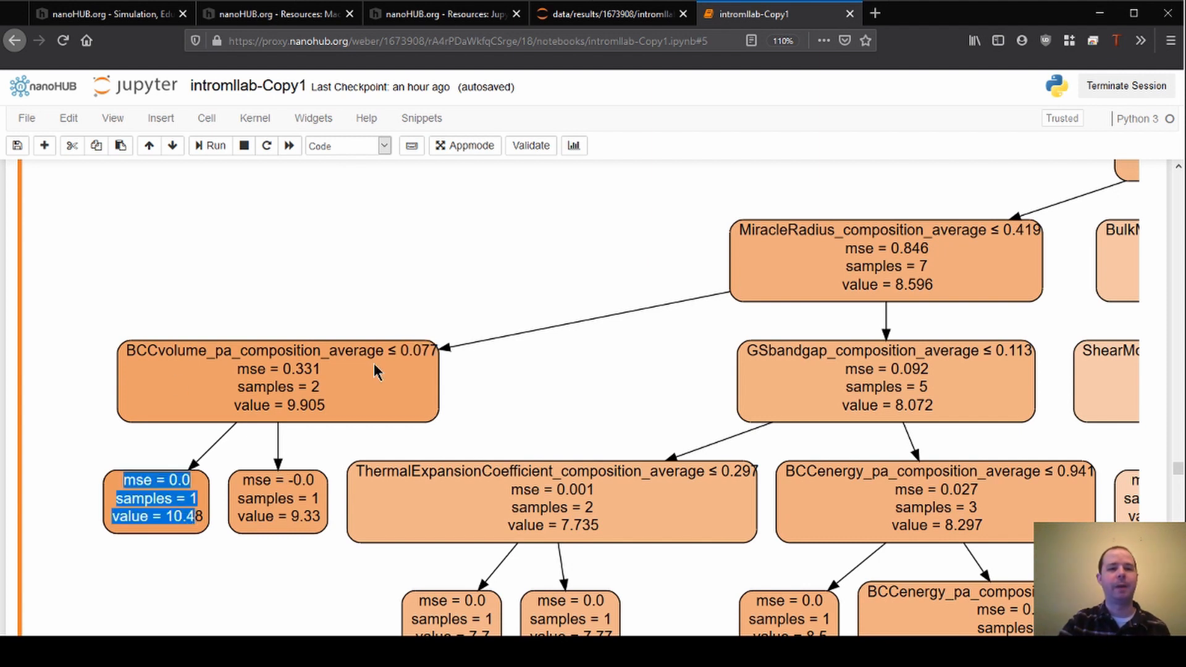
mouse_move(140, 511)
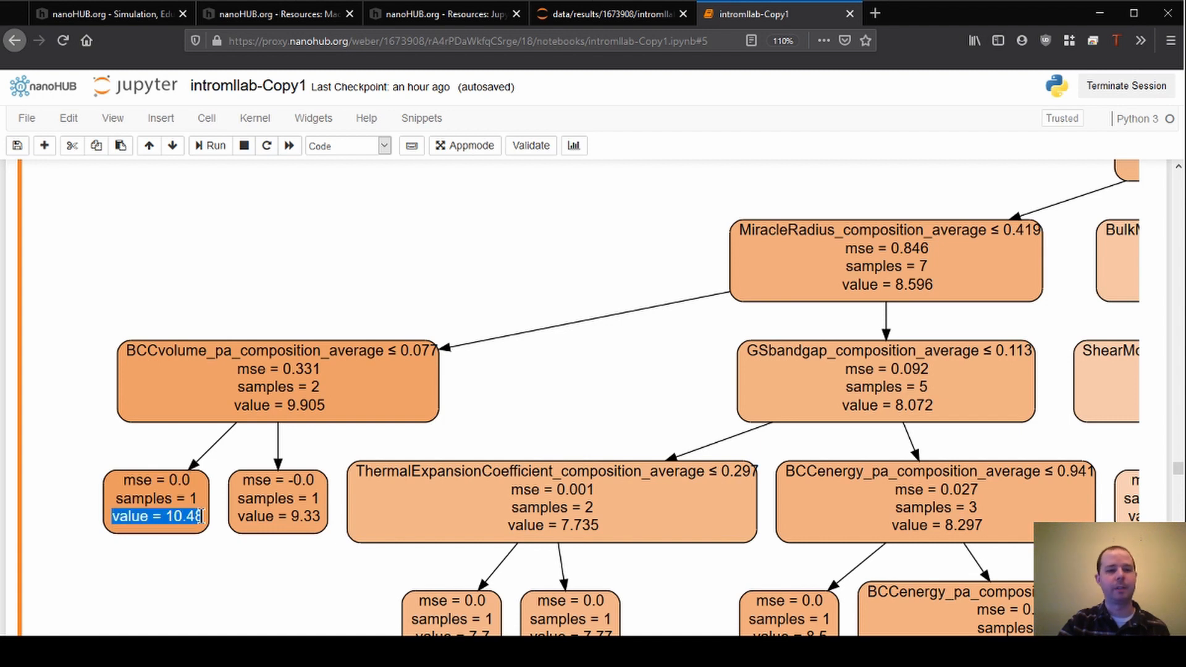
mouse_move(238, 529)
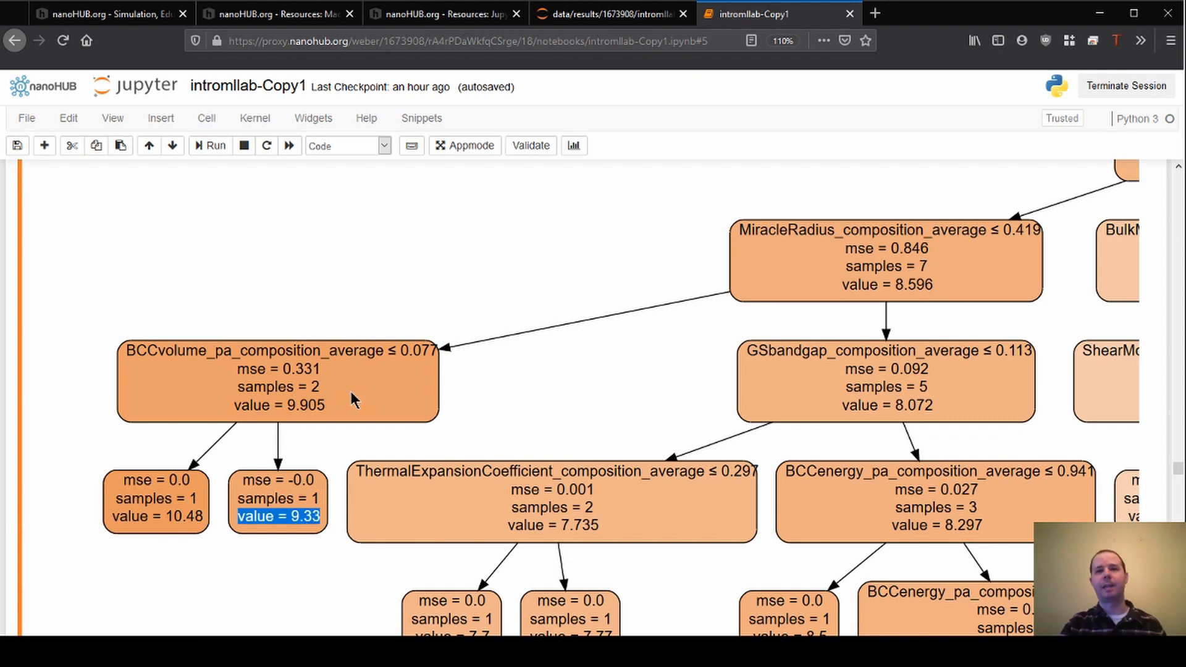
mouse_move(1089, 195)
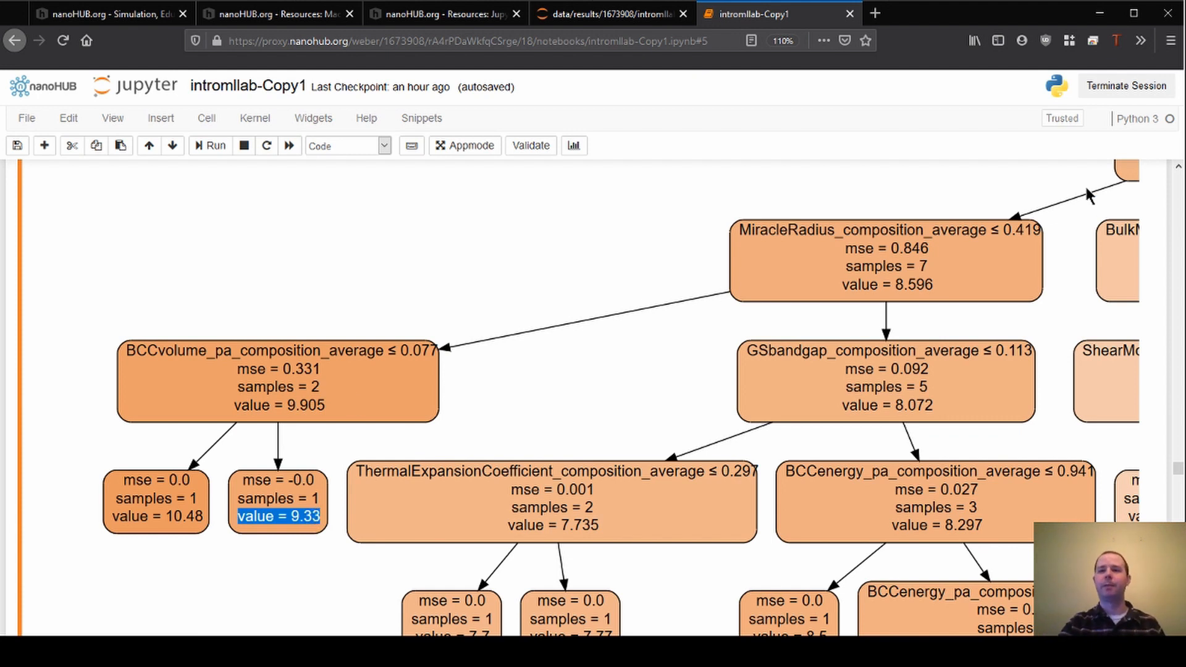
mouse_move(1059, 233)
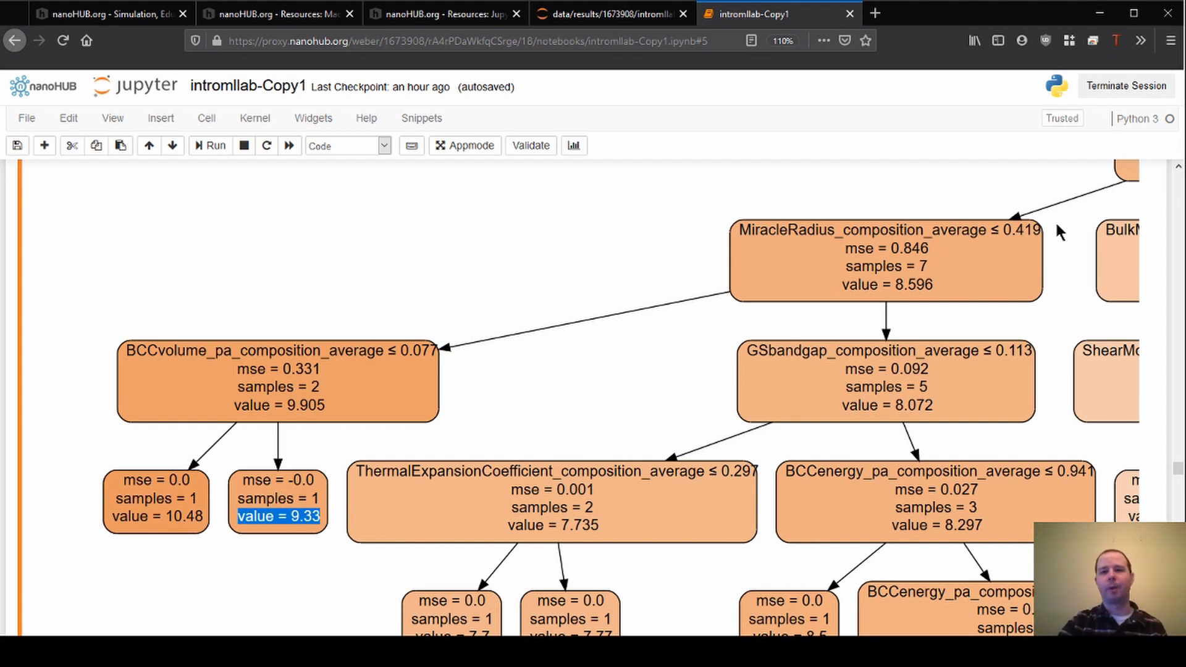
mouse_move(867, 236)
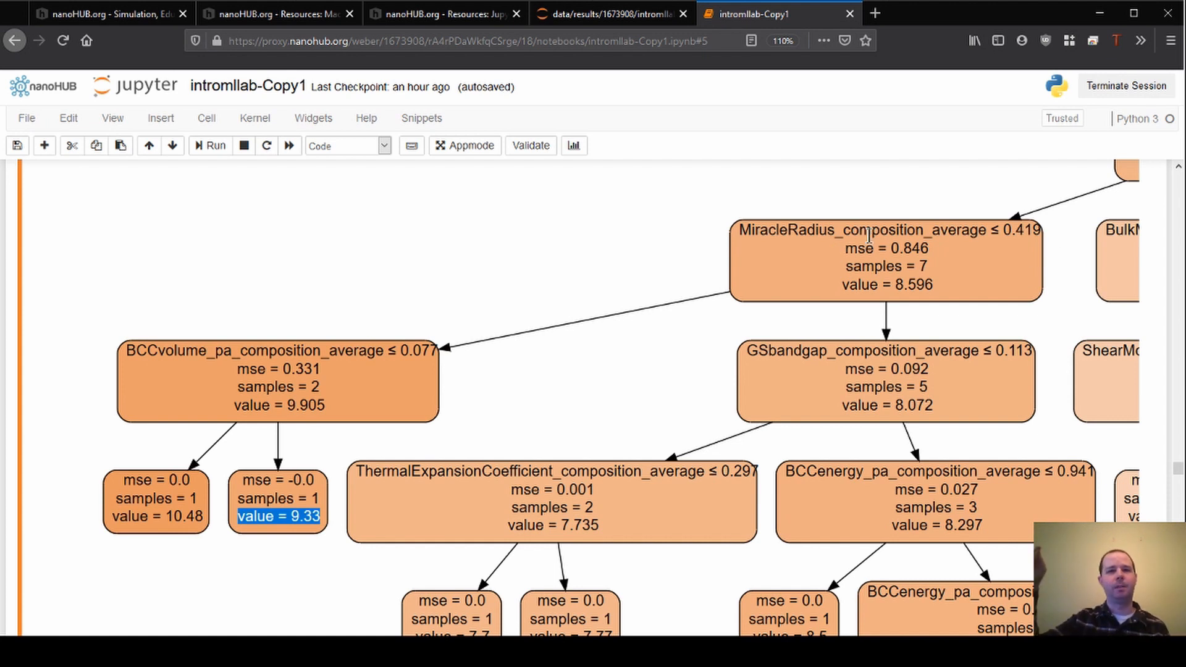
mouse_move(481, 309)
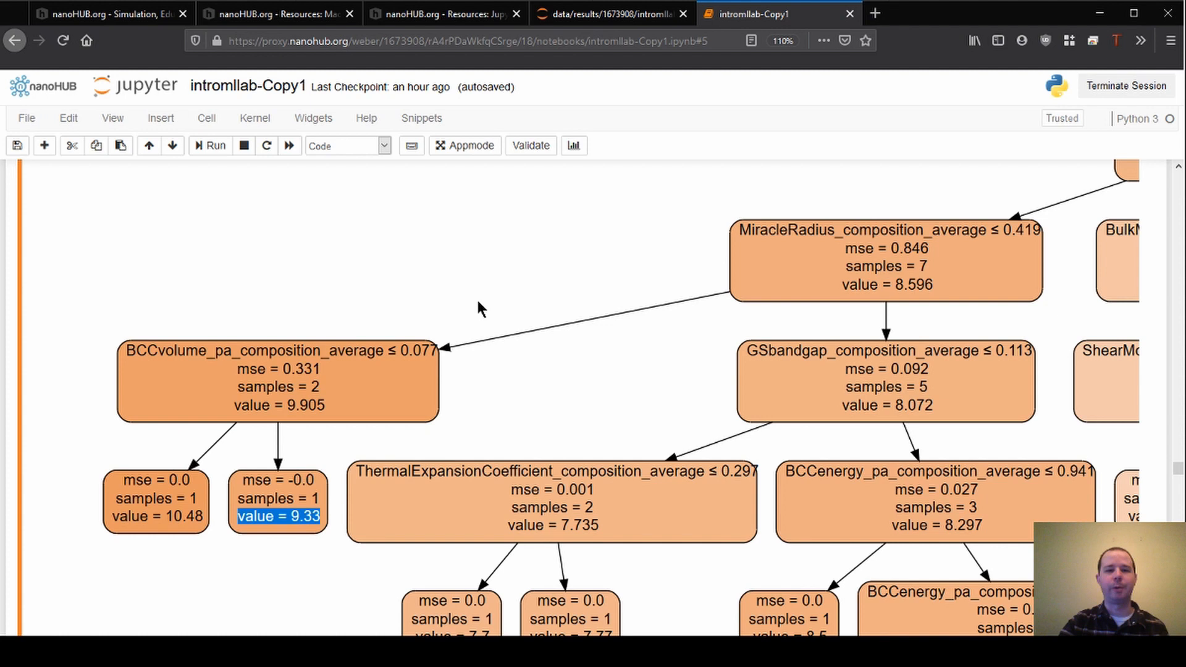
scroll(down, 3)
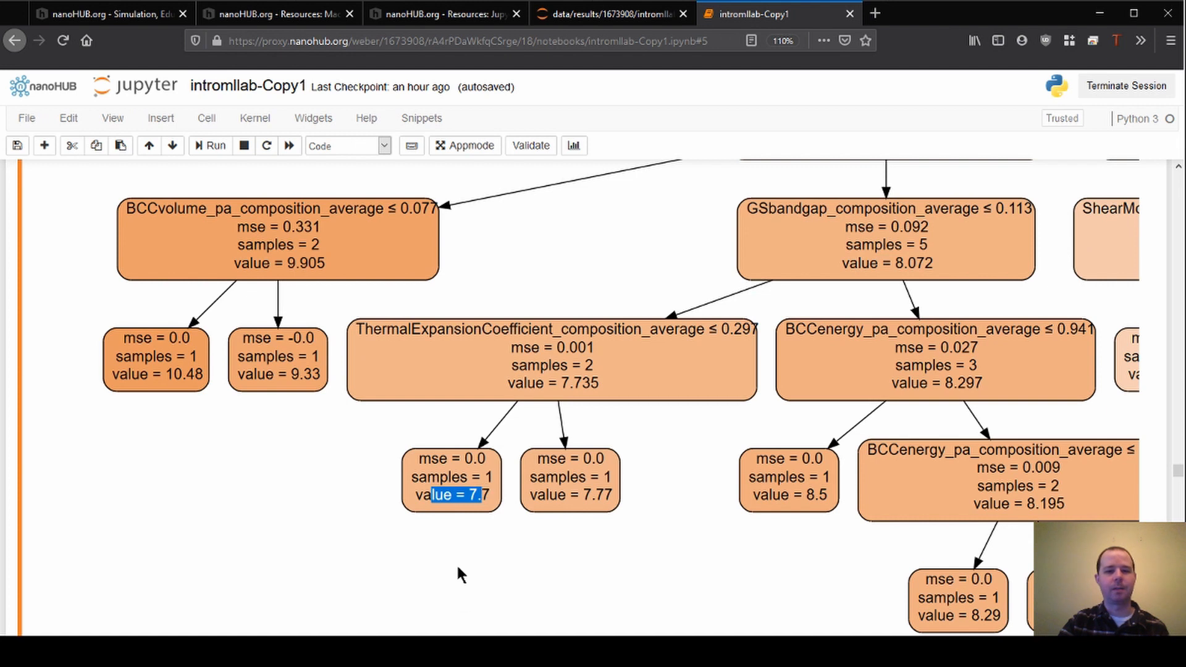
mouse_move(585, 519)
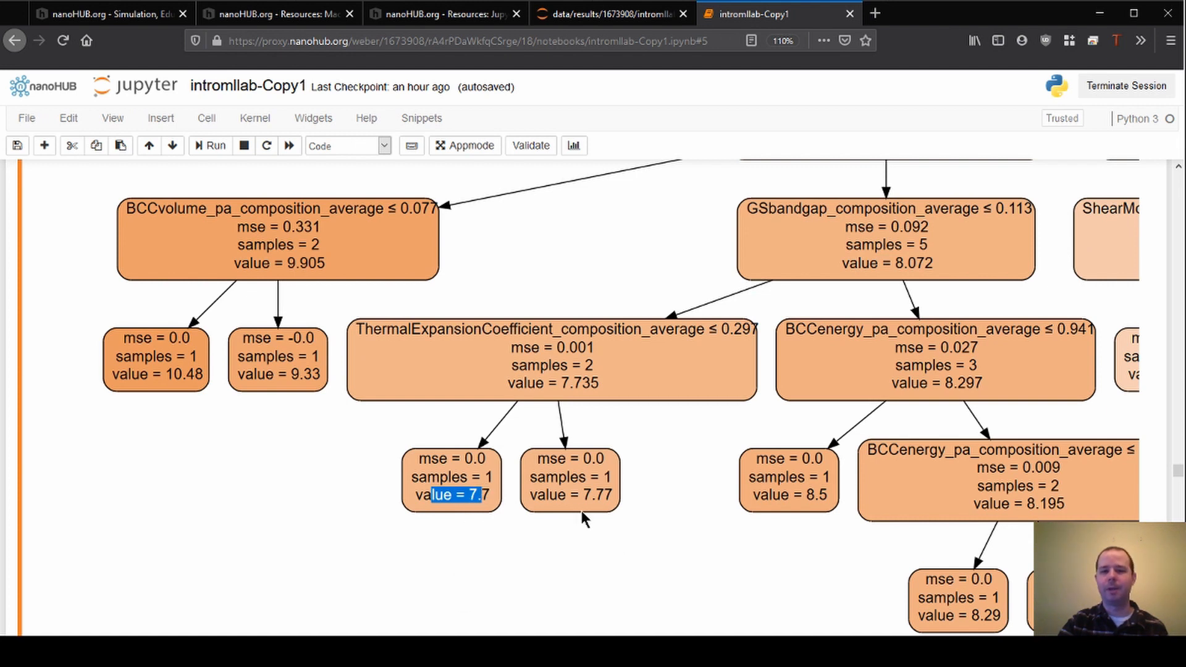
mouse_move(825, 499)
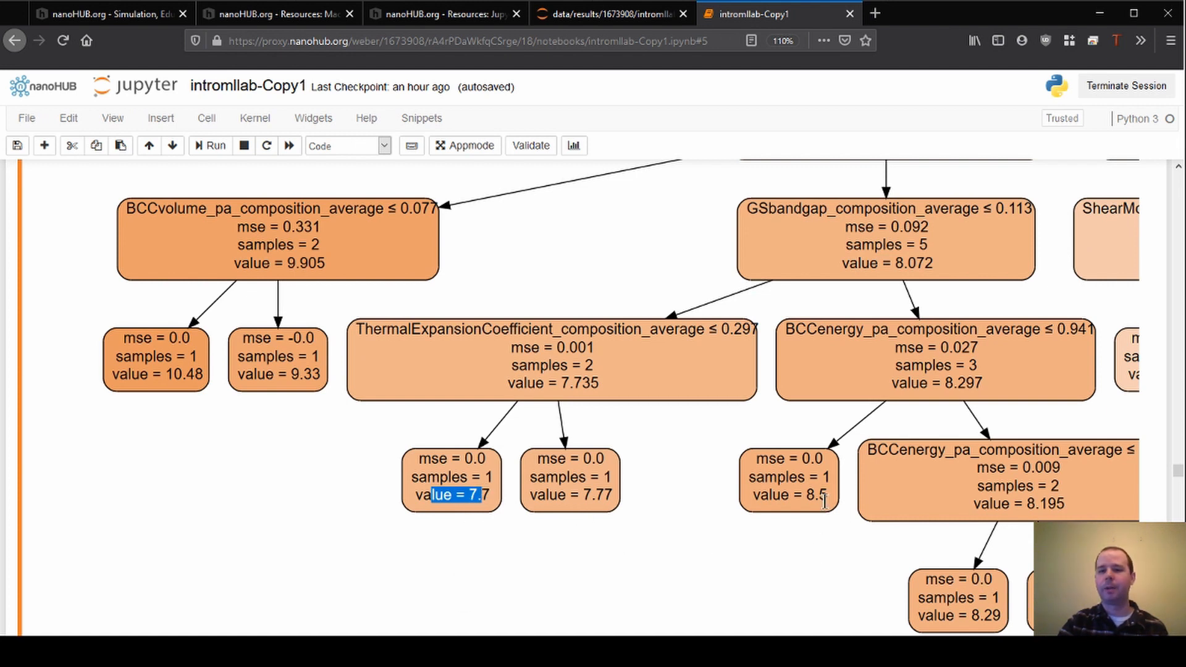
scroll(up, 3)
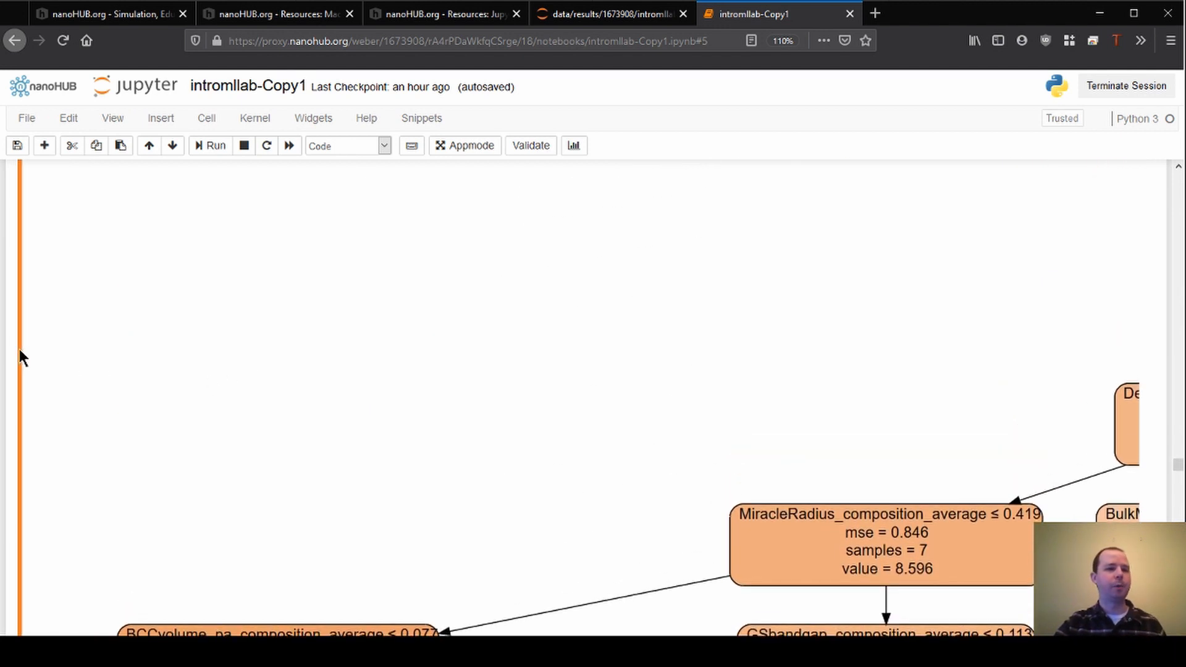
Collapse Out[51] to reveal the Density_composition_average note and Exercise 5.4.
scroll(up, 3)
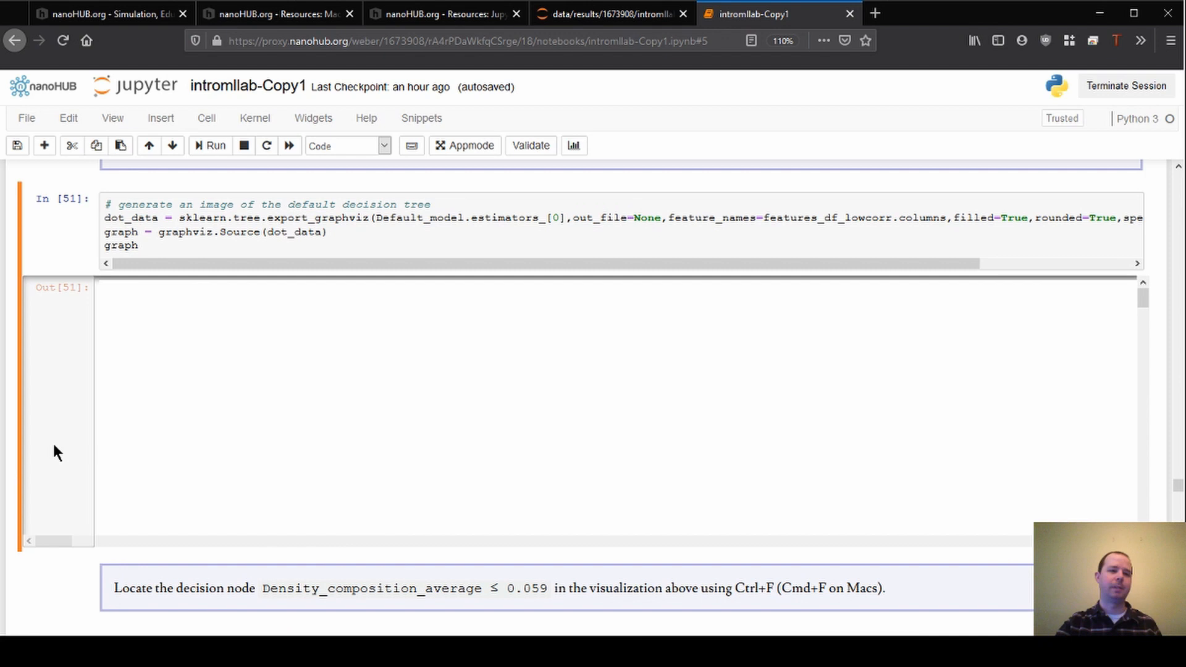
mouse_move(60, 421)
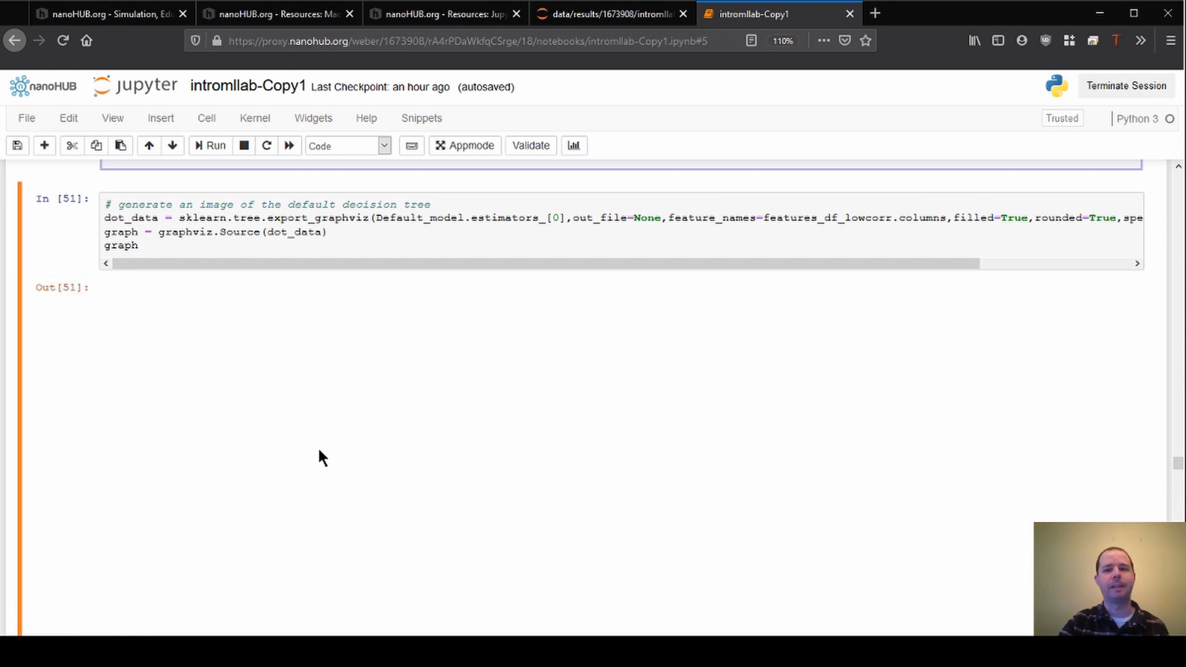
mouse_move(233, 407)
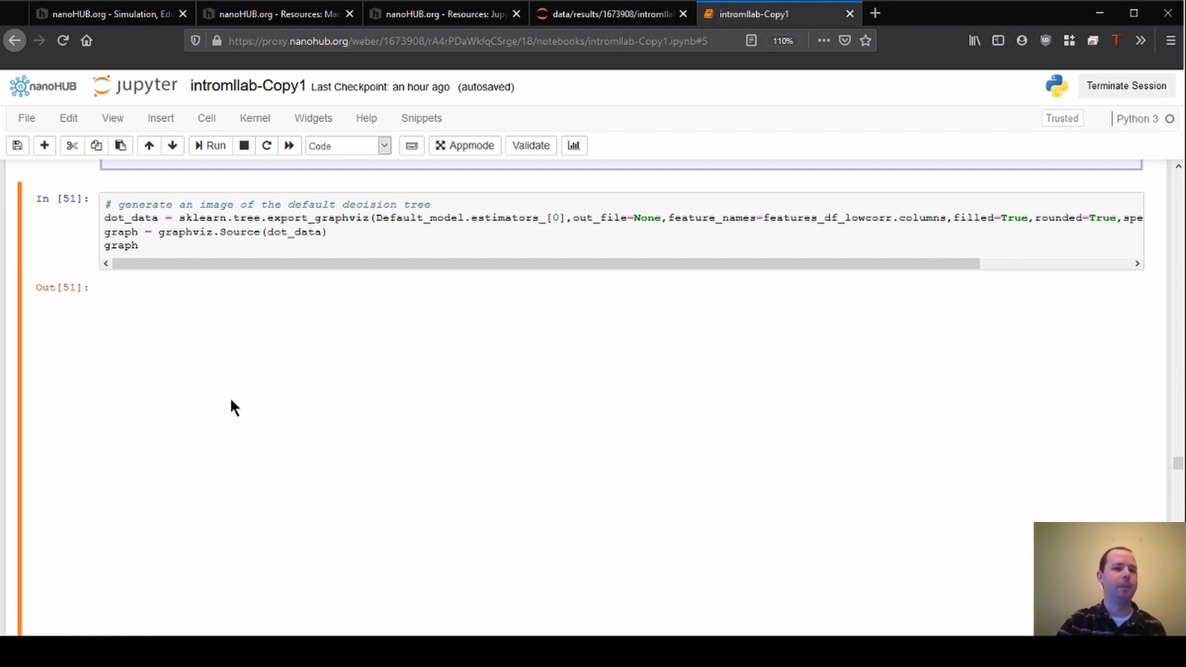
scroll(down, 3)
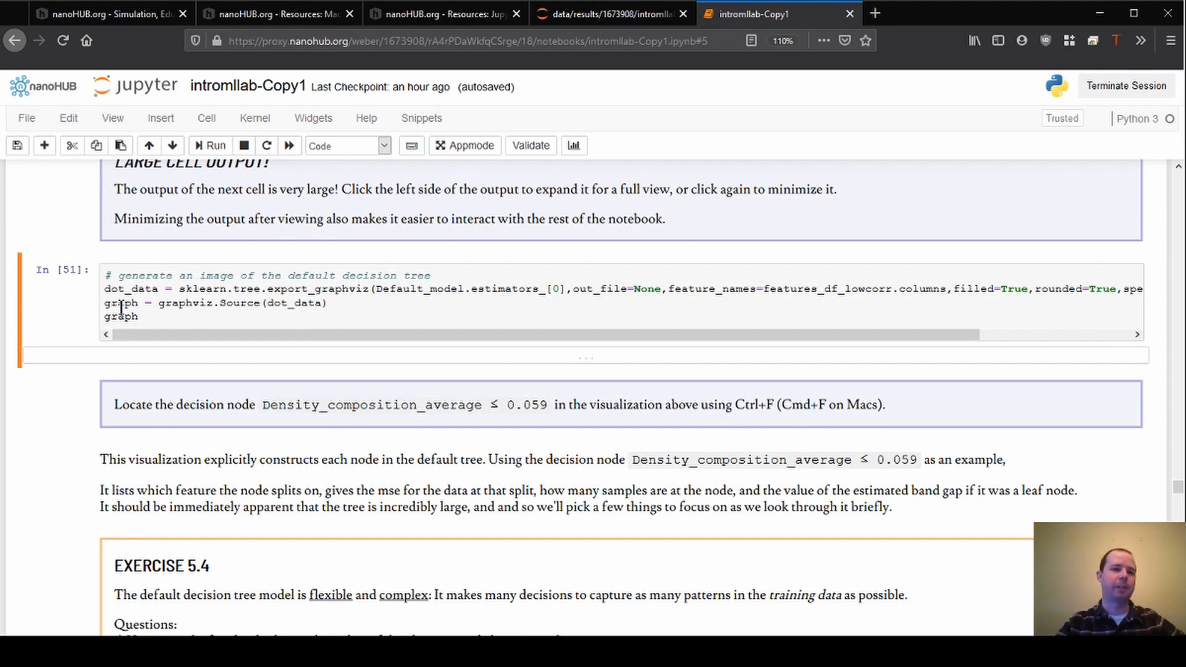
Scroll past Exercise 5.4 and the test-fraction challenge note to the Section 6 heading.
scroll(down, 3)
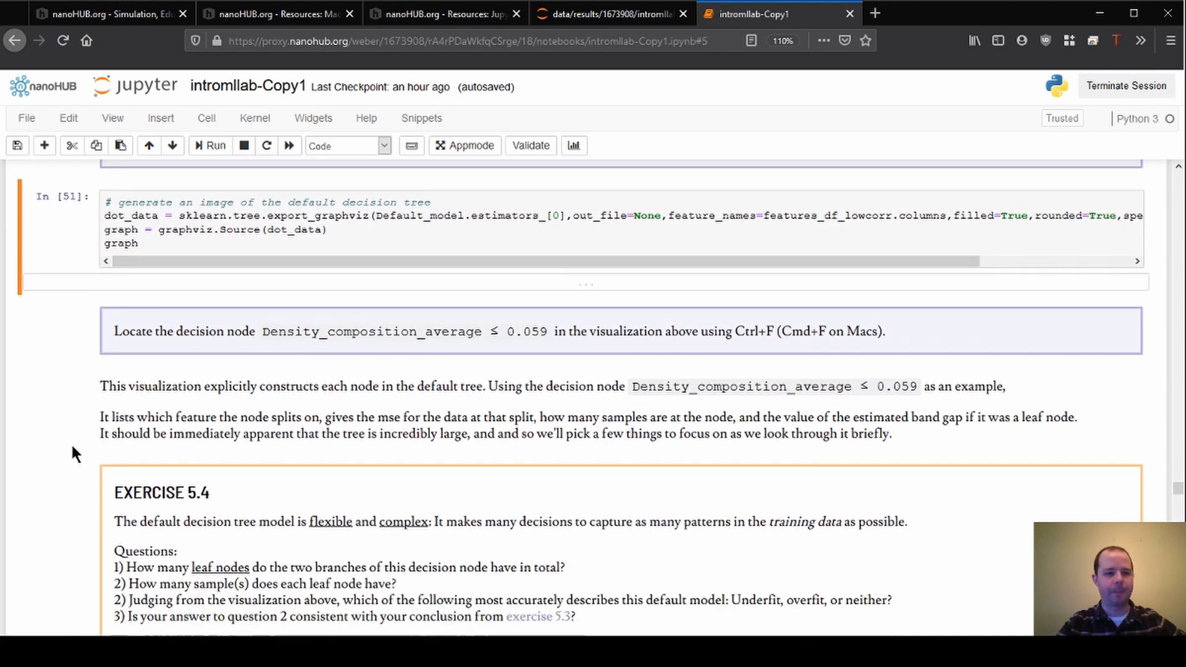
scroll(down, 3)
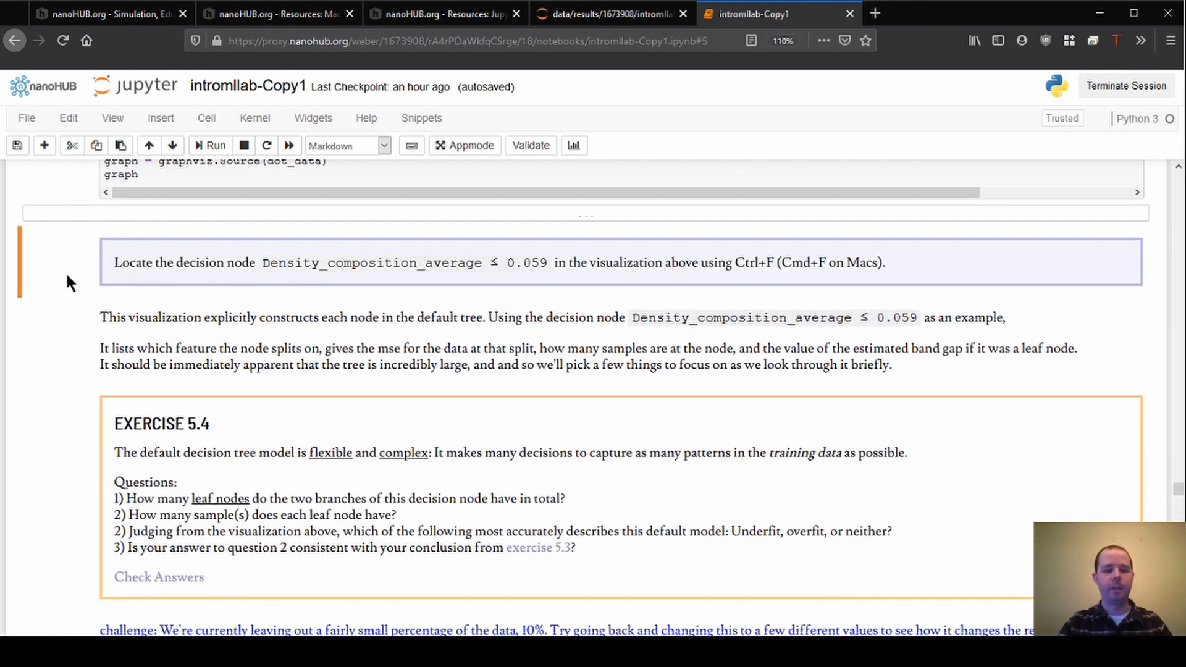
scroll(down, 3)
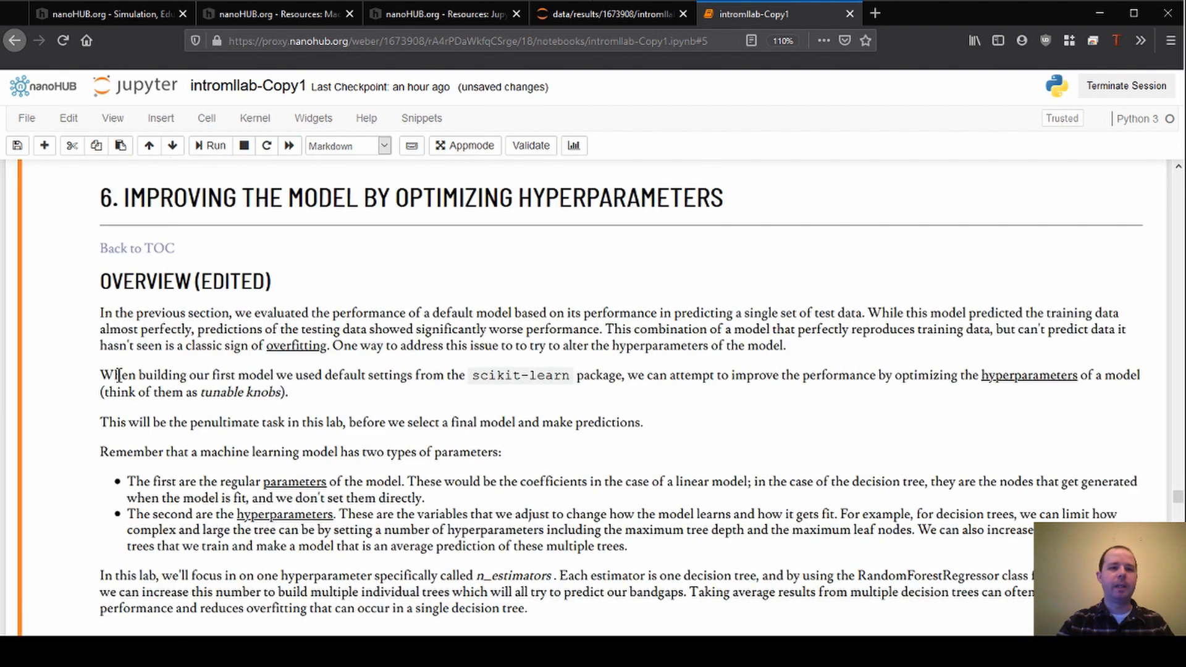
scroll(up, 3)
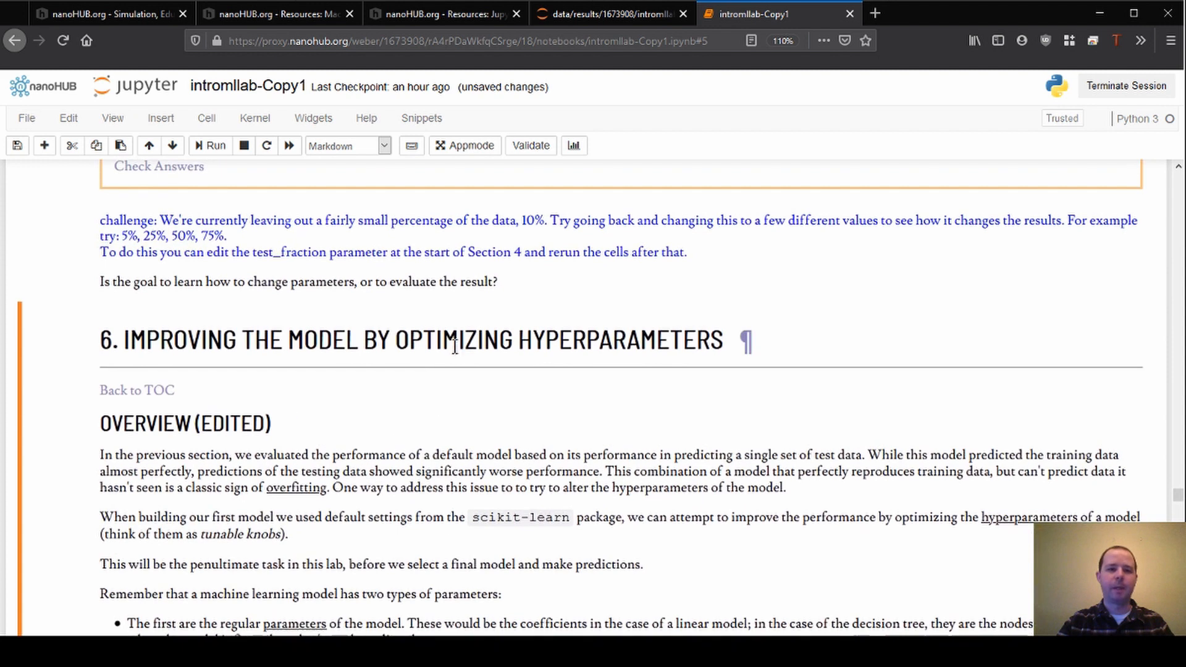
scroll(up, 3)
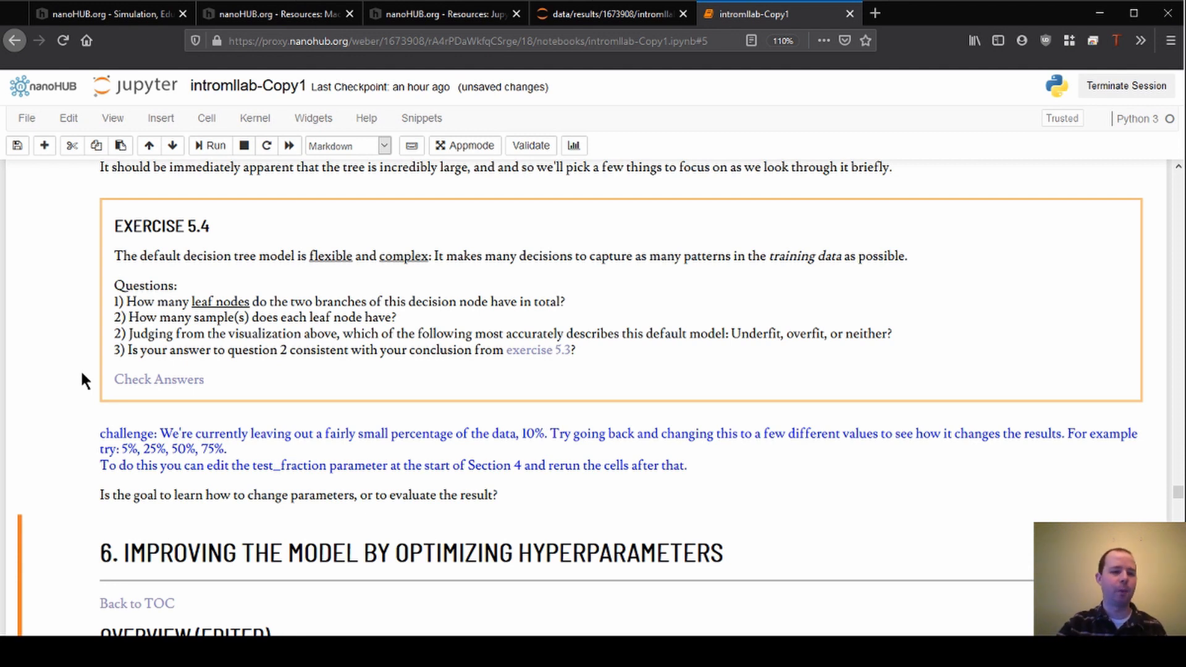
scroll(down, 3)
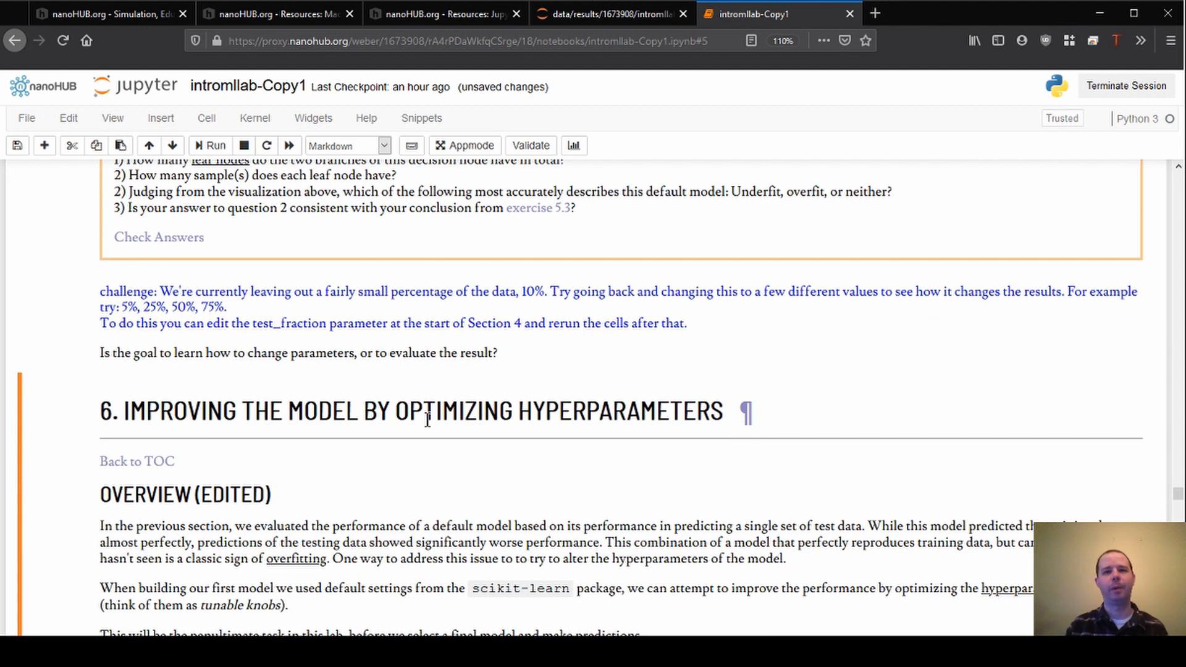